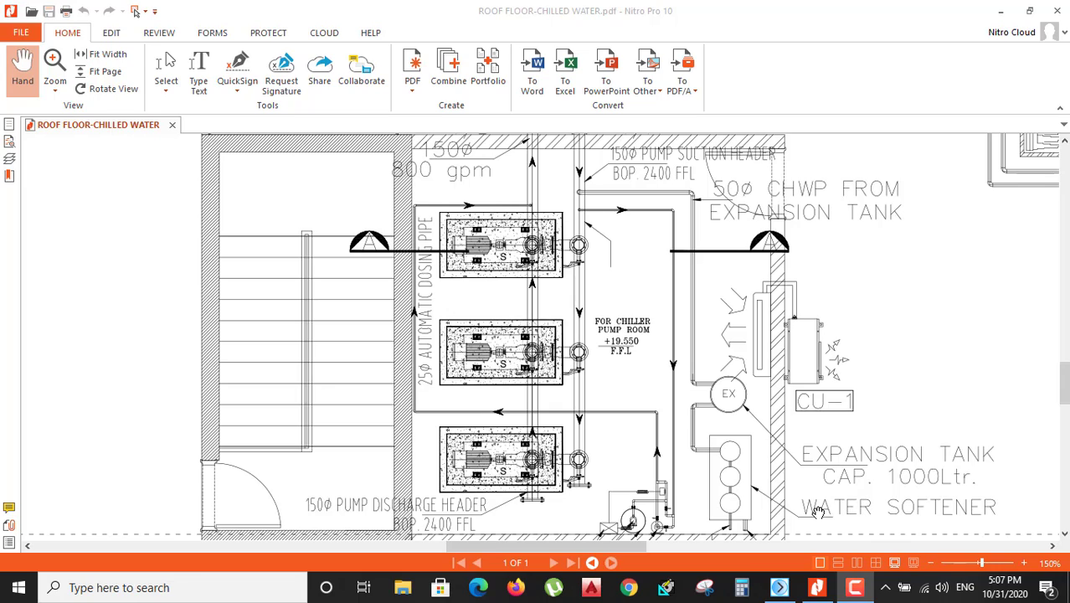
pyautogui.moveTo(773, 412)
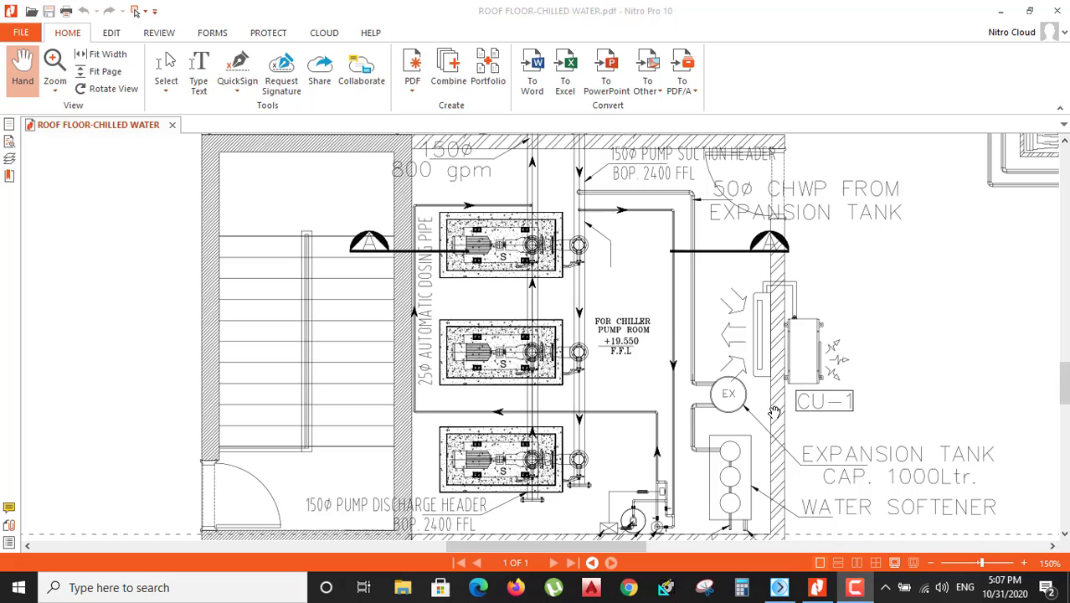
pyautogui.moveTo(568, 339)
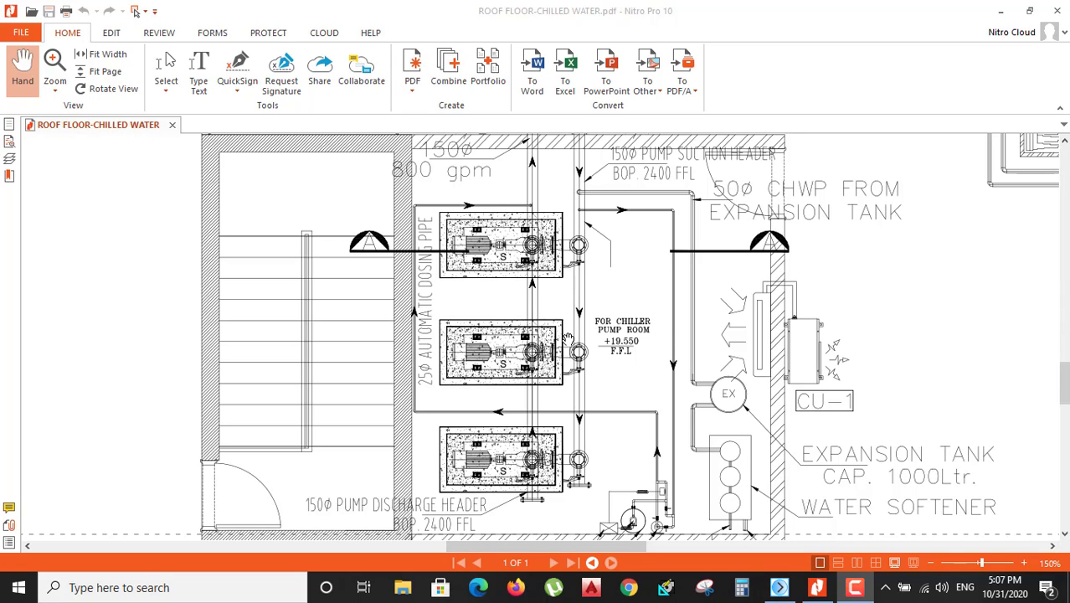
pyautogui.moveTo(769, 576)
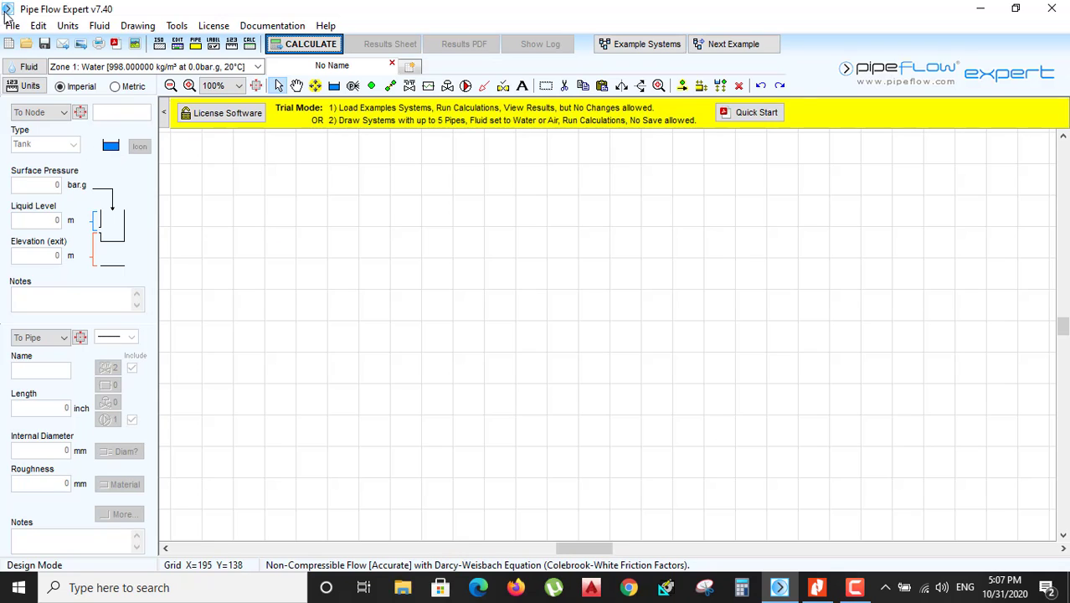
pyautogui.moveTo(538, 255)
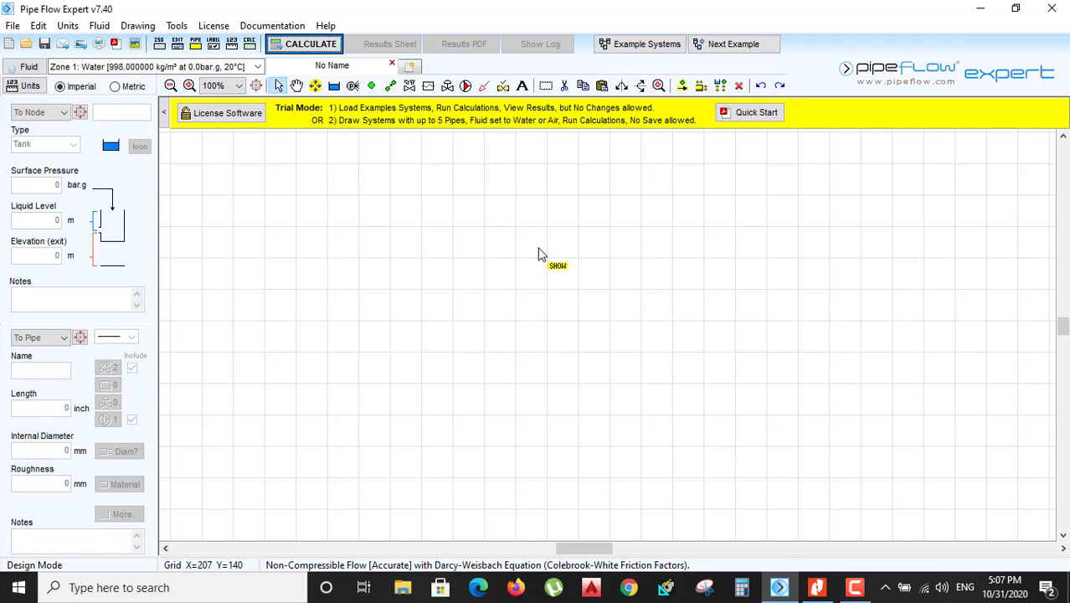
pyautogui.moveTo(576, 256)
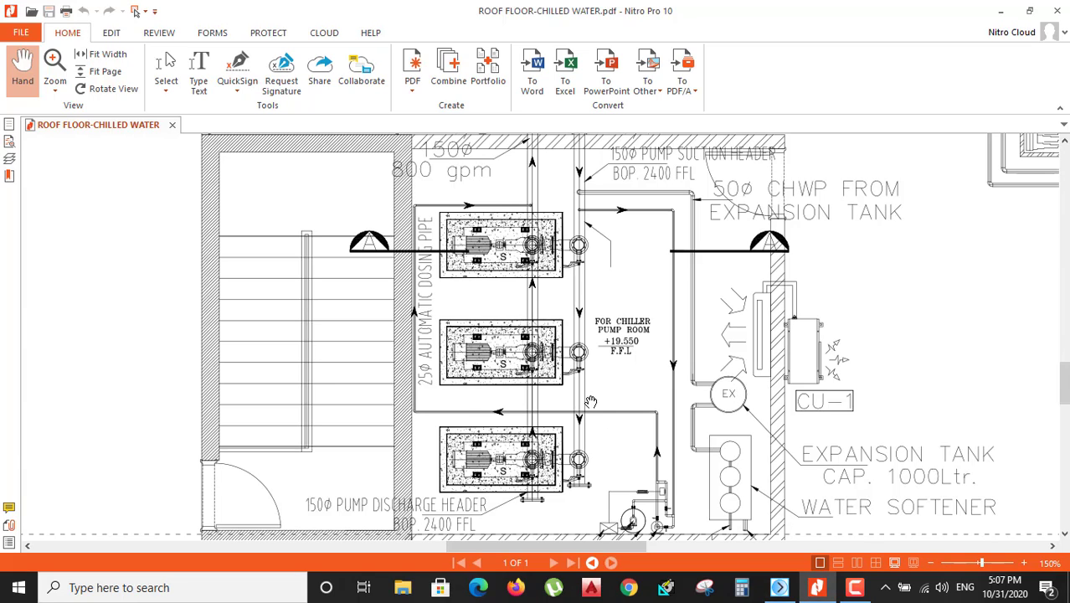
pyautogui.moveTo(595, 367)
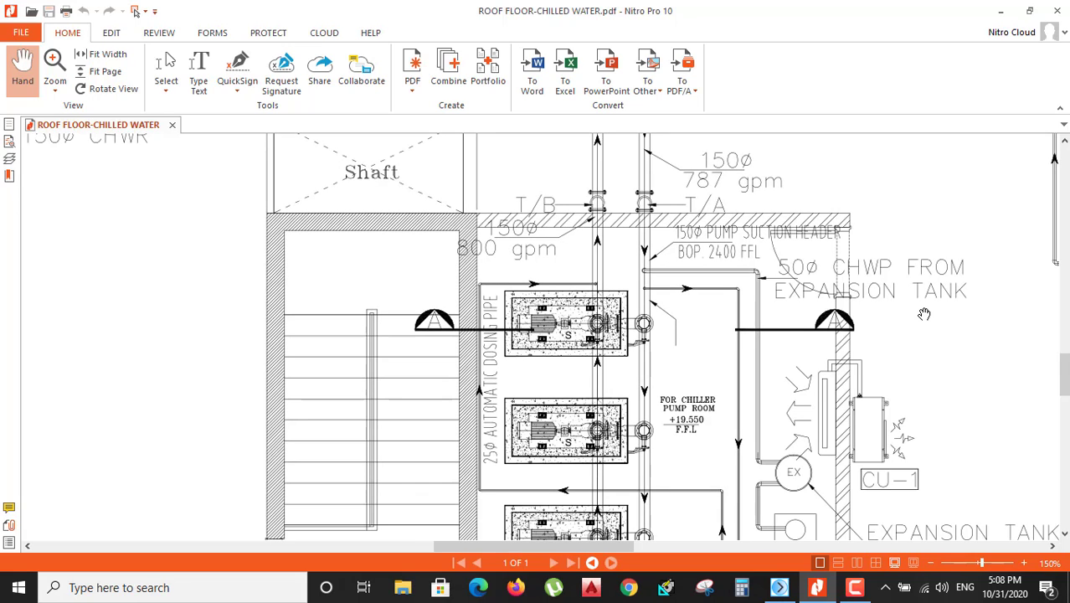
pyautogui.moveTo(866, 491)
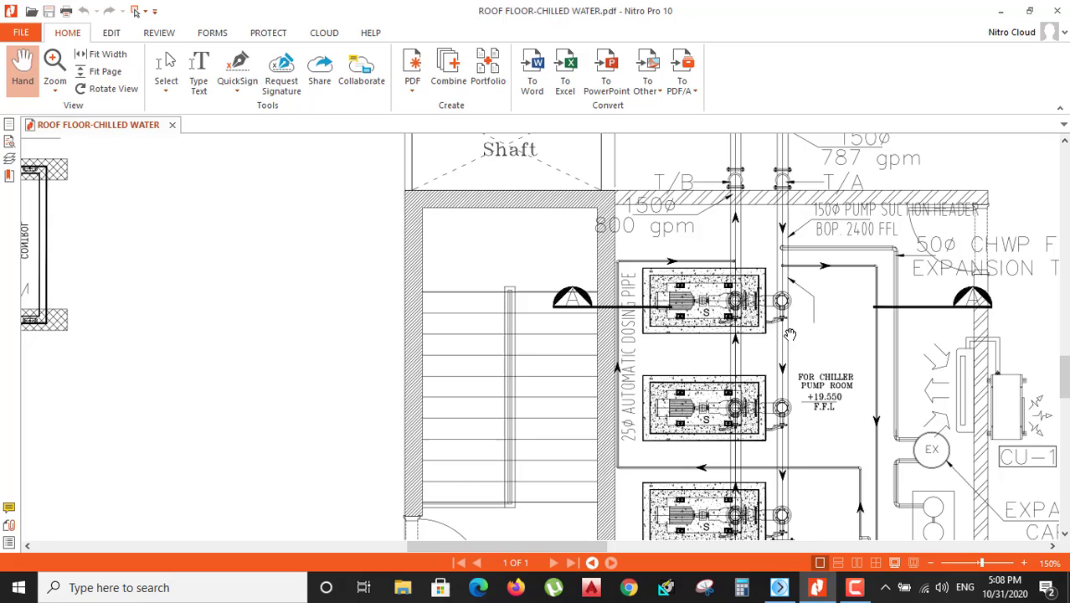
pyautogui.moveTo(759, 312)
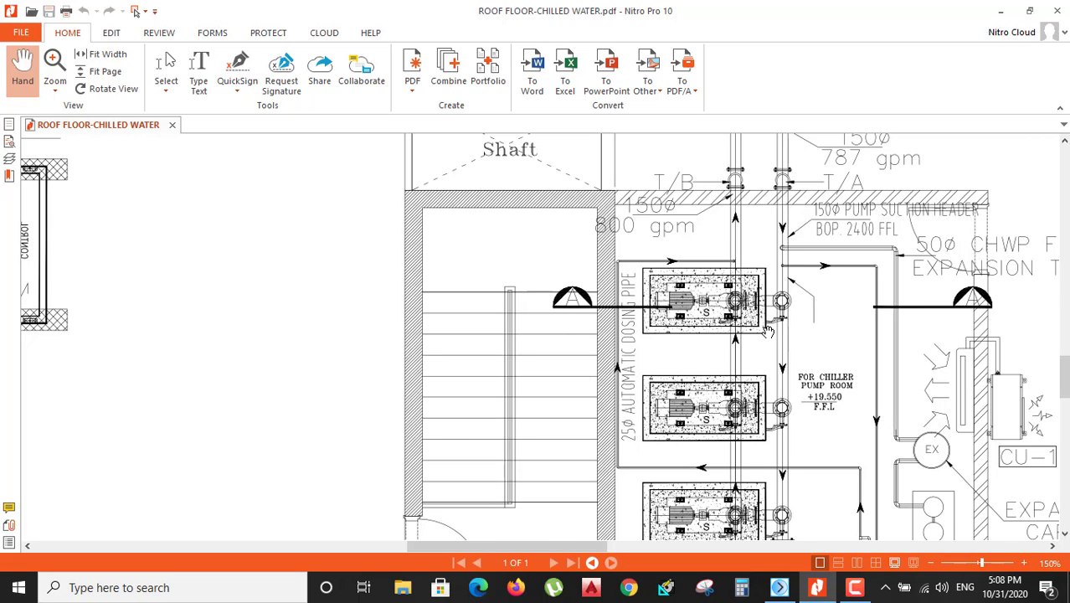
pyautogui.moveTo(766, 344)
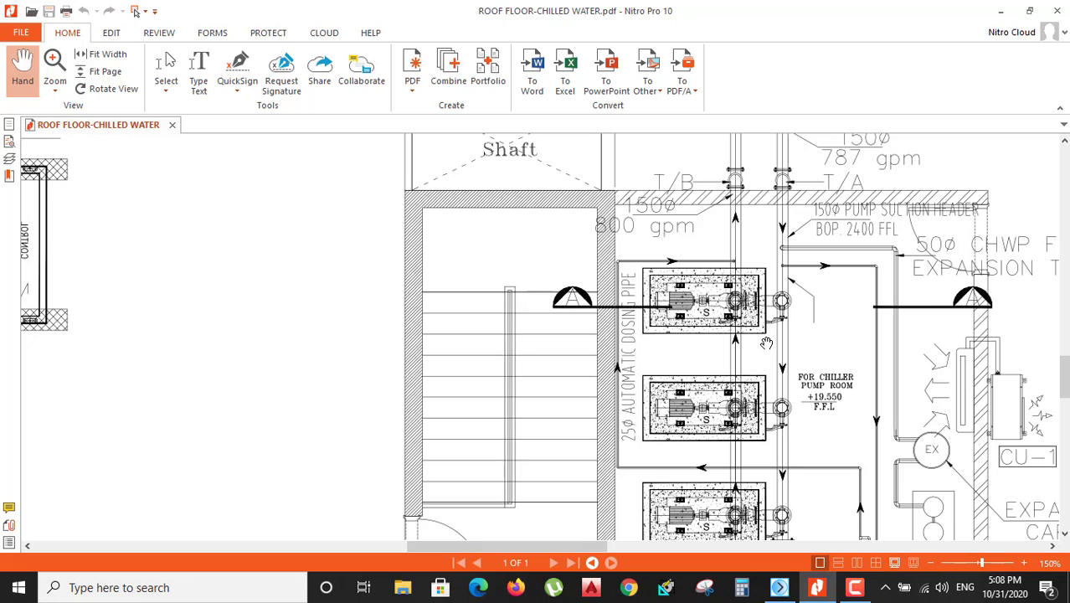
# Pan and scroll the roof drawing to review the 150ø pump suction and discharge headers.
pyautogui.moveTo(766, 344); pyautogui.dragTo(740, 354)
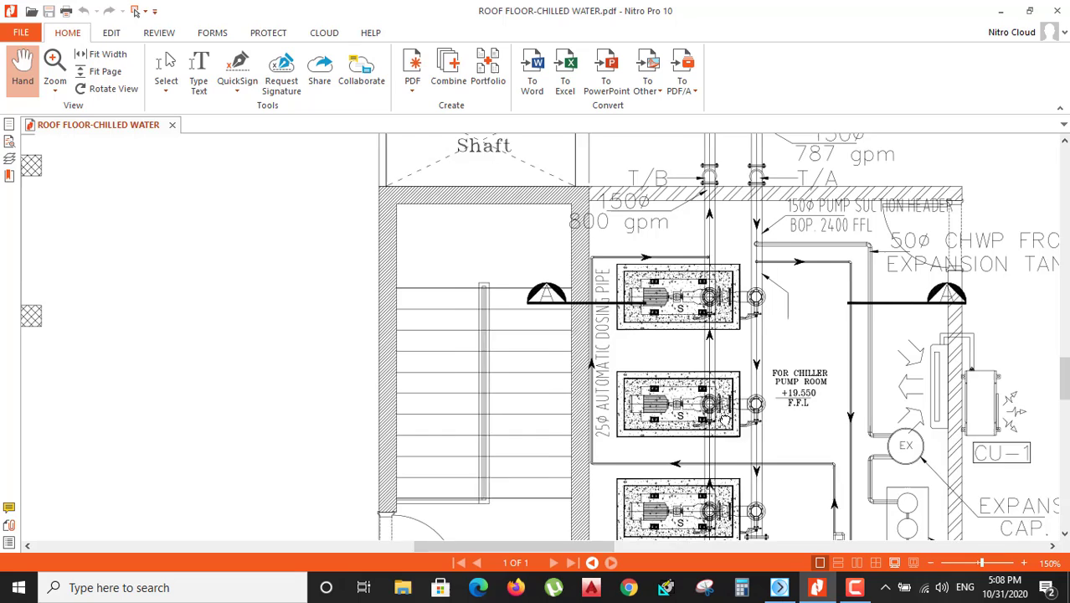
pyautogui.scroll(-3)
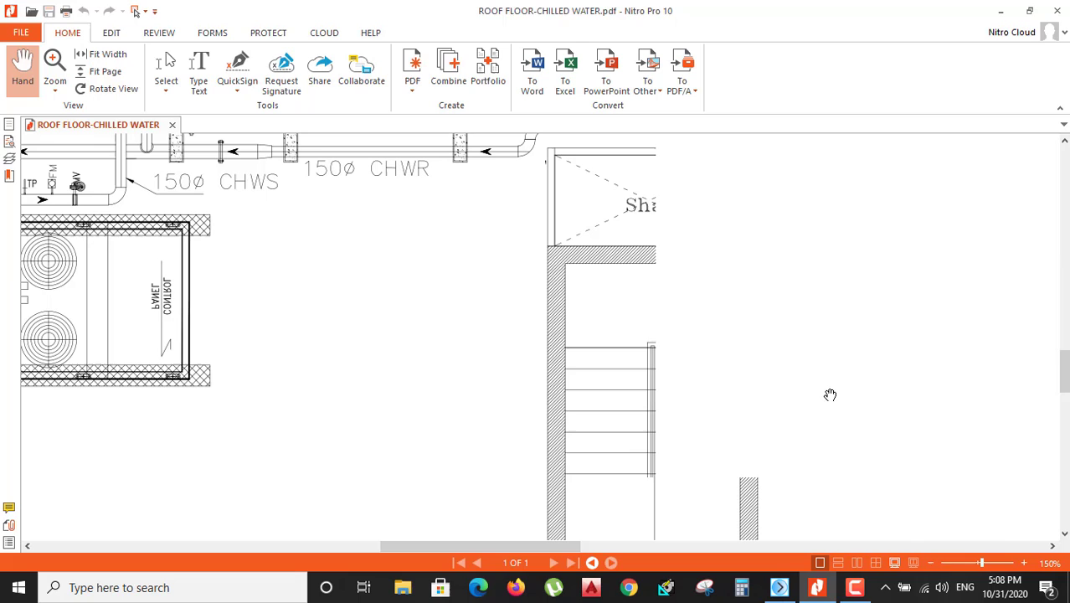
pyautogui.moveTo(829, 395); pyautogui.dragTo(733, 412)
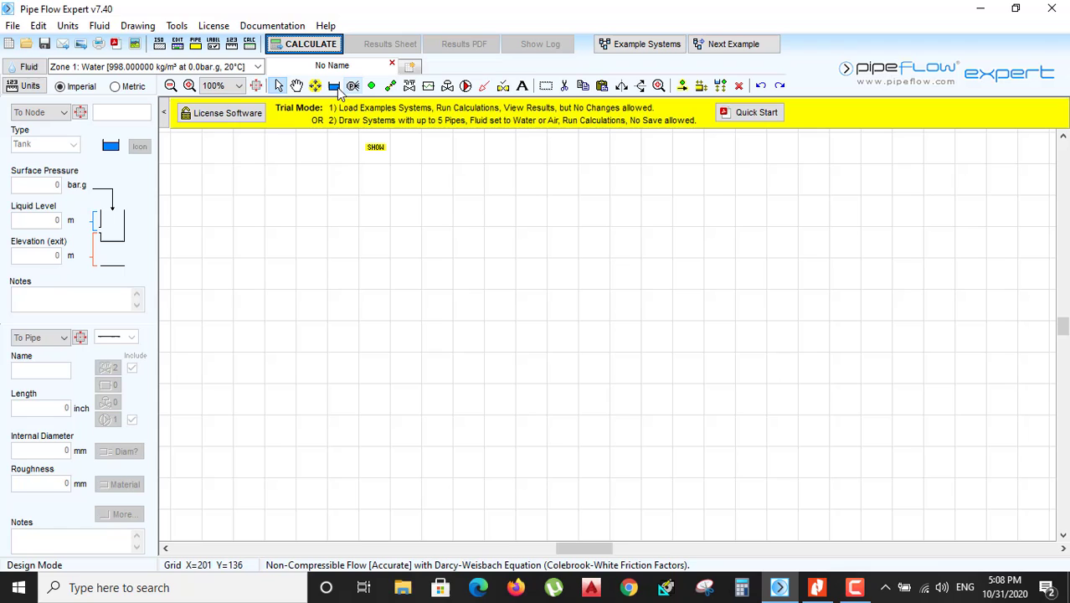
# Place tank N1 on the network and start drawing a pipe from it.
pyautogui.click(296, 224)
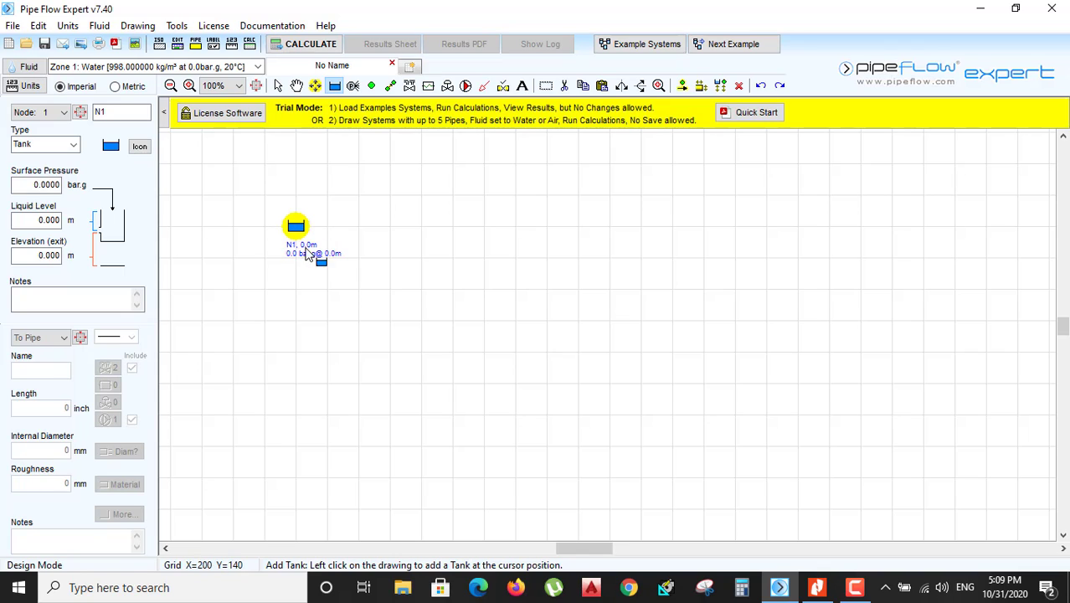
pyautogui.click(42, 185)
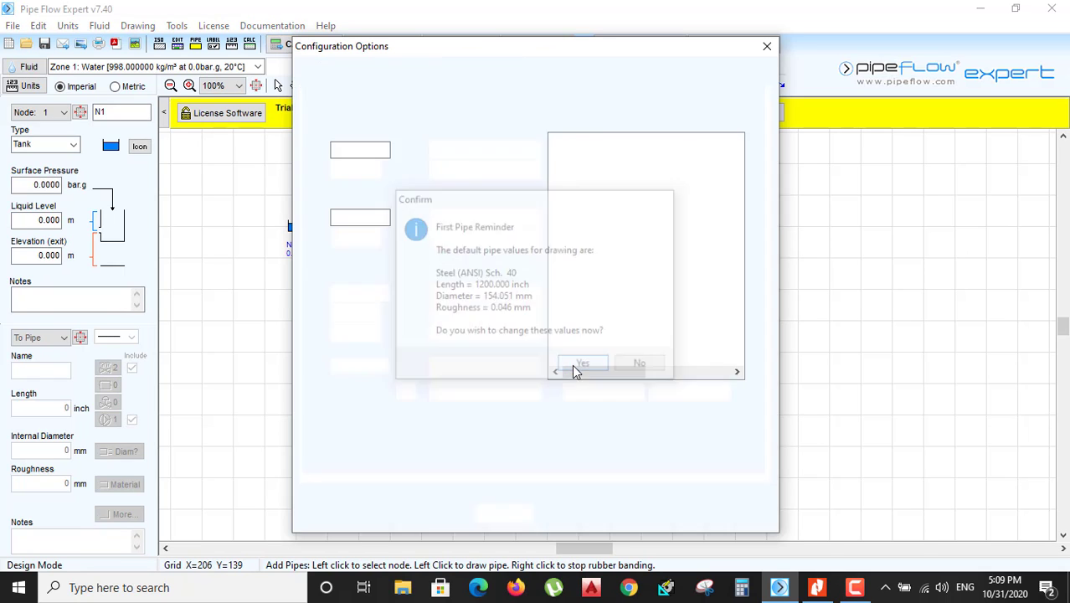
# Change the default pipe to 150 mm Steel (ANSI) Sch. 40 and select its length value.
pyautogui.click(582, 363)
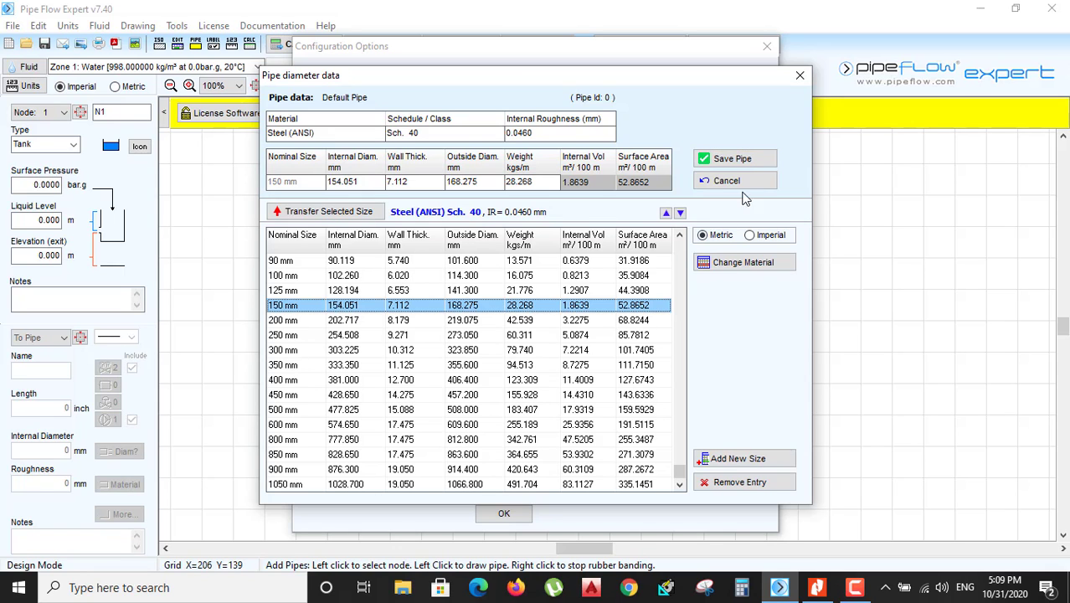
pyautogui.moveTo(770, 529)
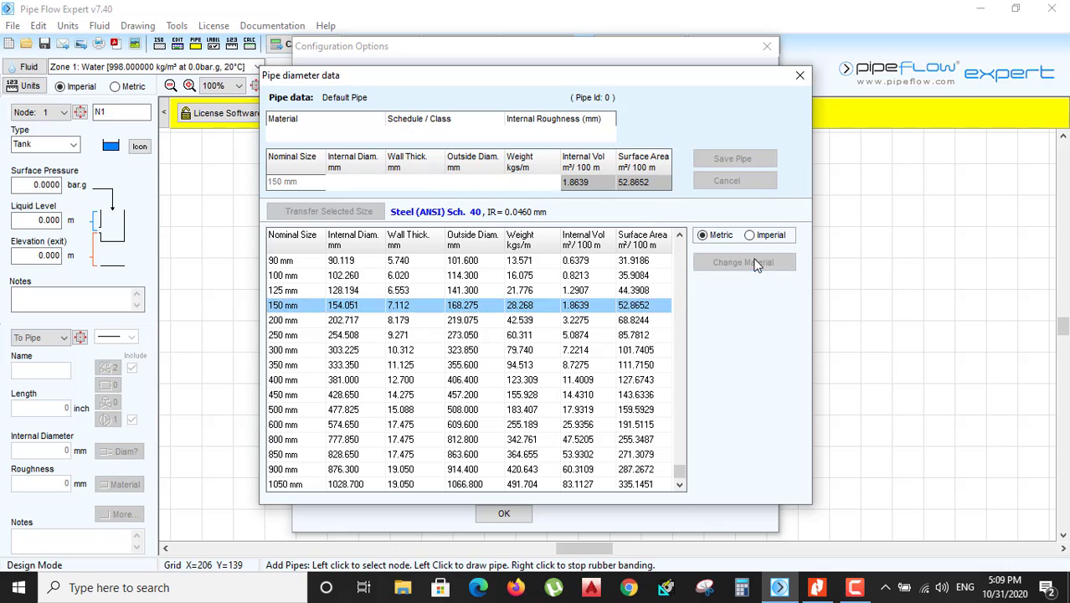
pyautogui.click(743, 263)
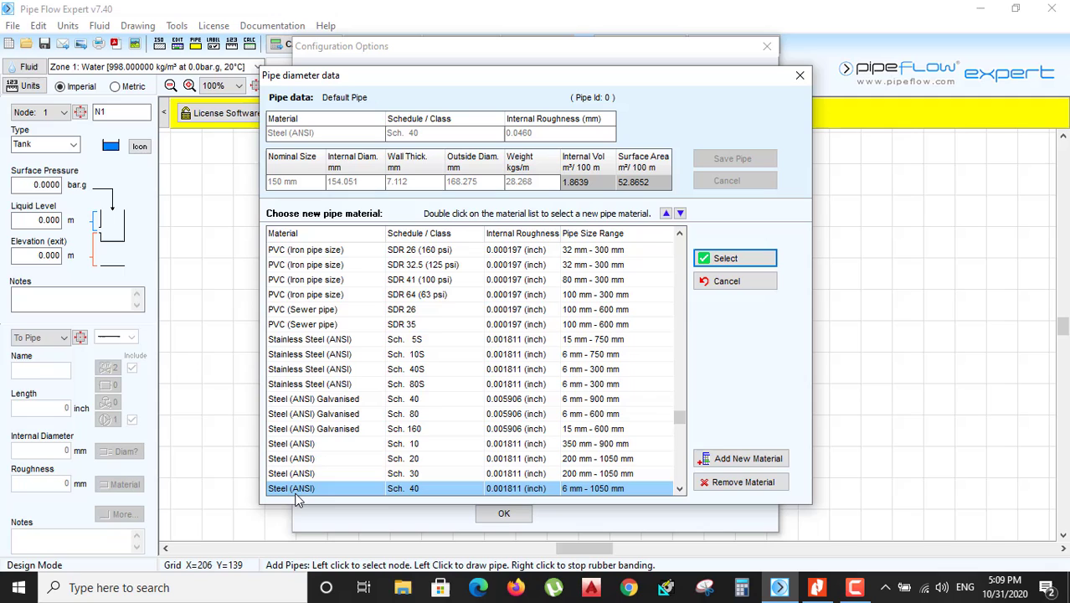
pyautogui.moveTo(423, 497)
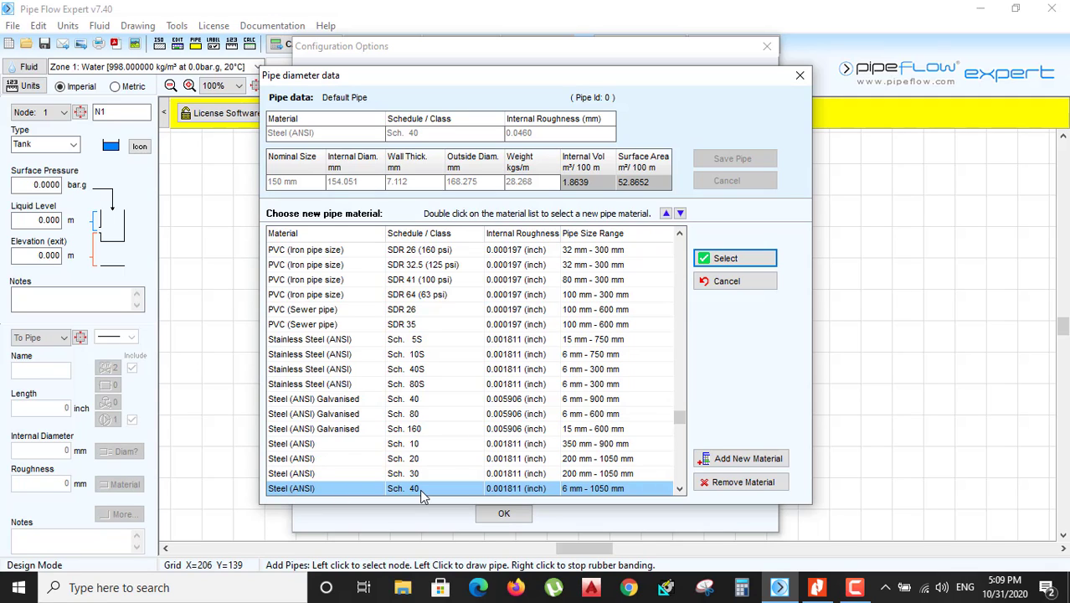
pyautogui.moveTo(734, 258)
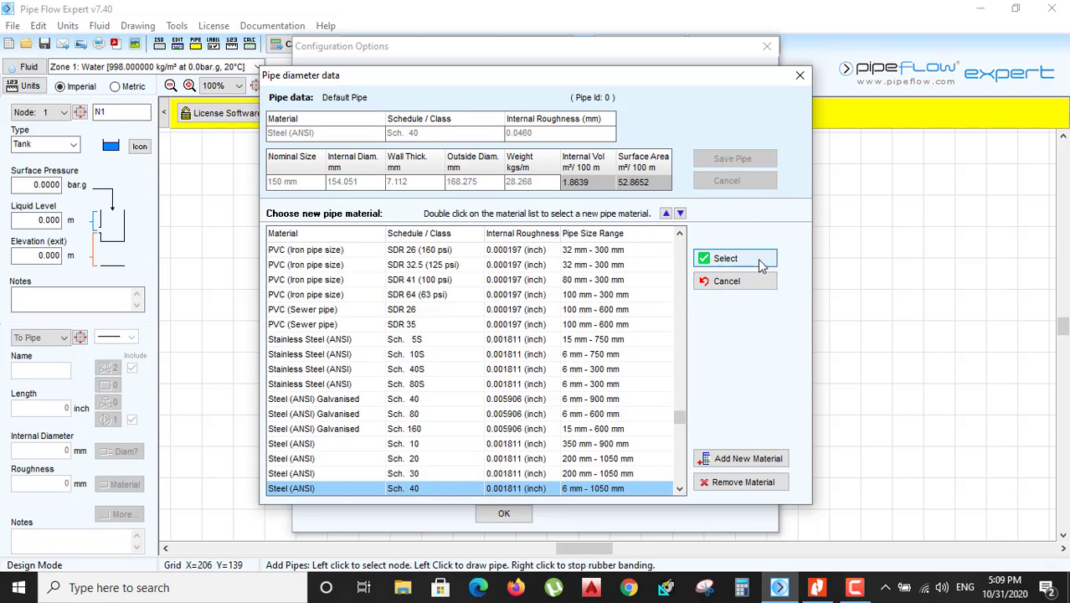
pyautogui.click(726, 258)
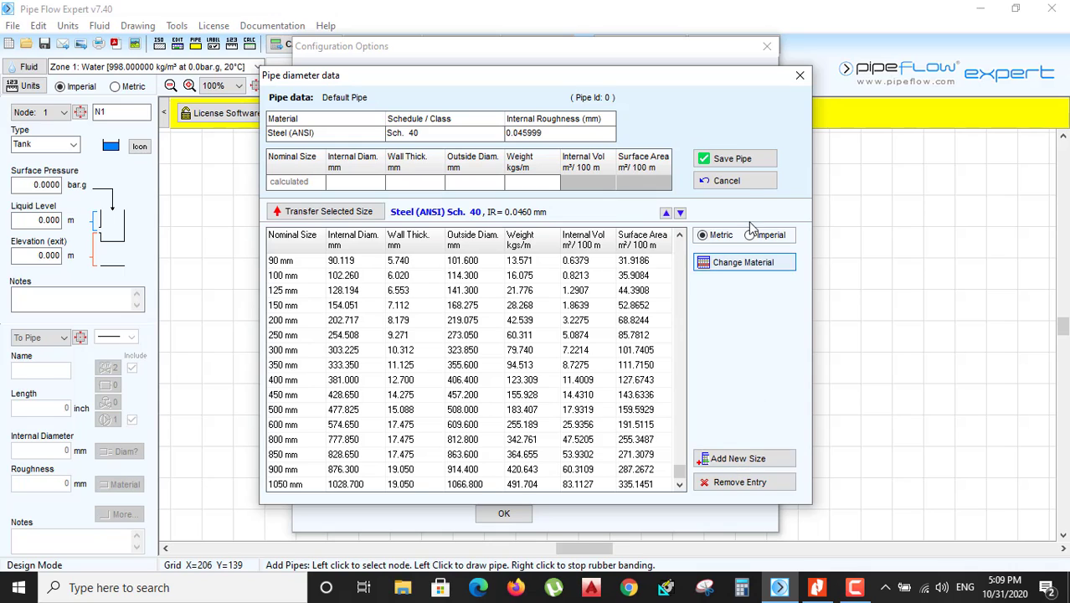
pyautogui.click(733, 159)
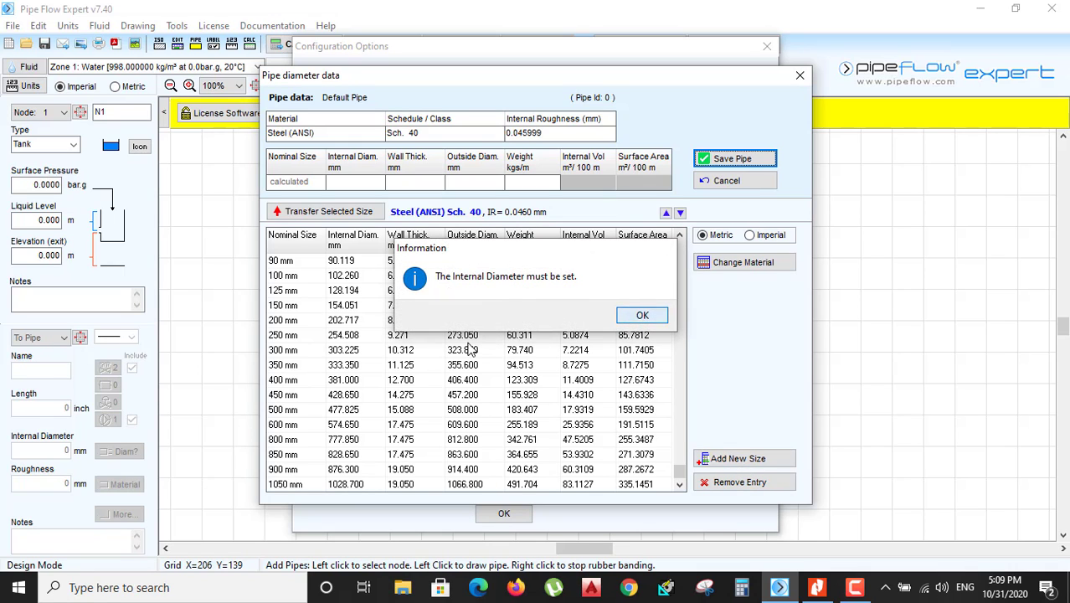
pyautogui.click(642, 315)
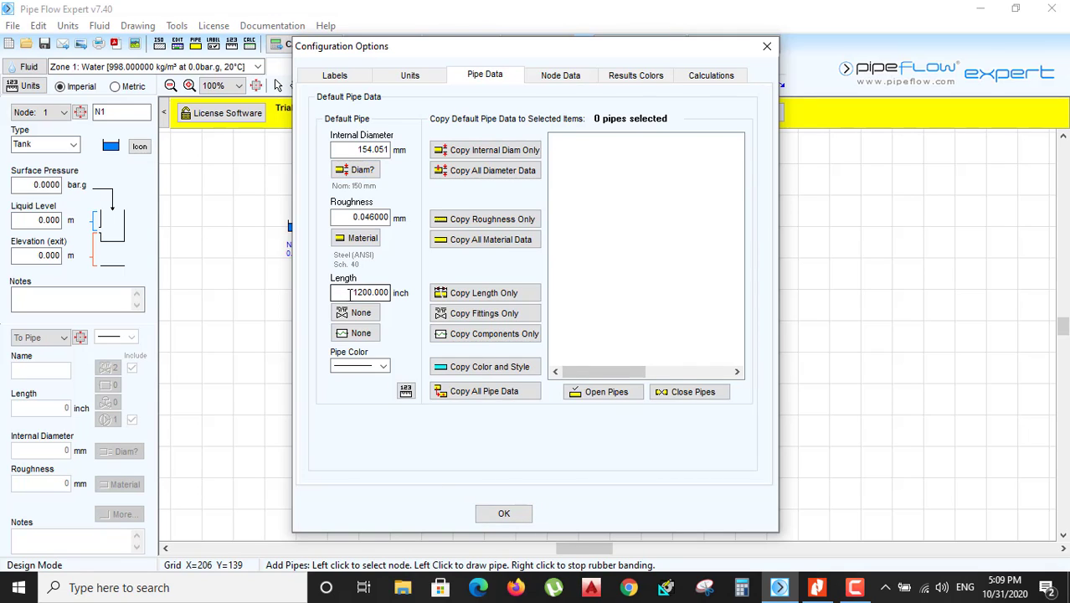
pyautogui.tripleClick(368, 293)
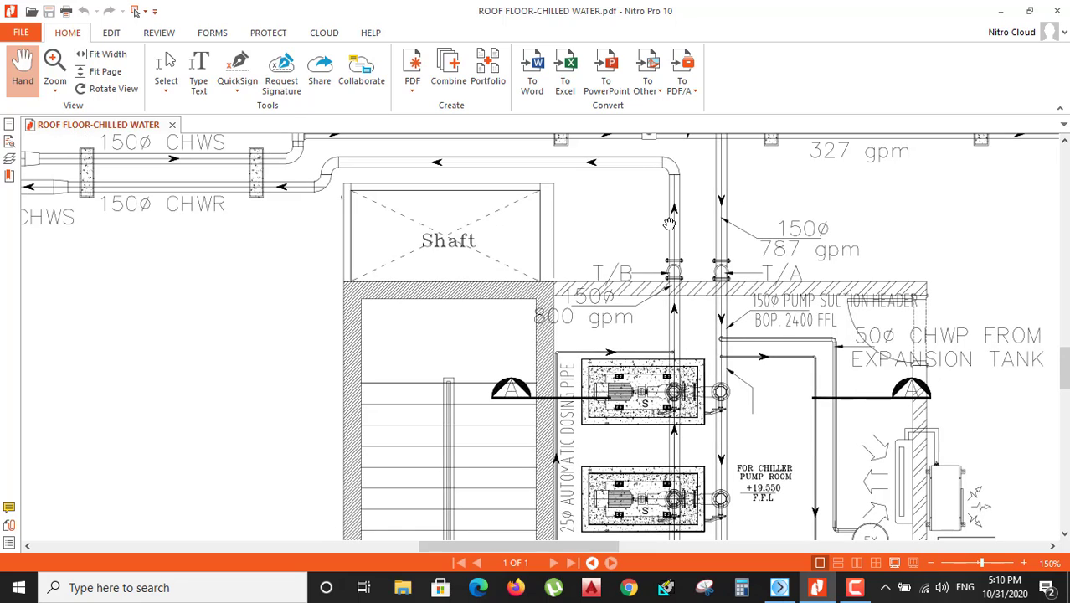
pyautogui.moveTo(341, 171)
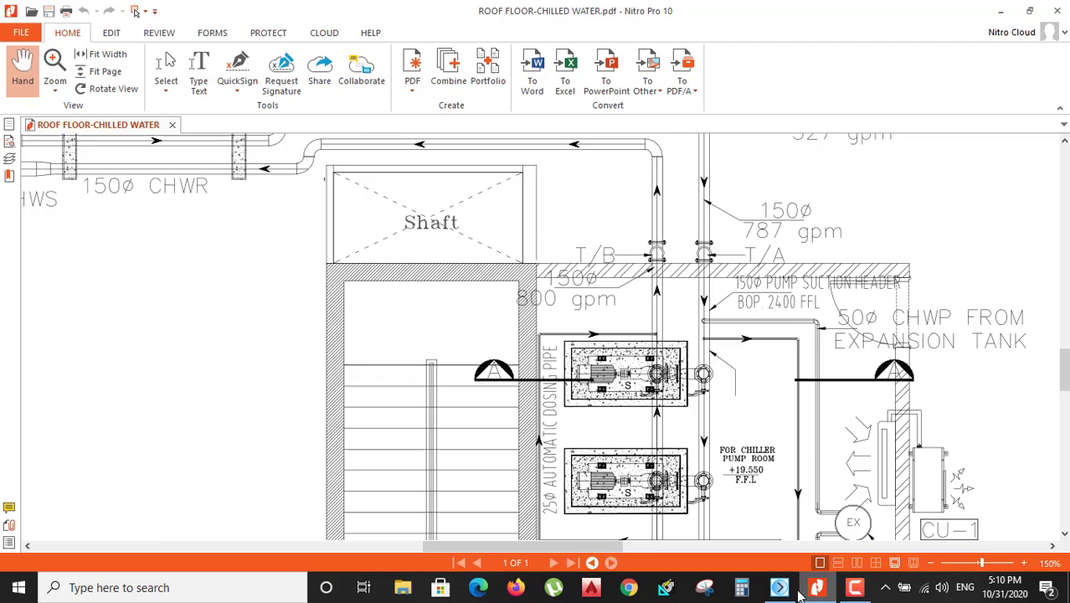
pyautogui.click(779, 587)
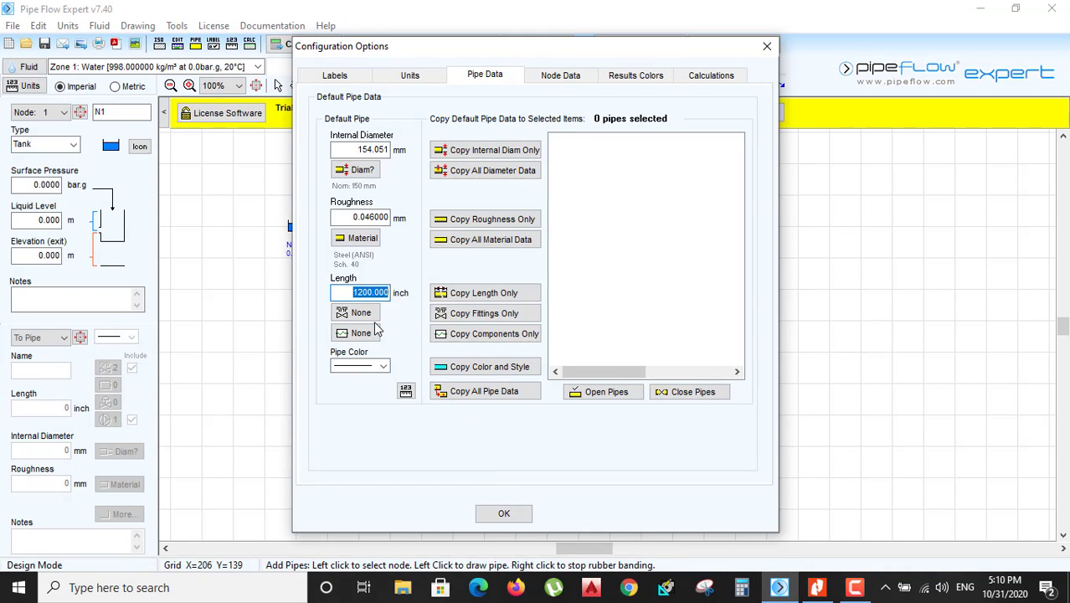
# Set the default pipe length to 1200 inch and confirm the default pipe settings.
pyautogui.write('12')
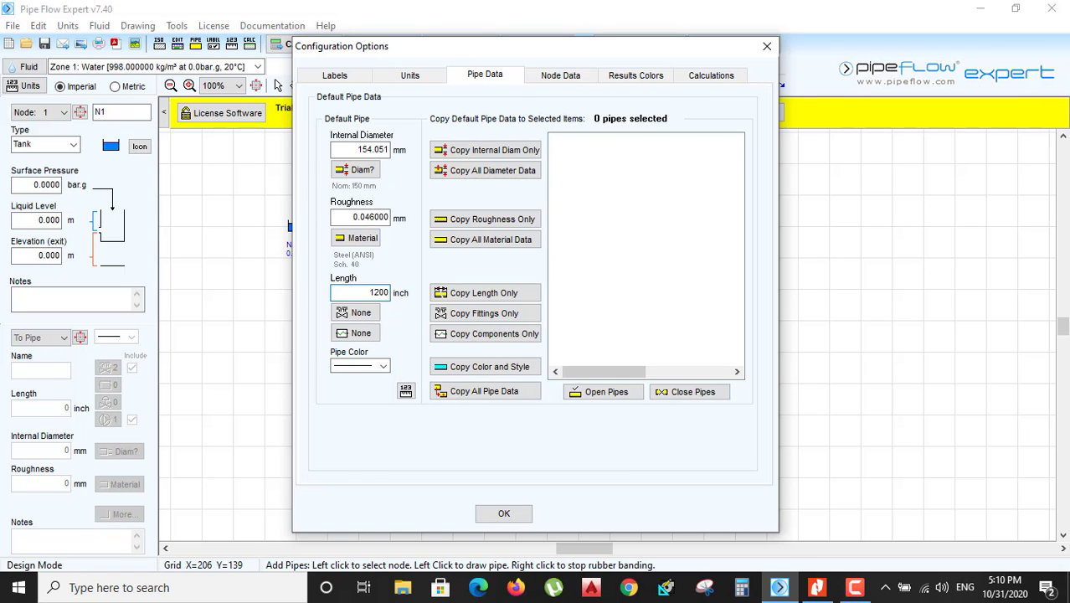
pyautogui.click(504, 514)
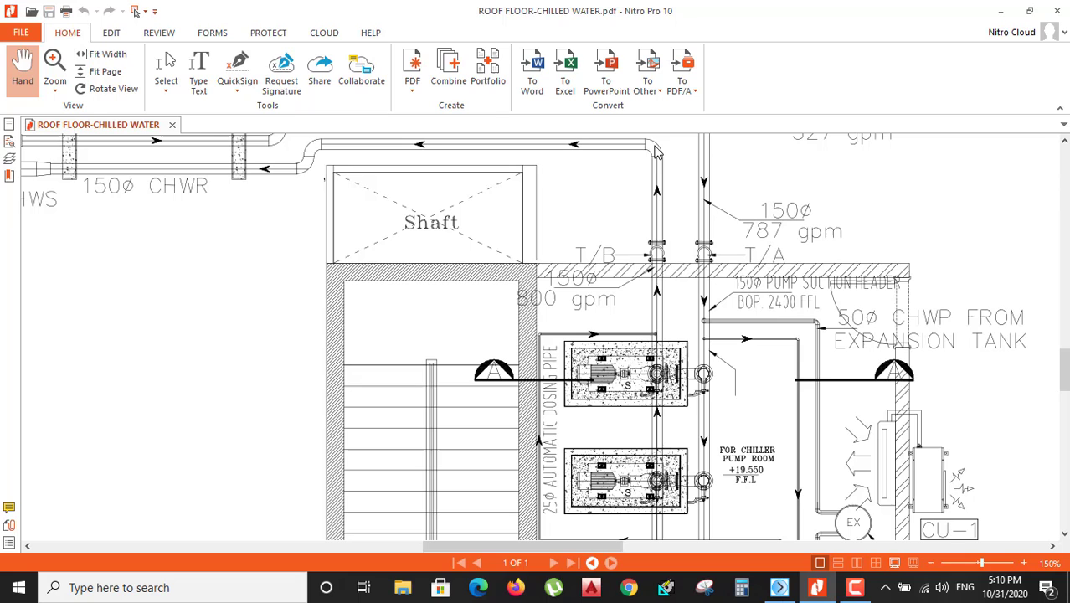
pyautogui.moveTo(792, 561)
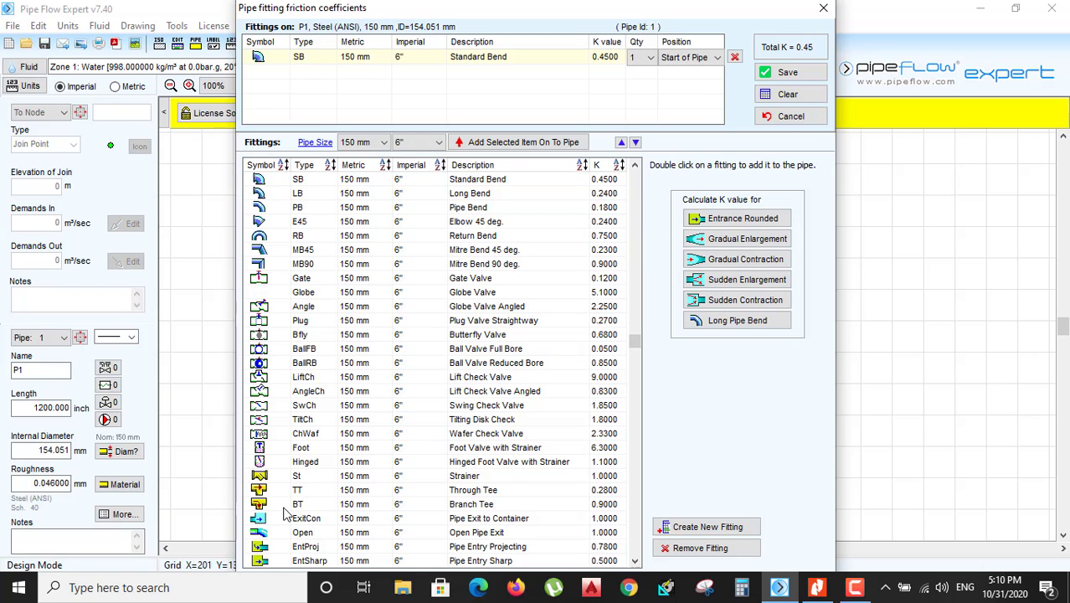
# Save the standard bend and gate valve on P1 and insert a pump.
pyautogui.scroll(-3)
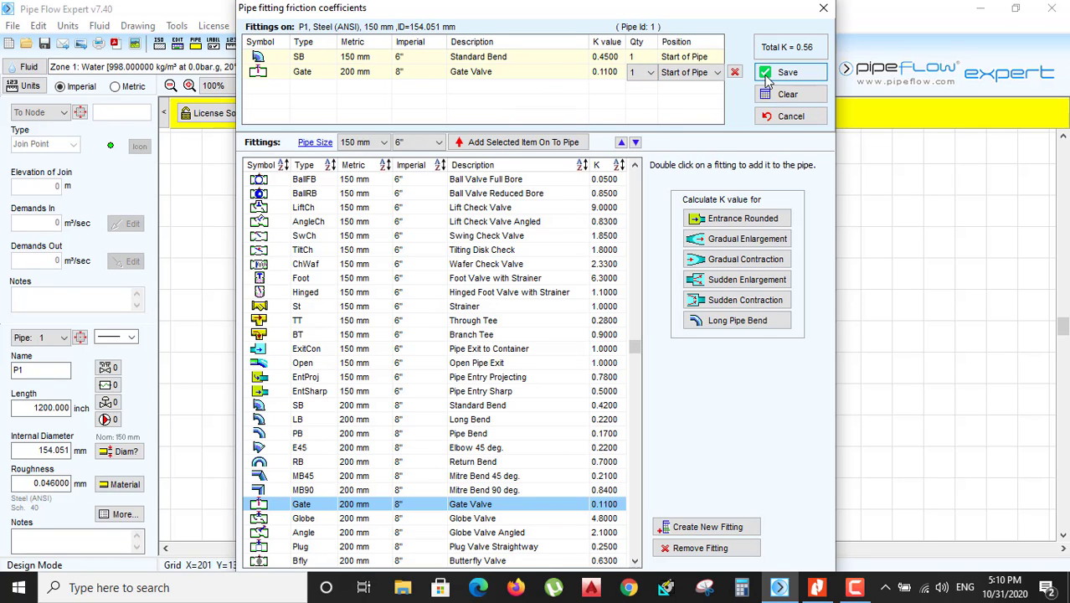
pyautogui.click(788, 72)
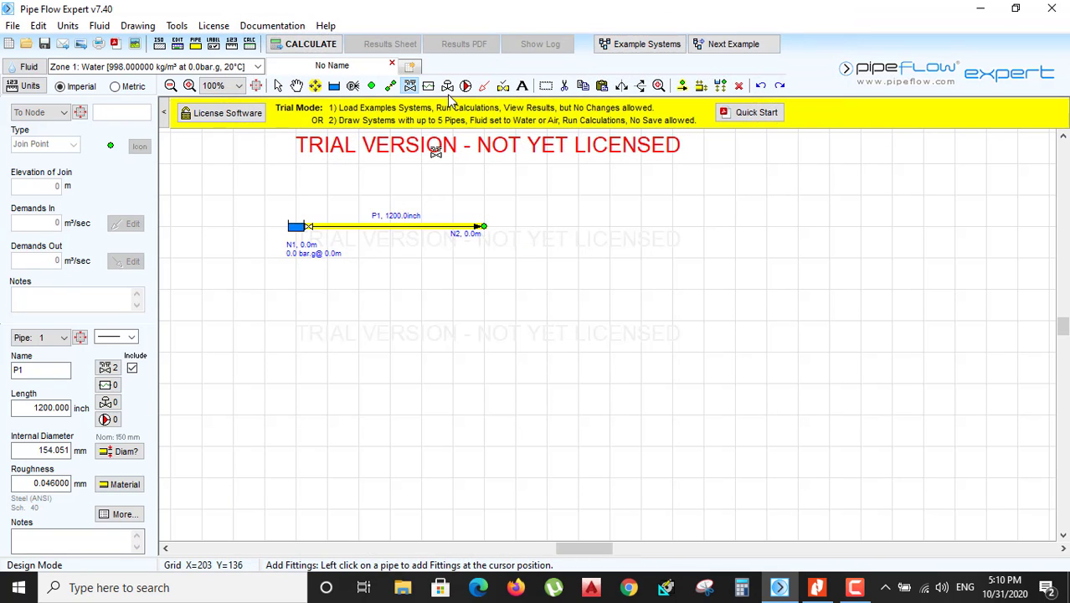
pyautogui.click(318, 226)
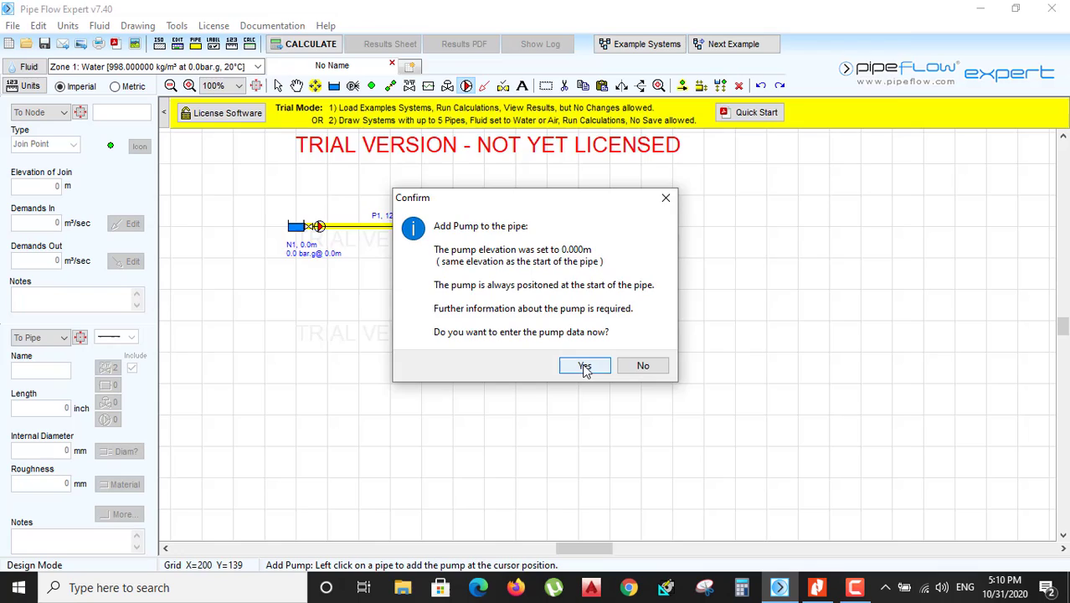
# Give the pump a flow rate of 800 US gpm.
pyautogui.click(584, 366)
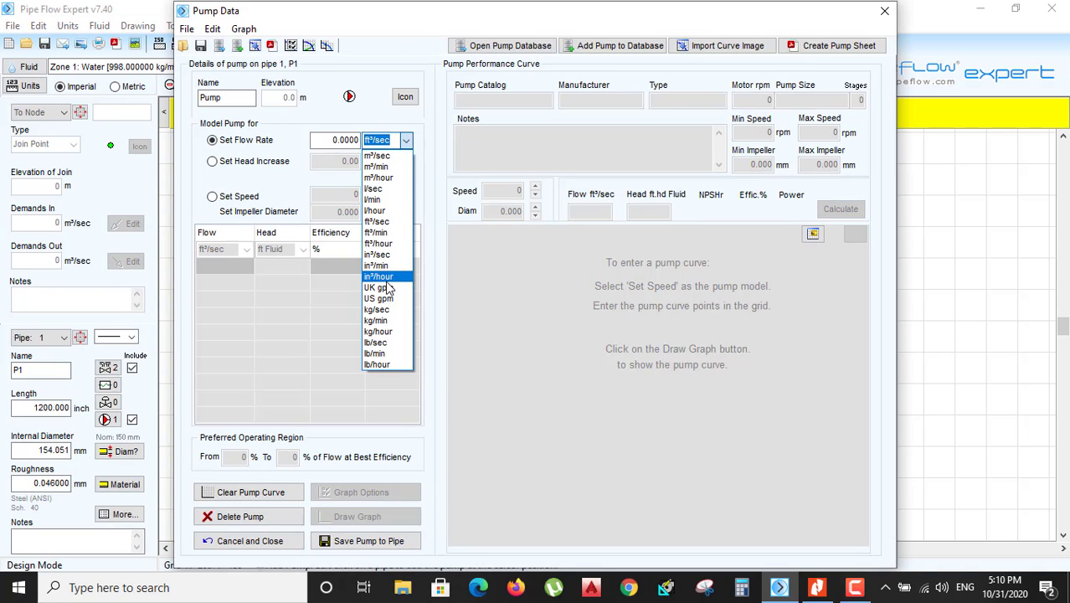
pyautogui.click(377, 298)
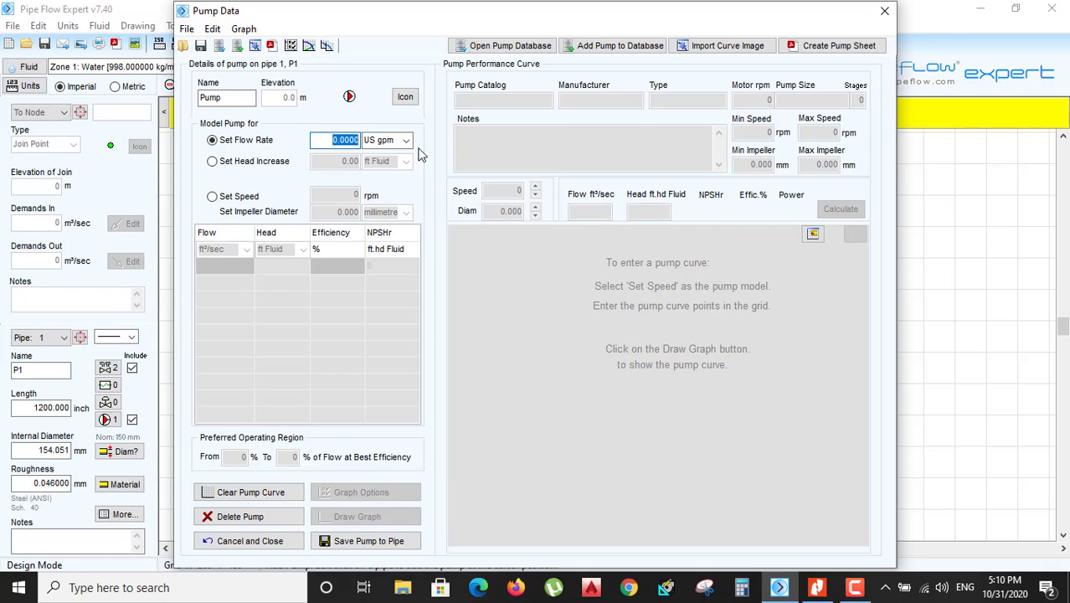
pyautogui.write('800')
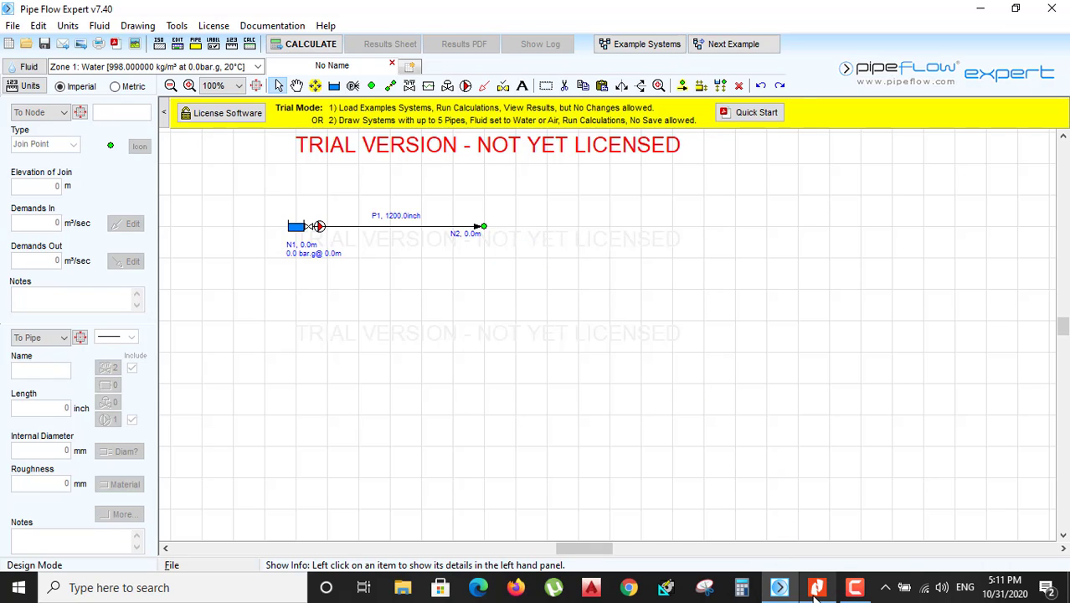
# Bring up the ROOF FLOOR-CHILLED WATER drawing in Nitro Pro 10.
pyautogui.click(817, 587)
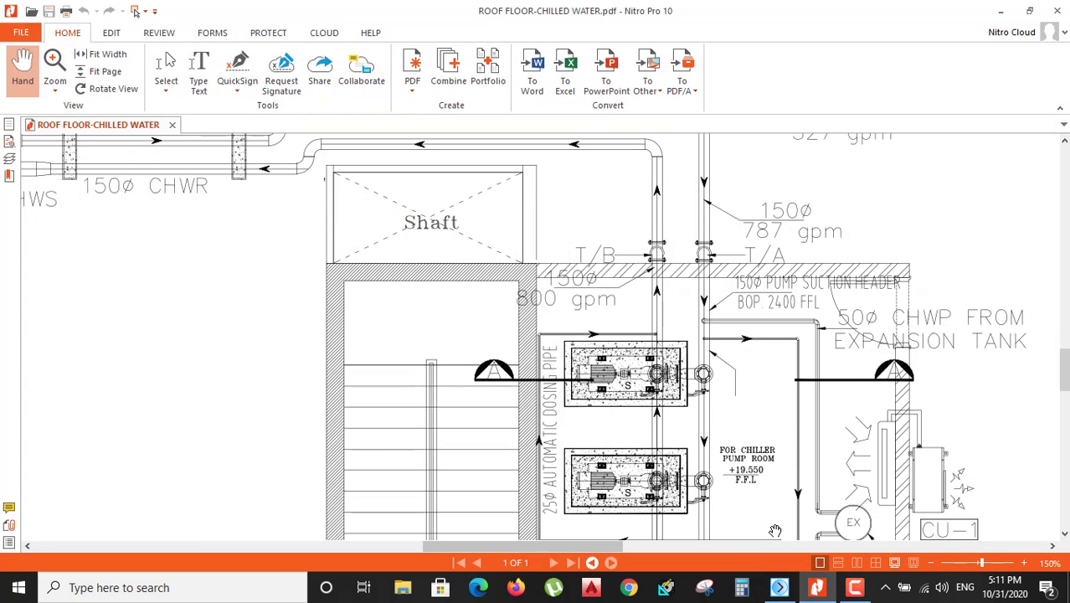
pyautogui.moveTo(661, 519)
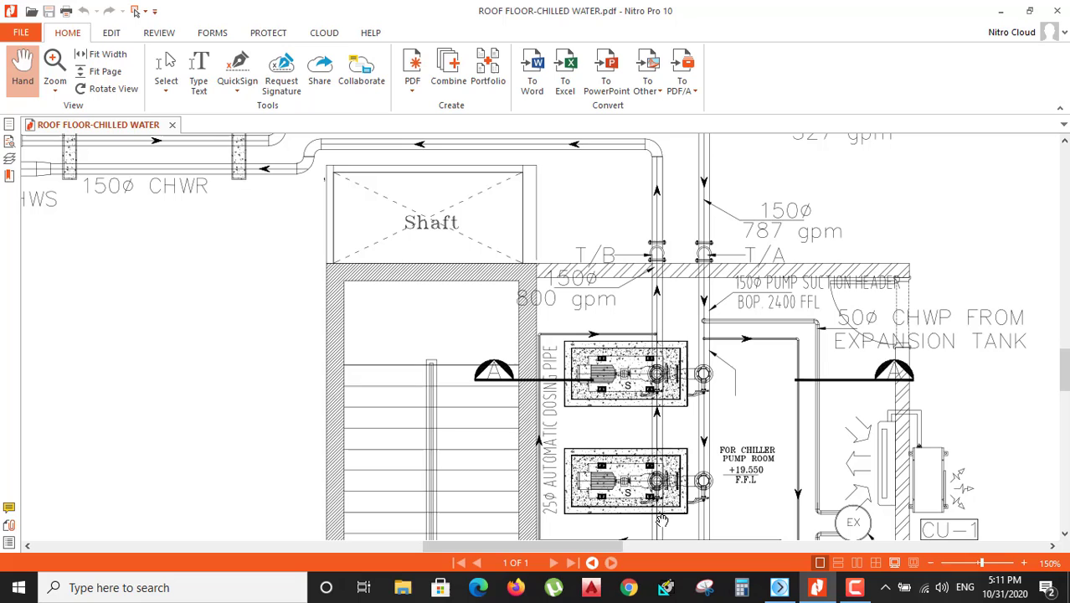
pyautogui.moveTo(662, 207)
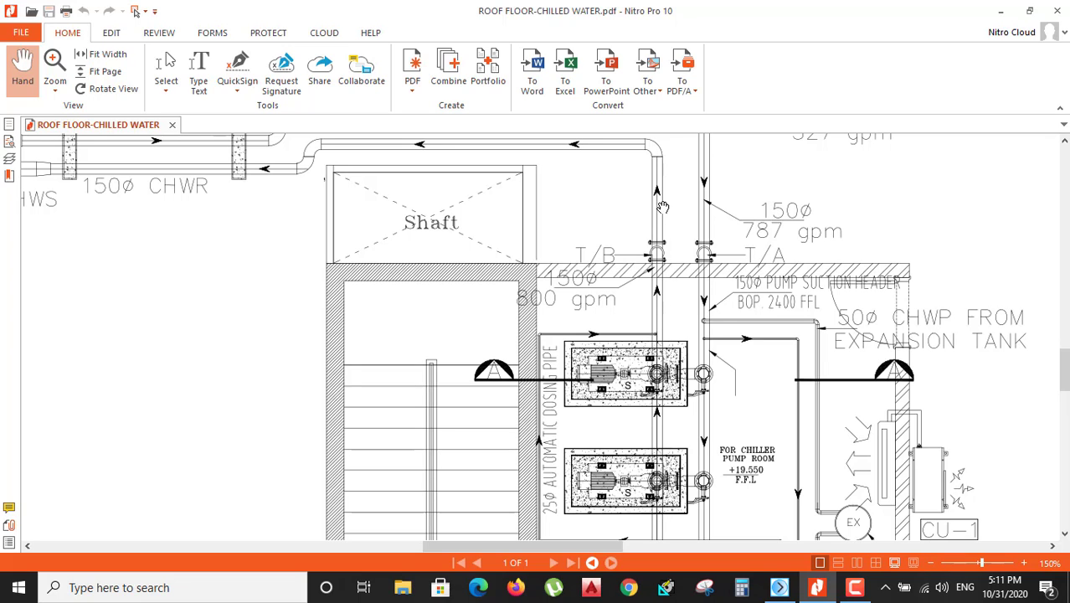
pyautogui.moveTo(580, 194)
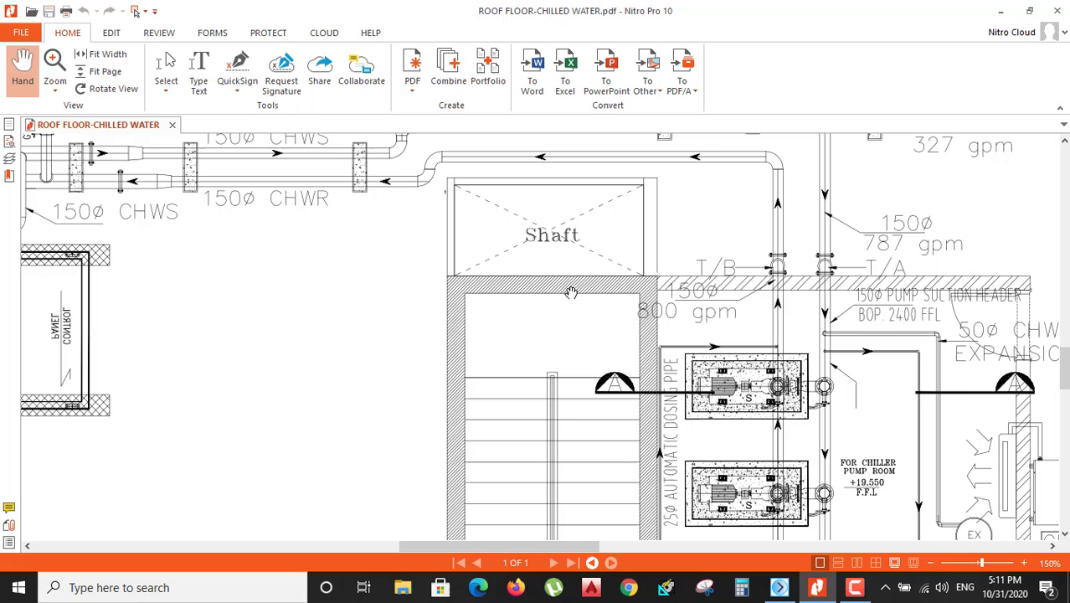
# Return to the pipe network and show node N2's properties.
pyautogui.click(779, 587)
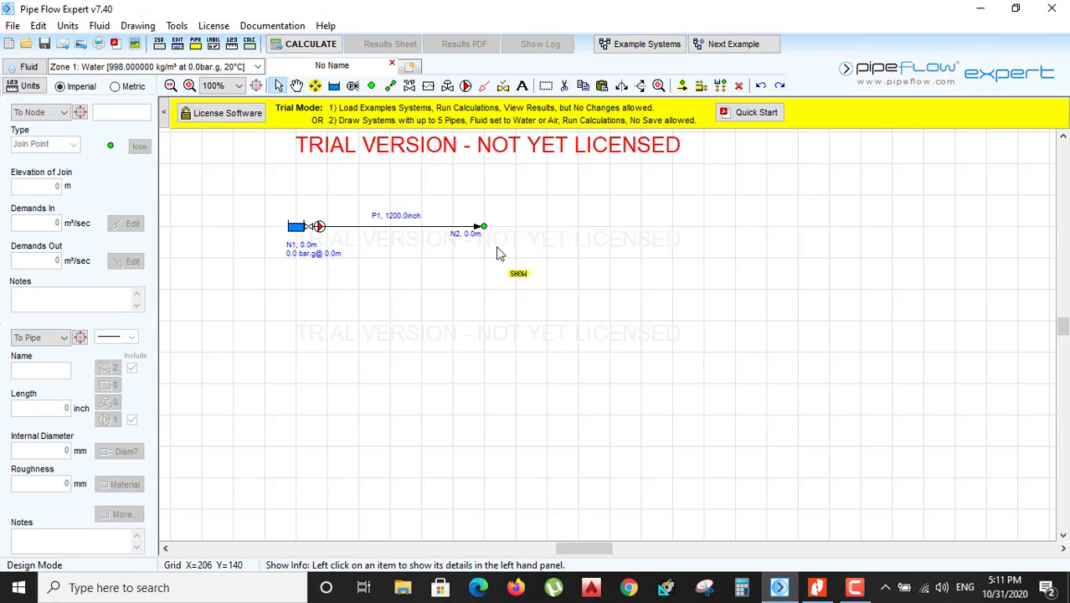
pyautogui.moveTo(484, 227)
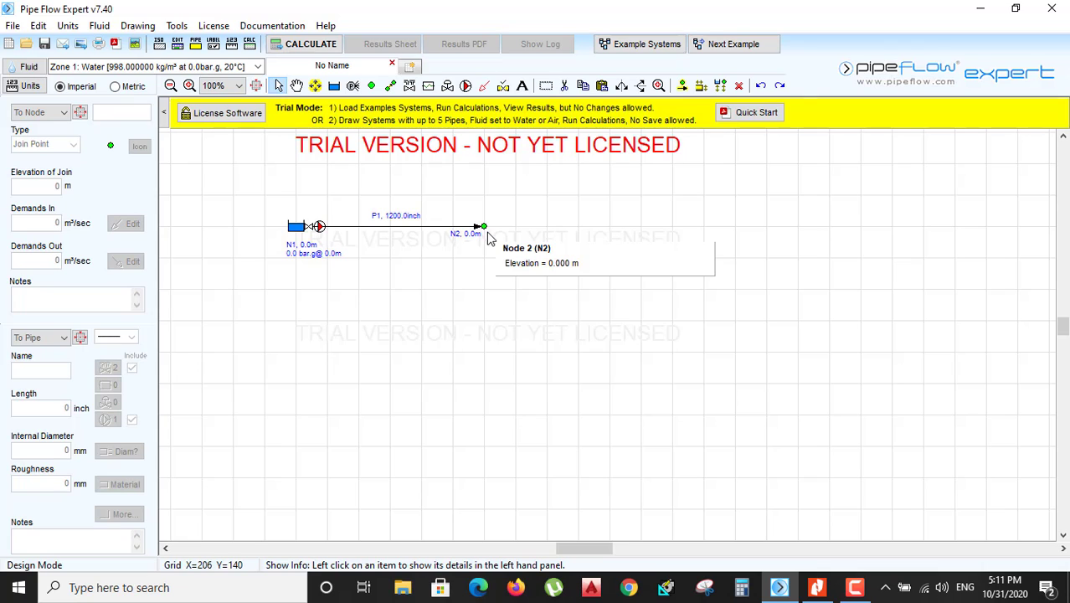
pyautogui.click(484, 226)
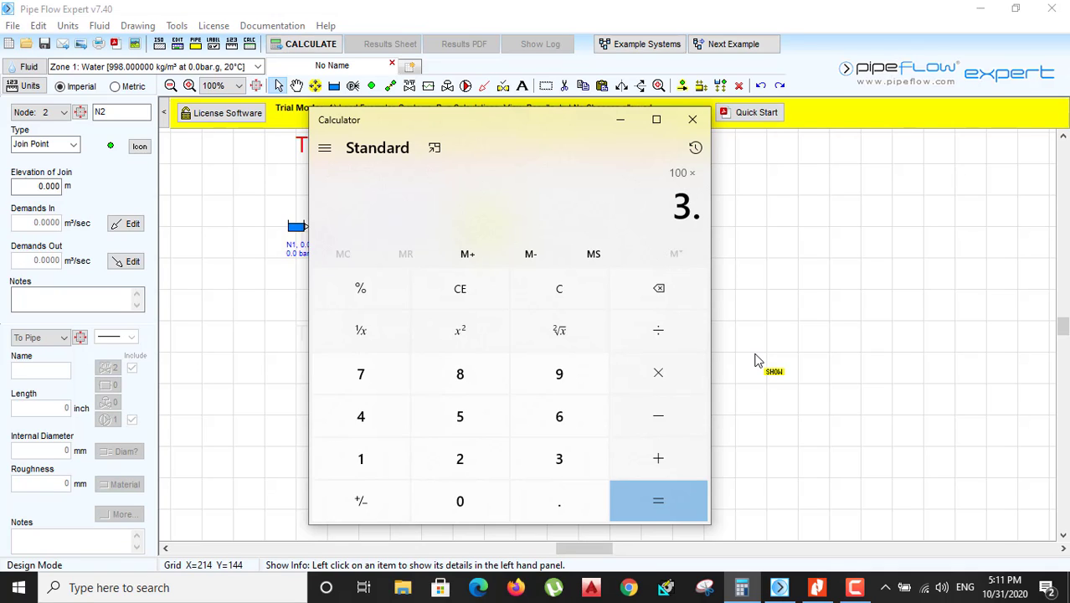
# Compute 100 × 3.28 in Calculator and enter 328 as N2's join elevation.
pyautogui.click(658, 500)
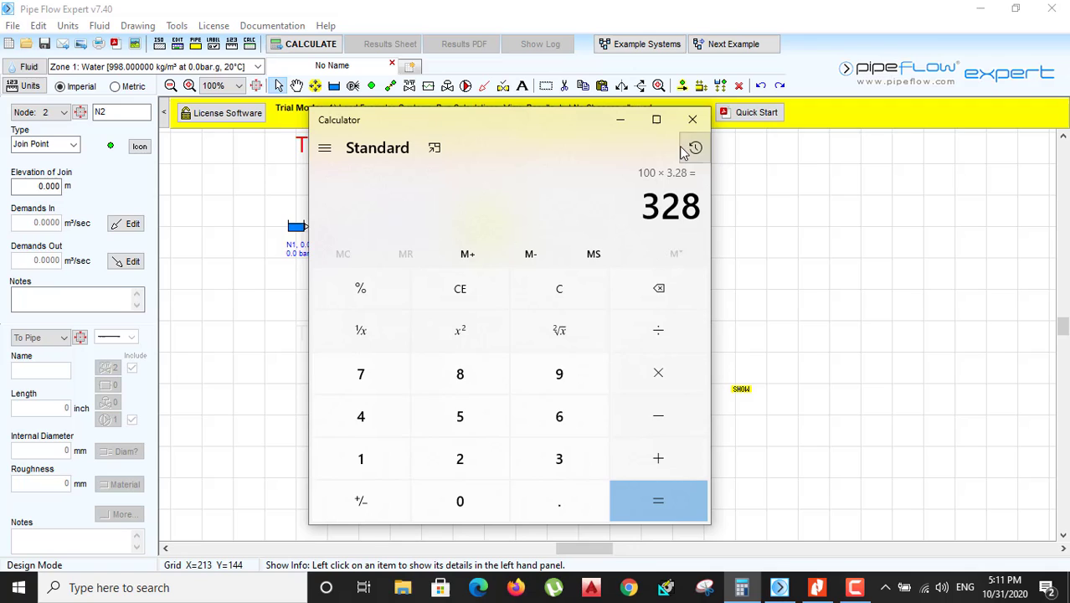
pyautogui.click(693, 119)
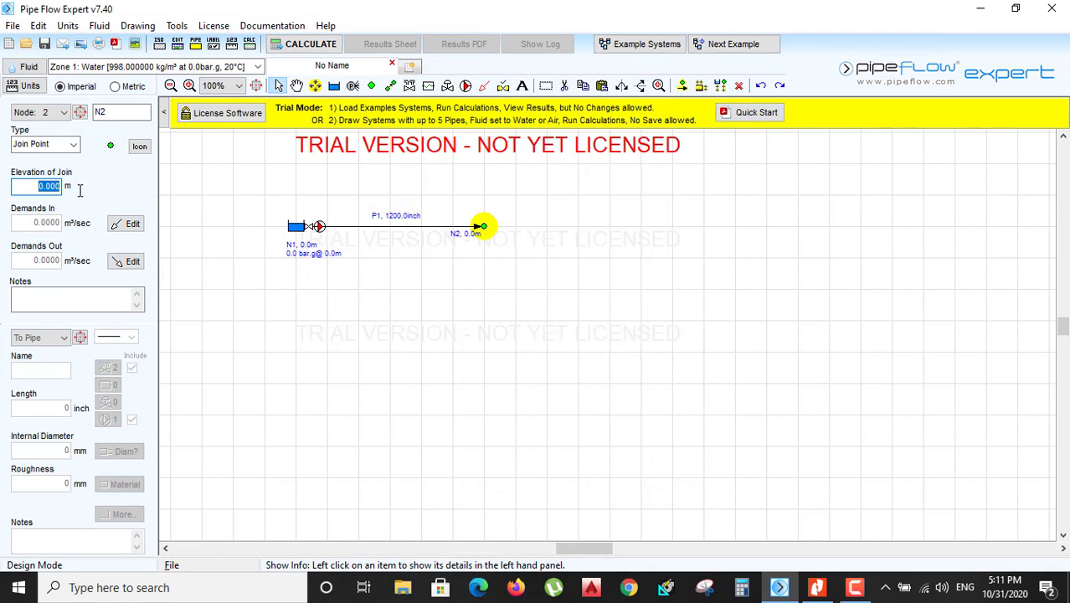
pyautogui.write('32')
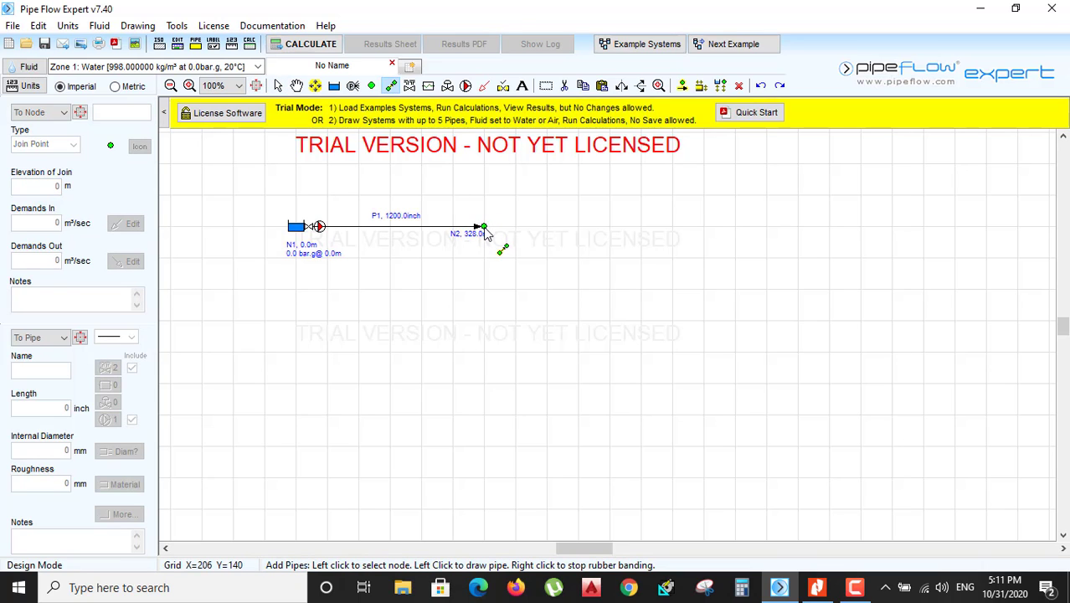
# Draw pipe P2 from N2 to new node N3 with a 600 inch length.
pyautogui.click(606, 226)
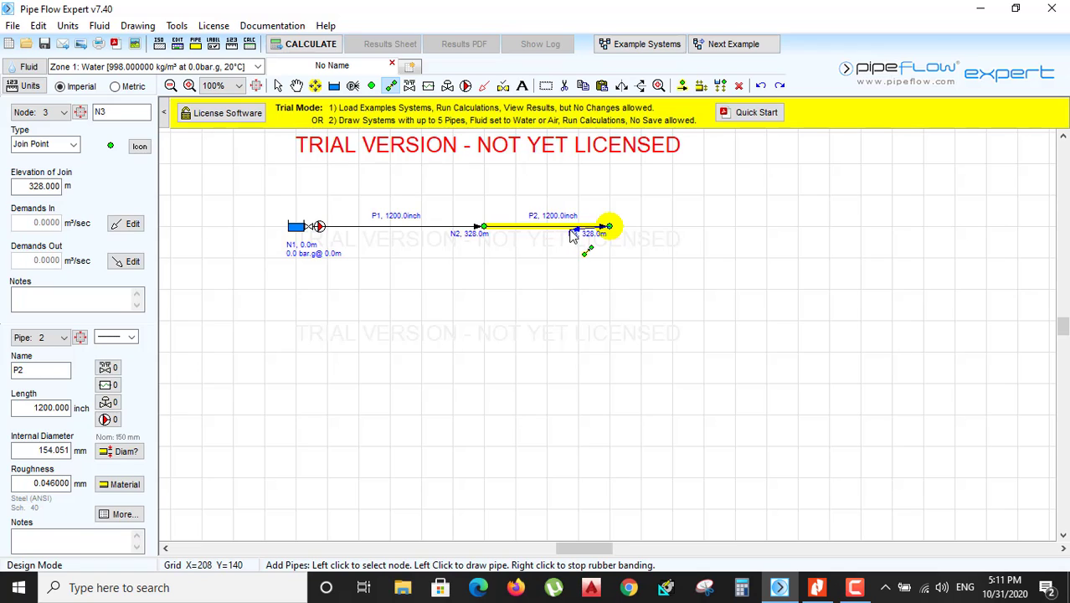
pyautogui.rightClick(603, 226)
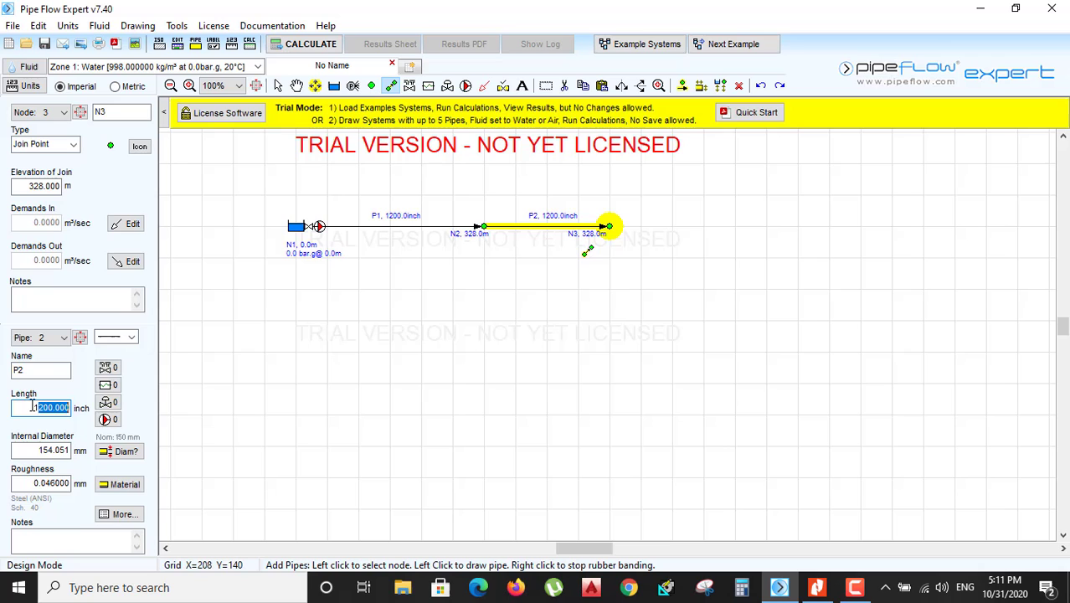
pyautogui.write('60')
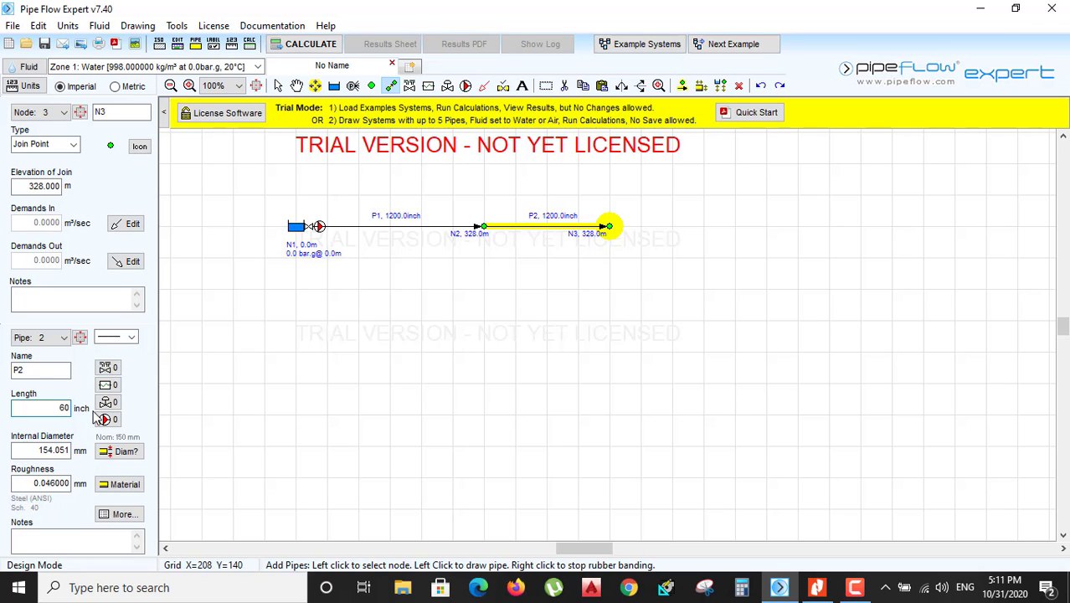
pyautogui.write('600')
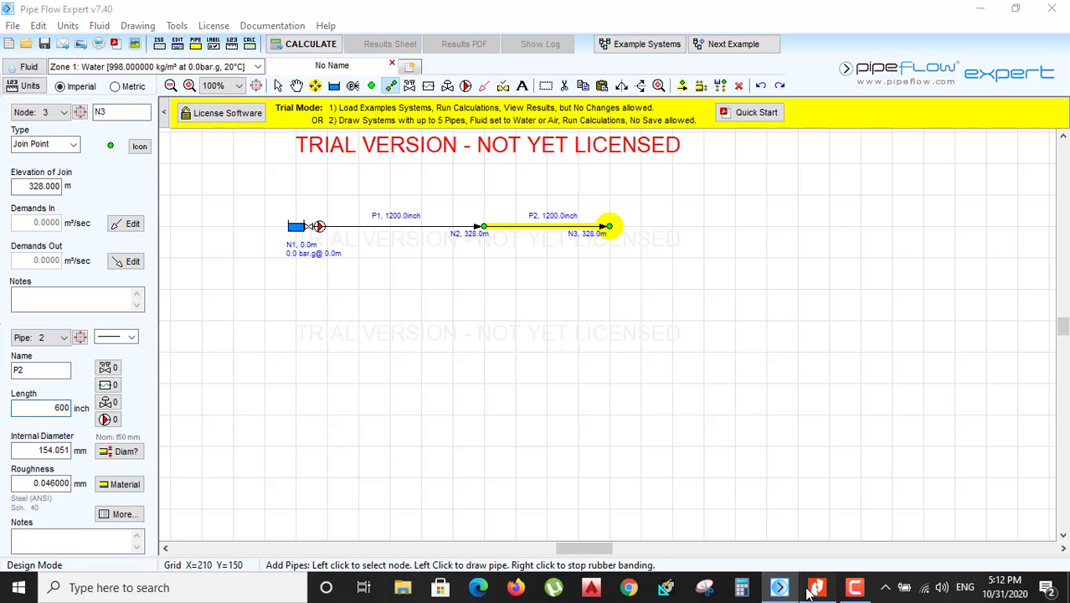
pyautogui.click(817, 587)
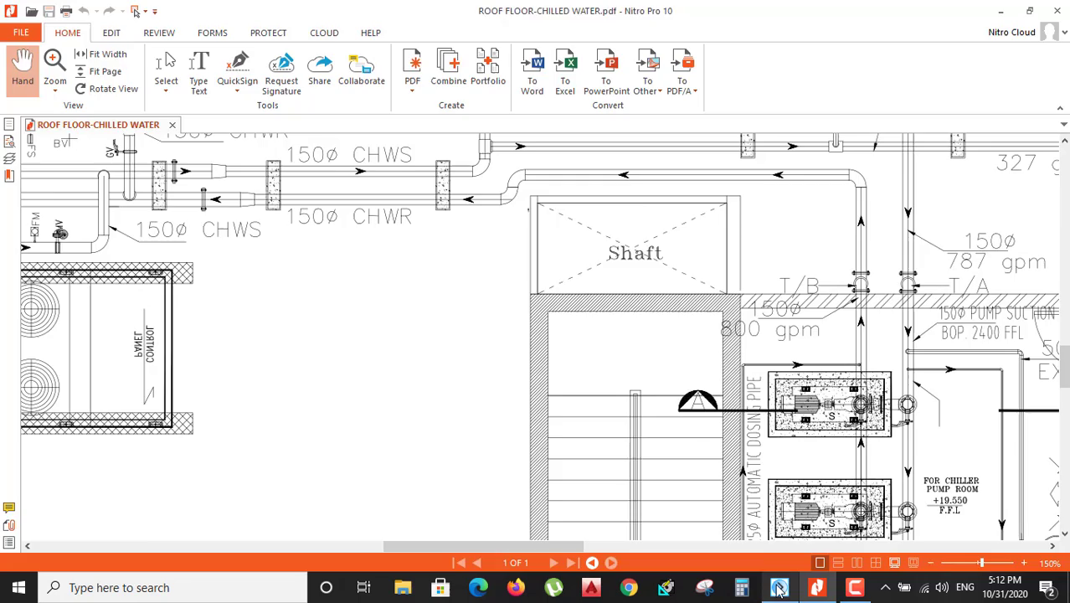
pyautogui.click(778, 587)
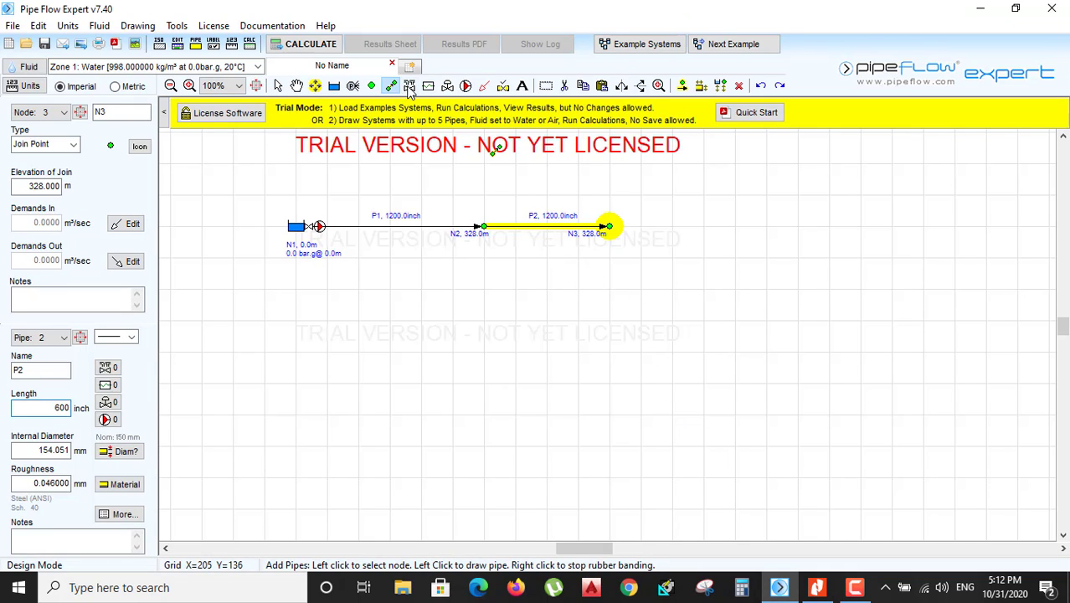
# Add a Standard Bend fitting to pipe P2 and set its quantity.
pyautogui.click(410, 85)
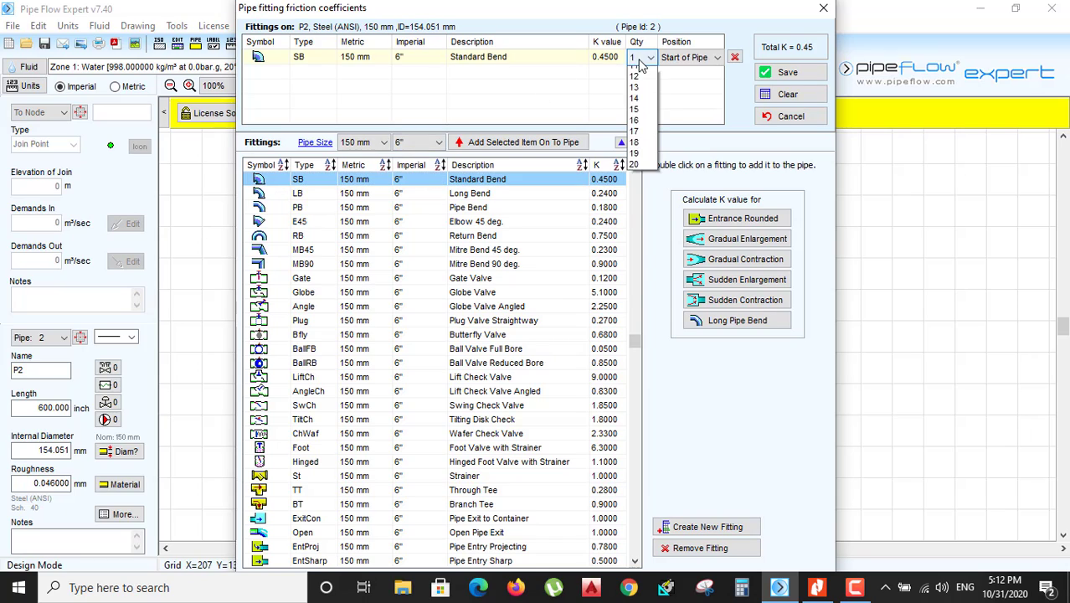
pyautogui.click(635, 66)
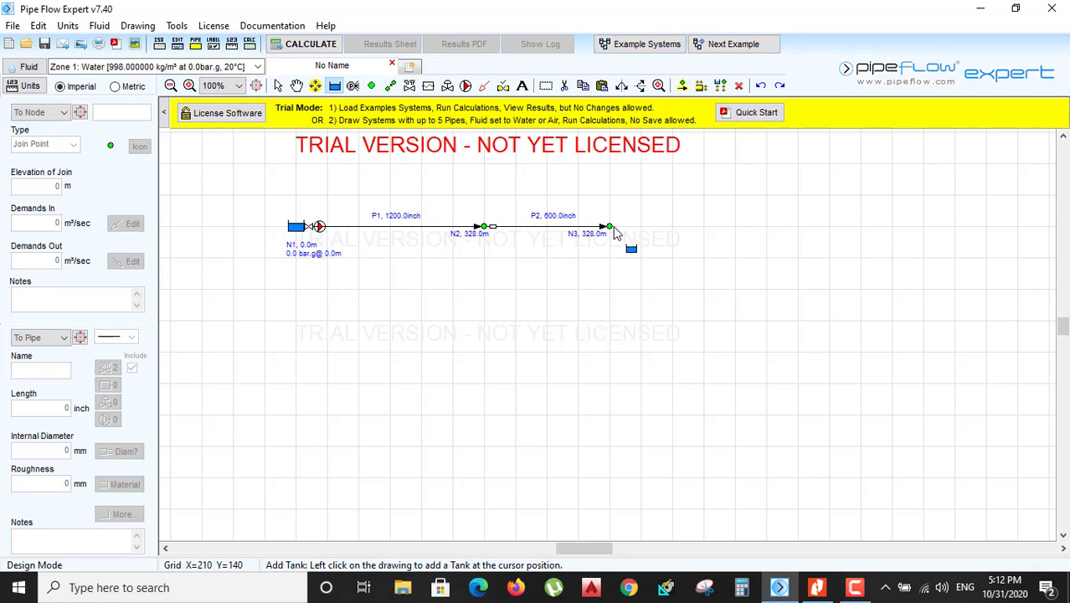
# Convert node N3 at P2's end into a 328 m tank and run the calculation.
pyautogui.click(610, 226)
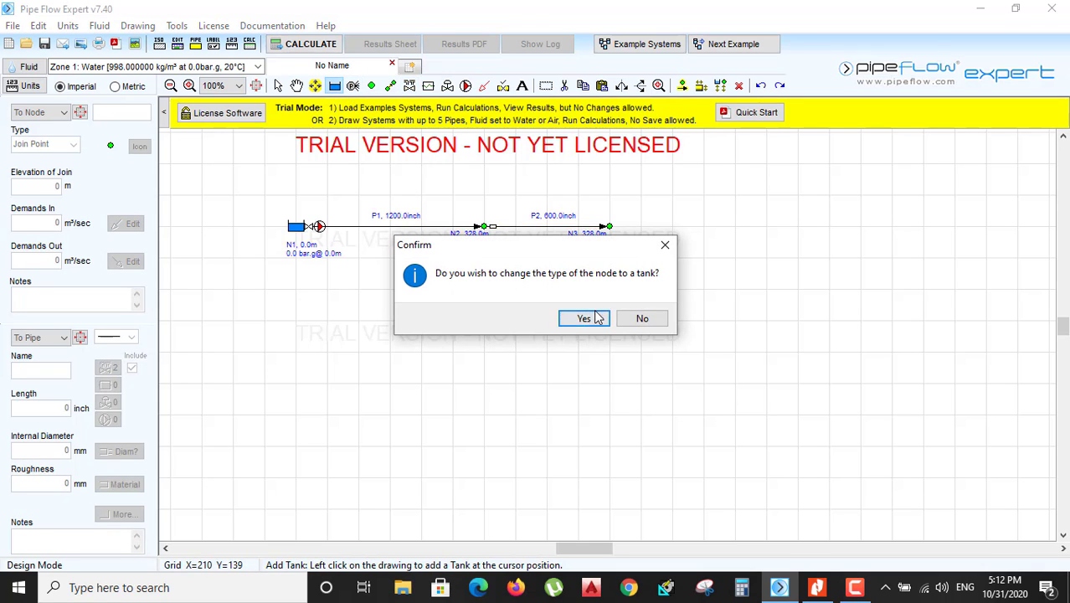
pyautogui.click(583, 318)
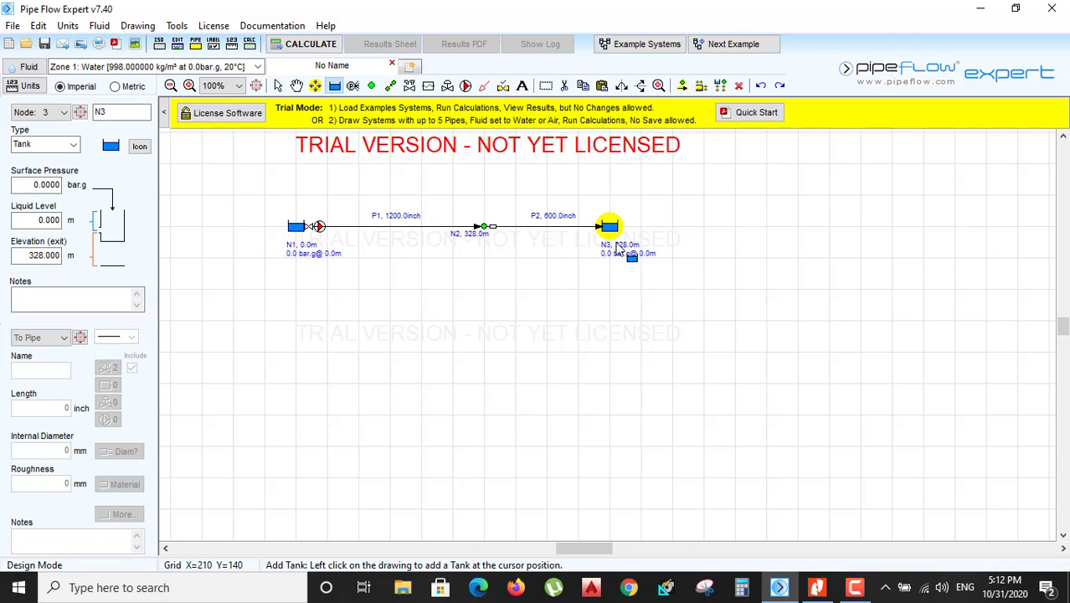
pyautogui.moveTo(300, 243)
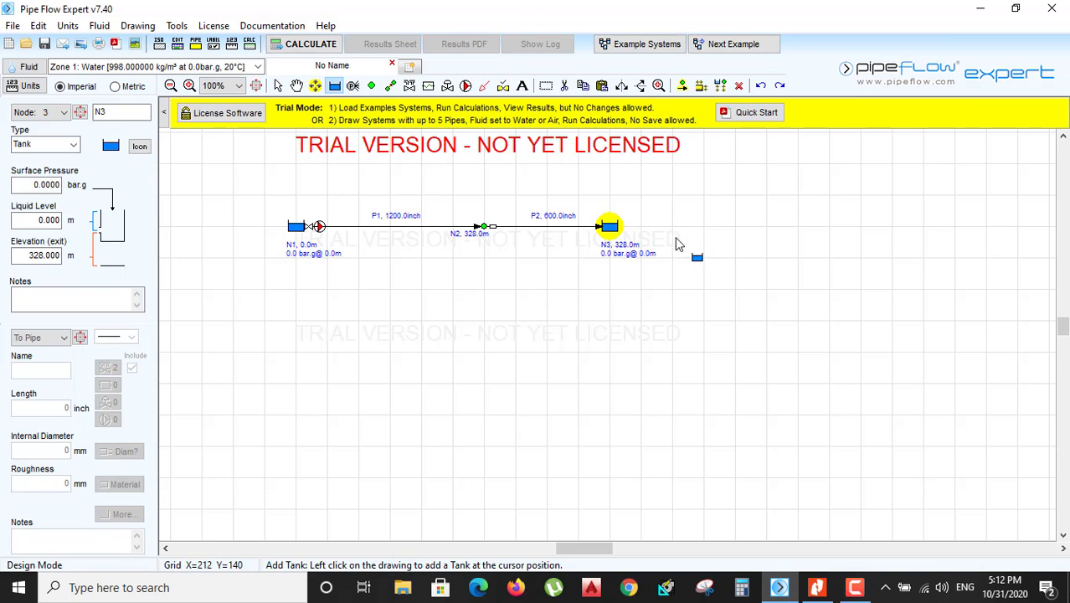
pyautogui.click(309, 44)
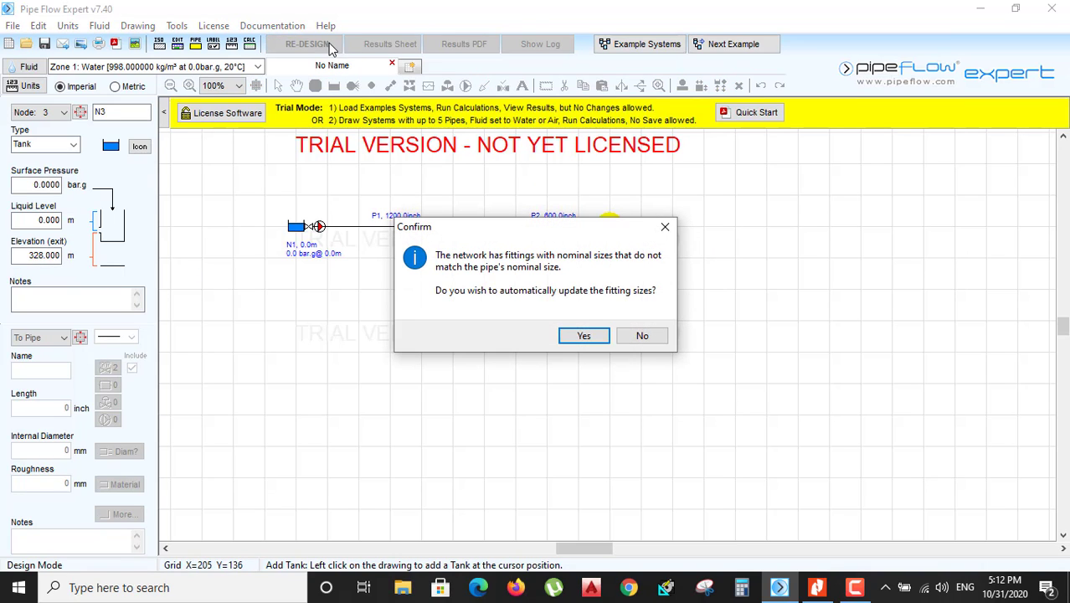
# Accept updating fitting sizes to match the pipes.
pyautogui.click(584, 335)
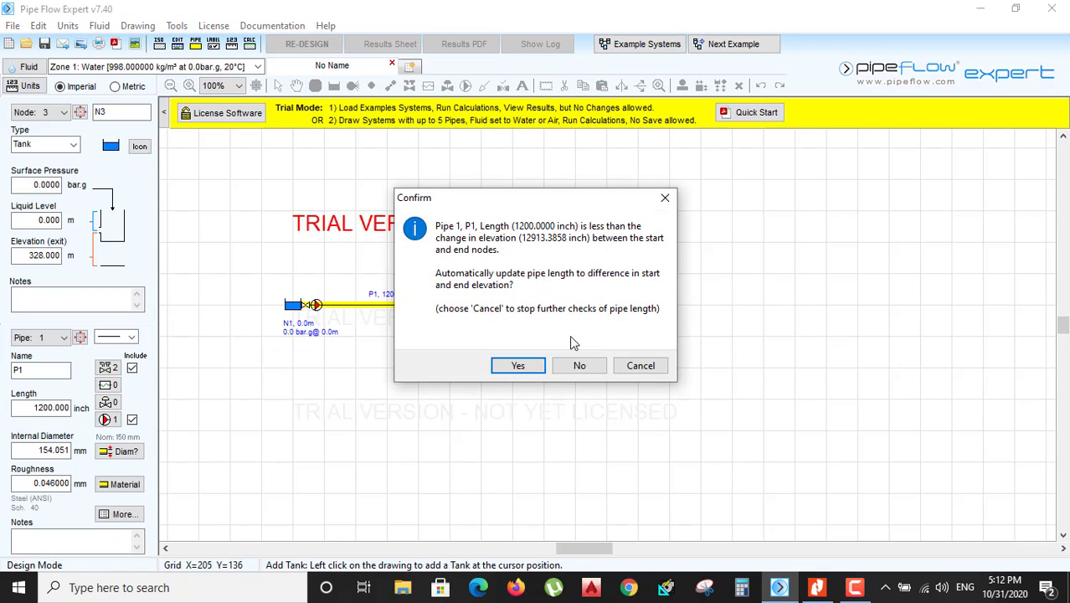
pyautogui.moveTo(537, 233)
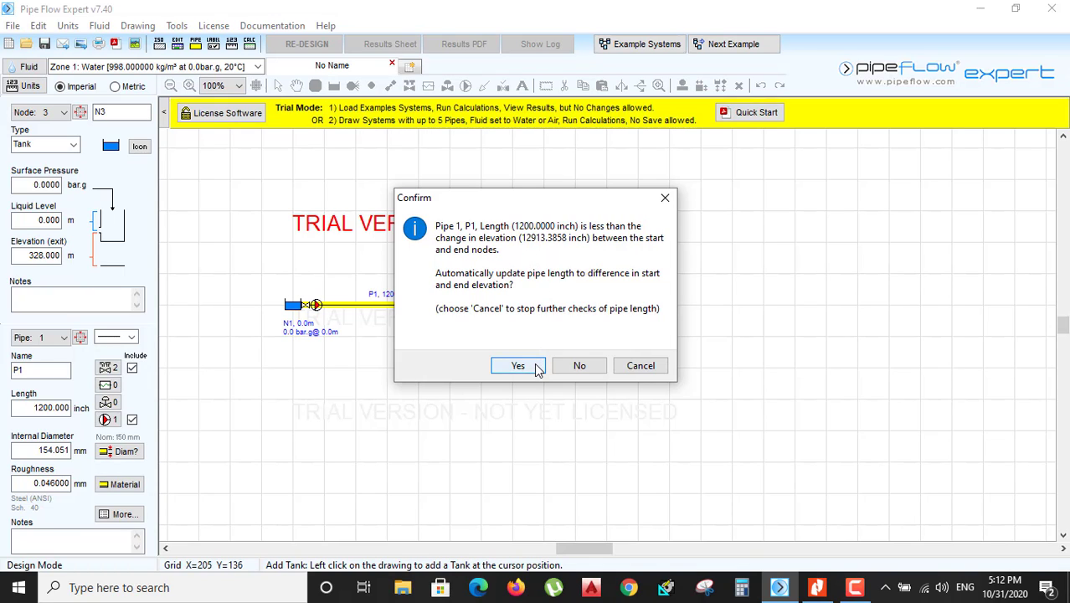
pyautogui.moveTo(542, 365)
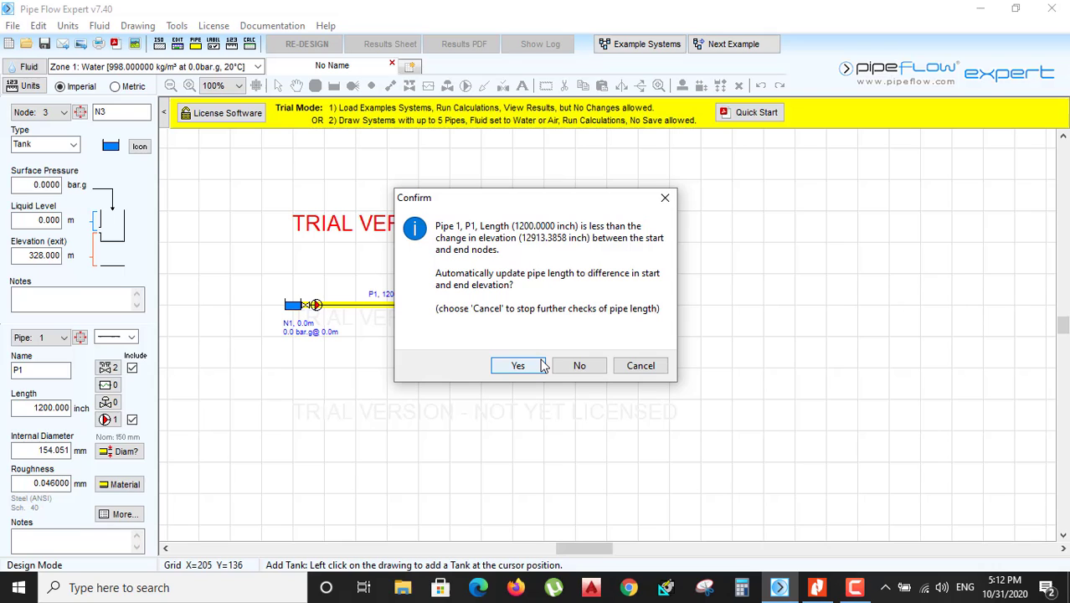
pyautogui.moveTo(578, 317)
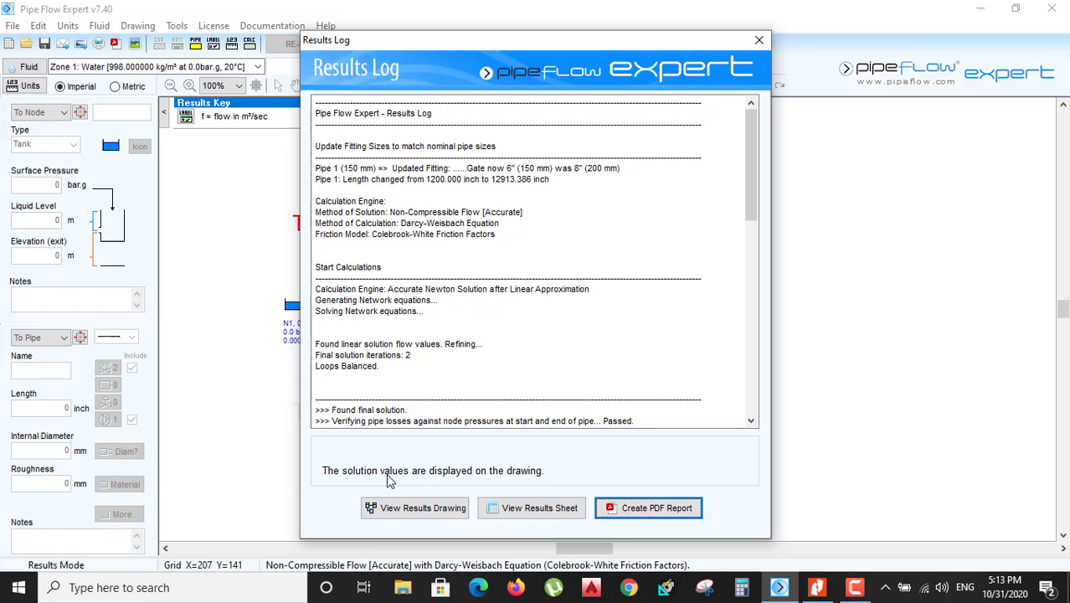
# Create the PDF report from the Results Log and acknowledge the creation notice.
pyautogui.scroll(-3)
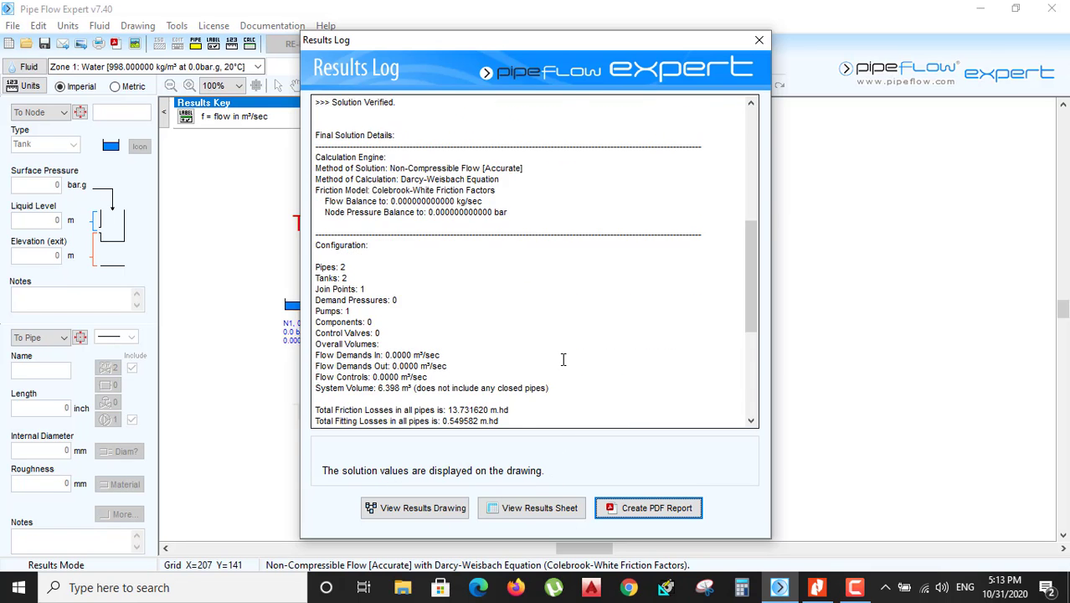
pyautogui.scroll(-3)
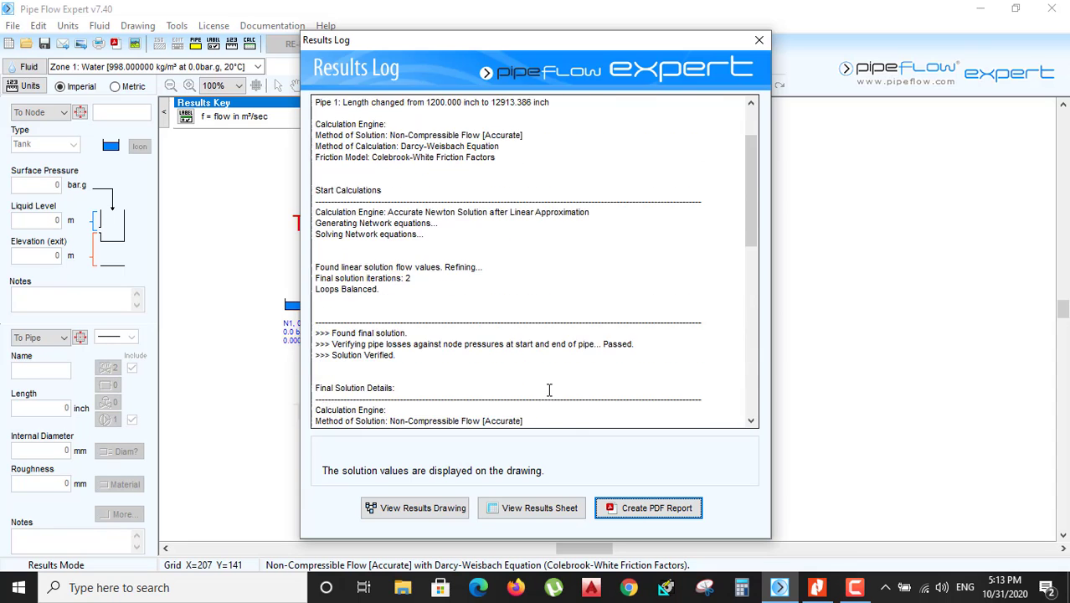
pyautogui.click(649, 508)
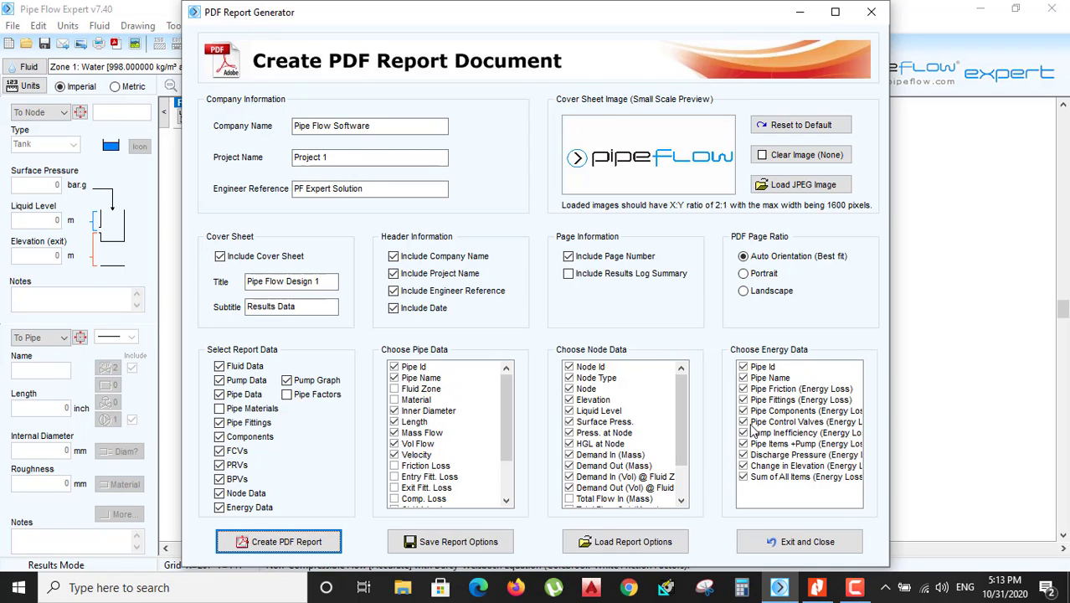
pyautogui.moveTo(366, 462)
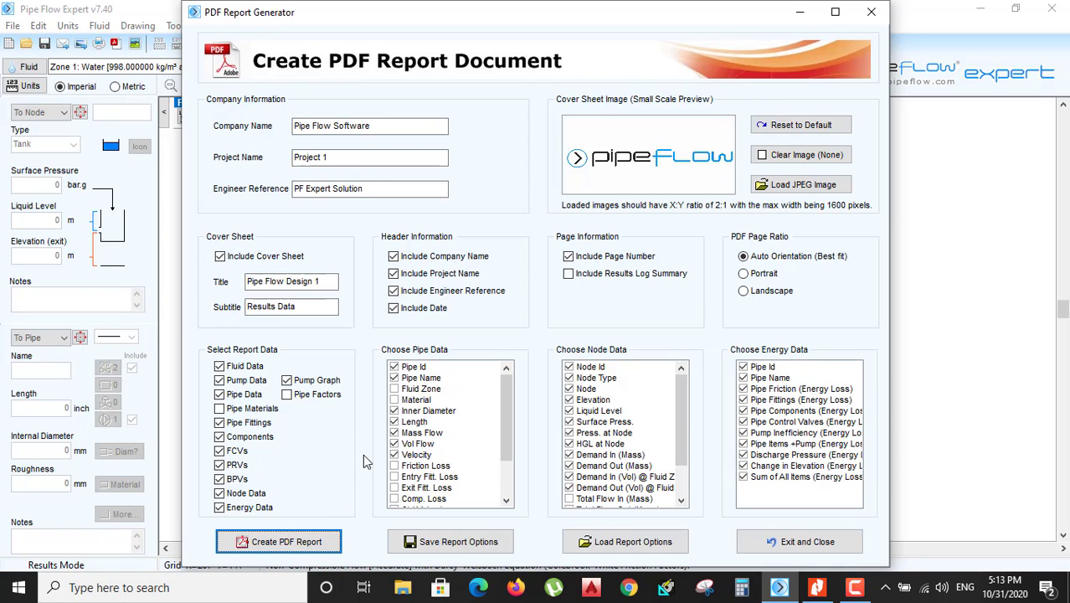
pyautogui.click(287, 541)
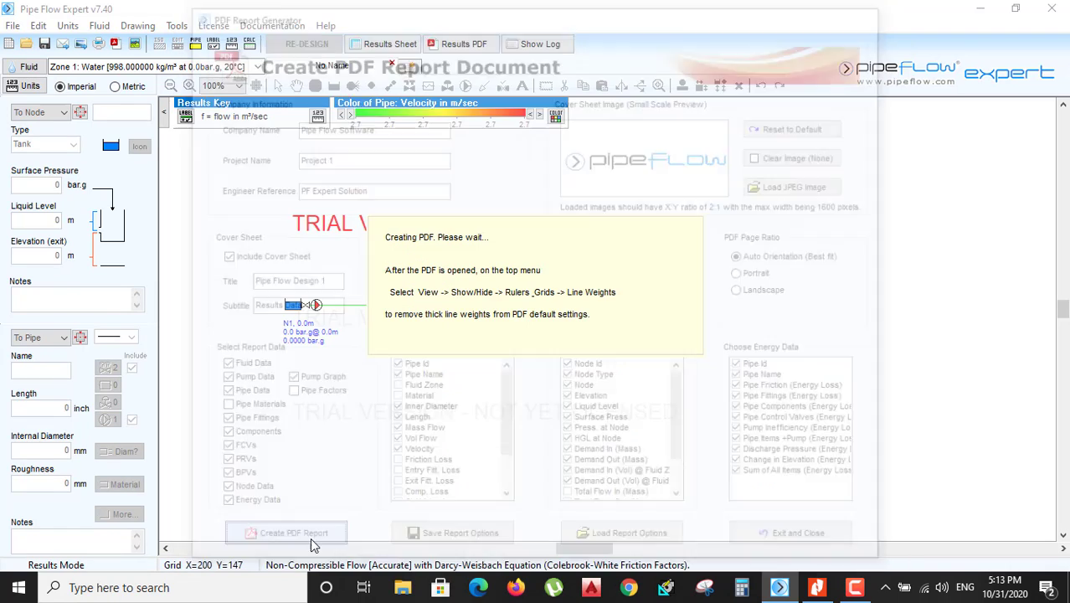
pyautogui.click(285, 532)
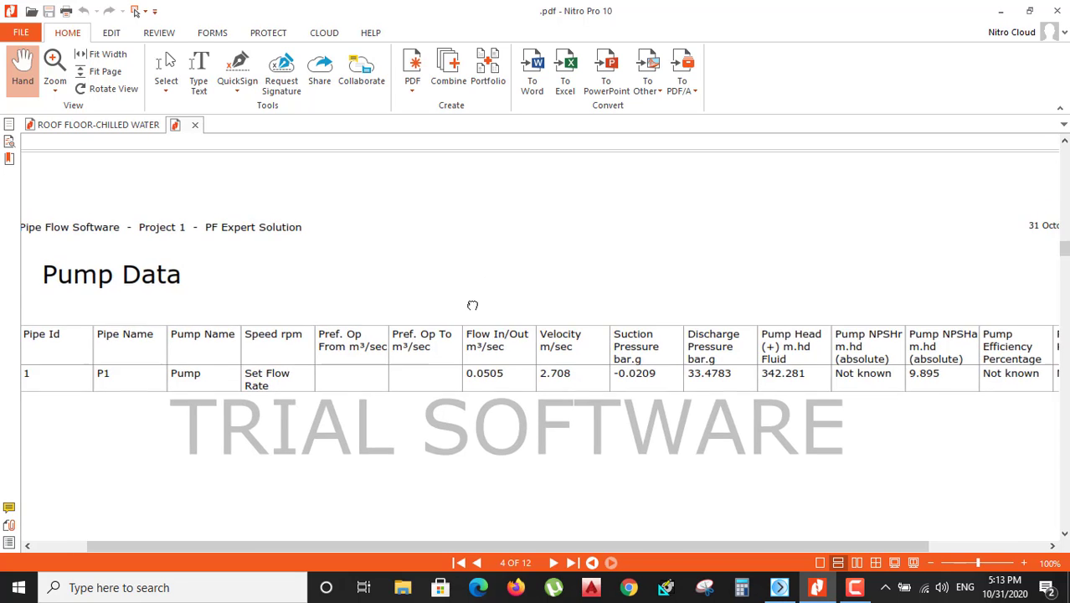
pyautogui.click(477, 562)
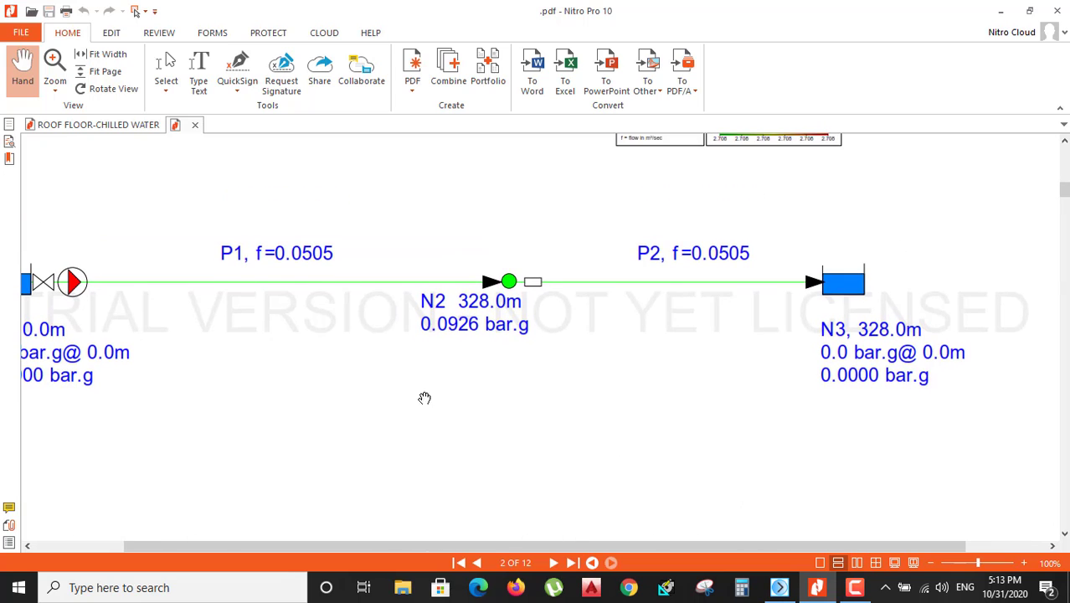
pyautogui.click(553, 562)
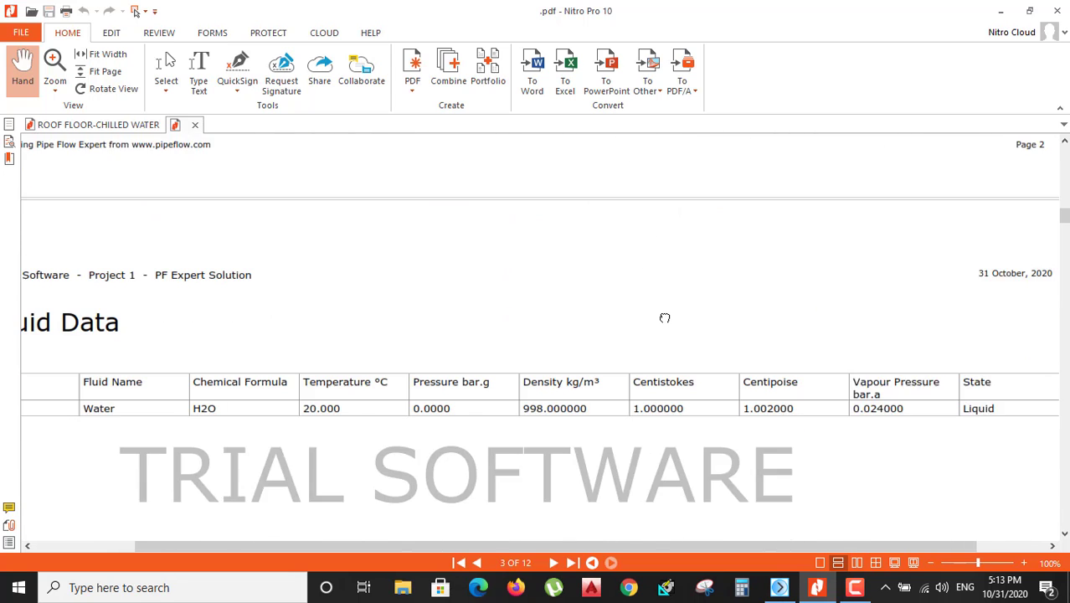
pyautogui.scroll(-3)
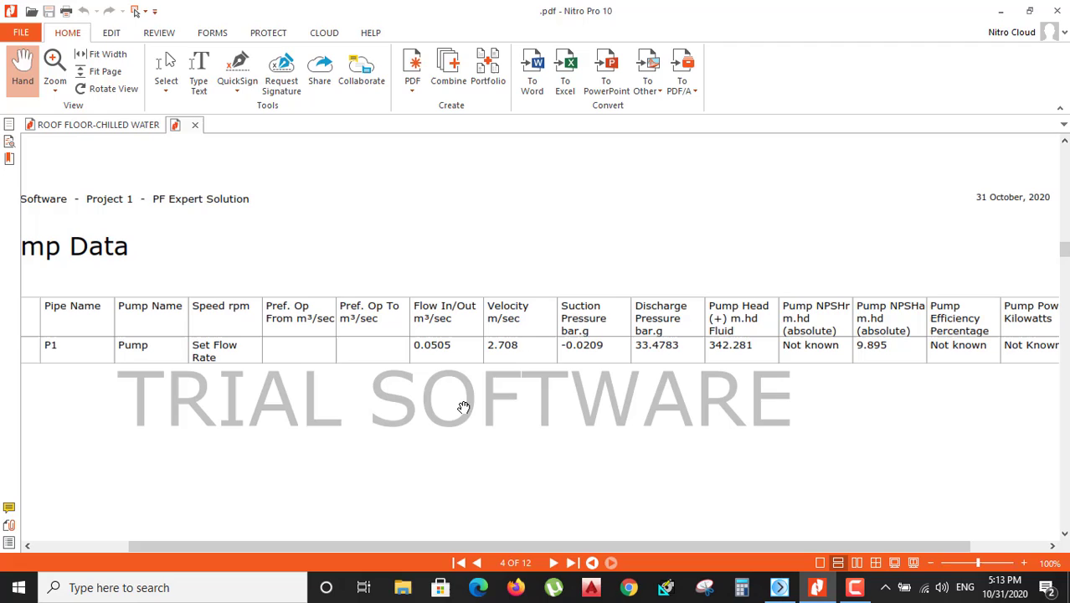
pyautogui.moveTo(521, 363)
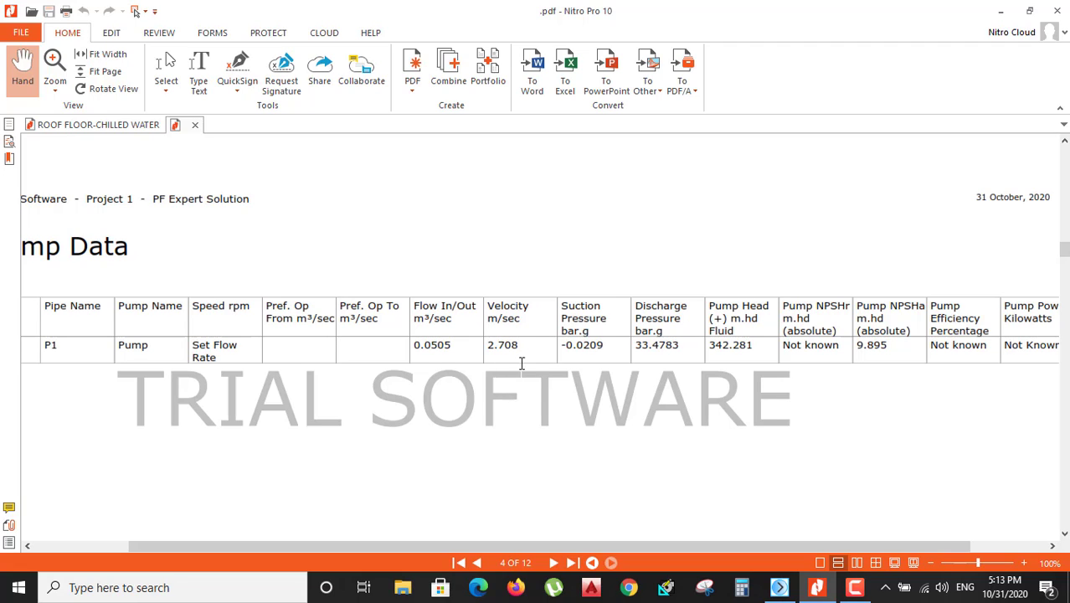
# Select the 2.708 velocity value and scroll the pump table to the power columns.
pyautogui.doubleClick(502, 344)
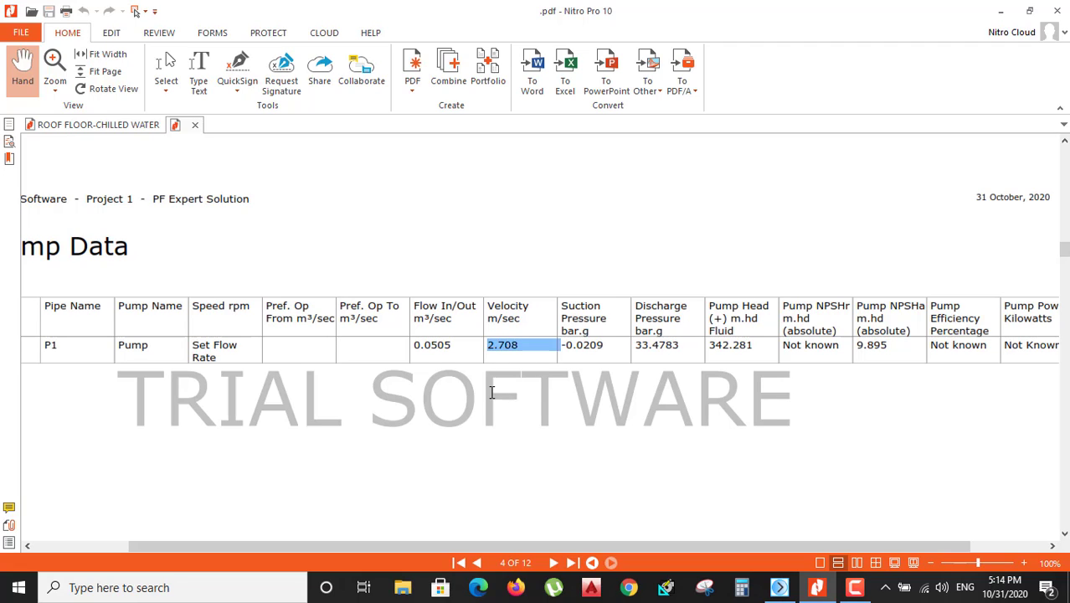
pyautogui.moveTo(625, 373)
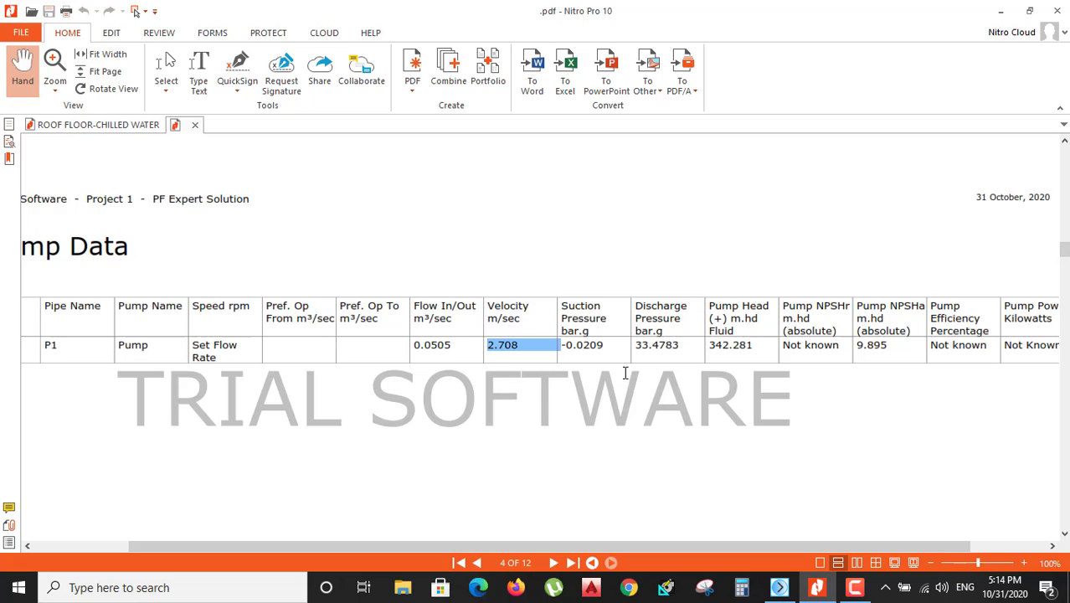
pyautogui.moveTo(591, 362)
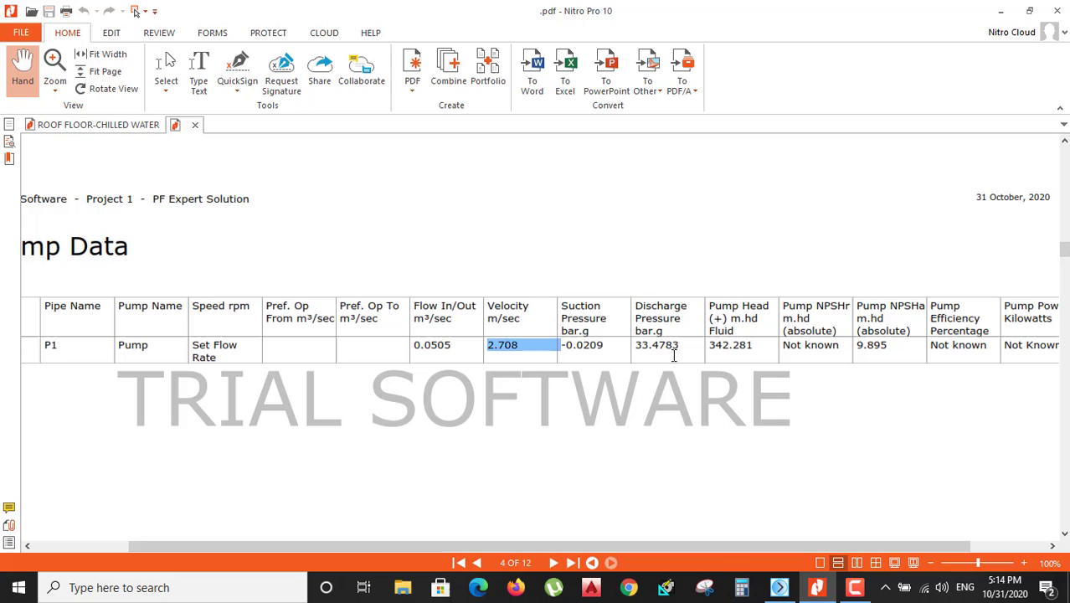
pyautogui.moveTo(806, 446)
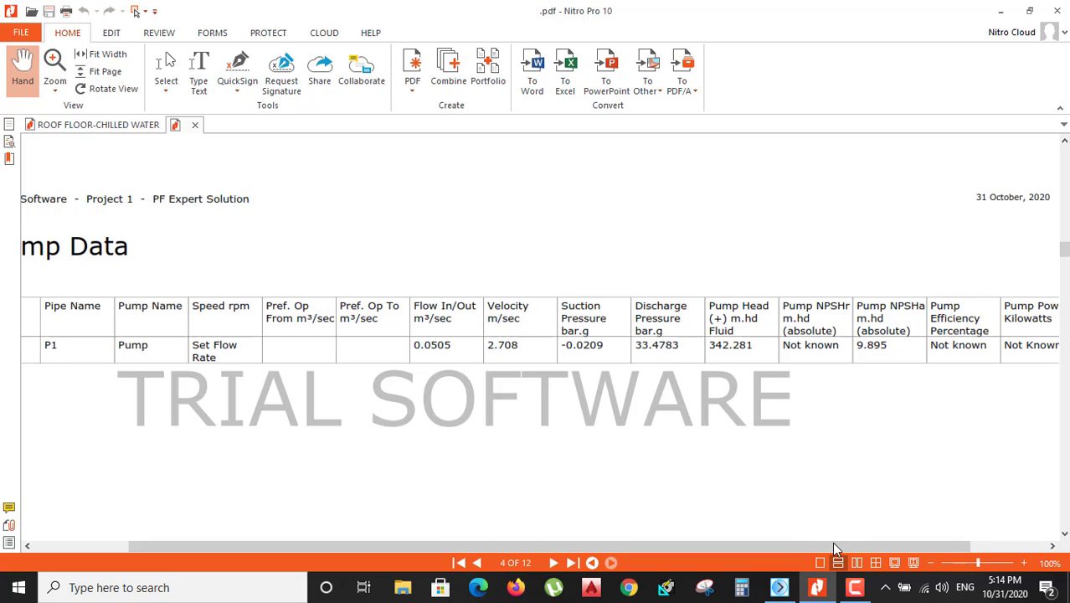
pyautogui.hscroll(3)
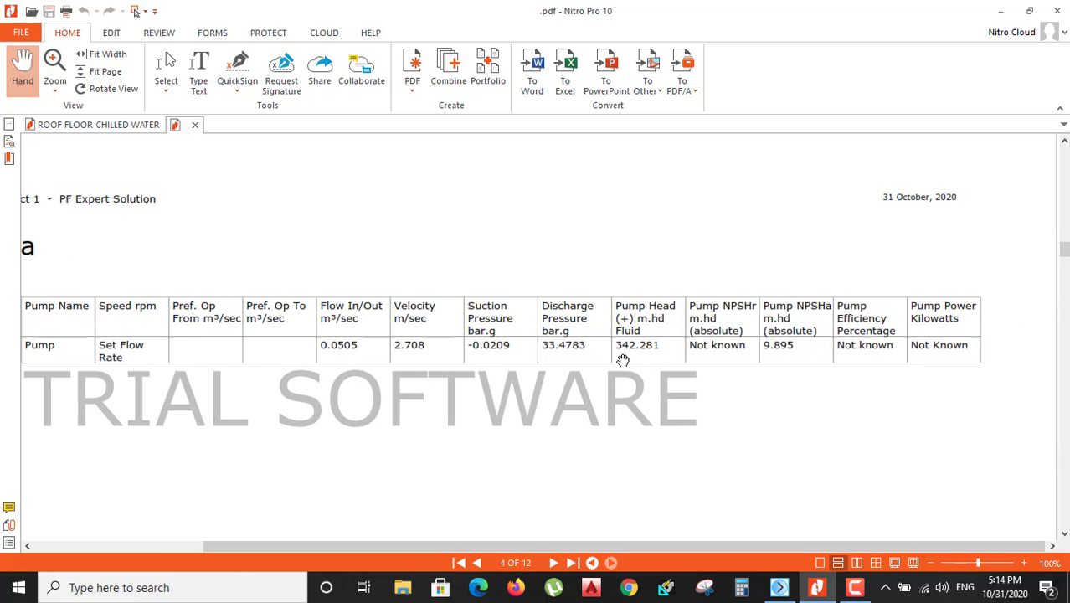
pyautogui.moveTo(787, 335)
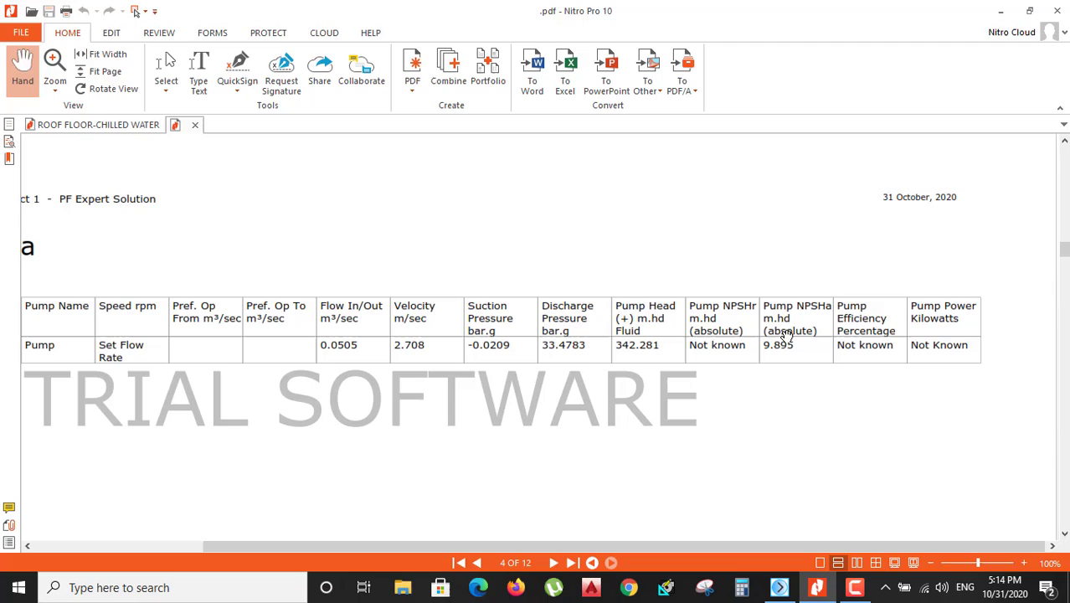
pyautogui.moveTo(829, 325)
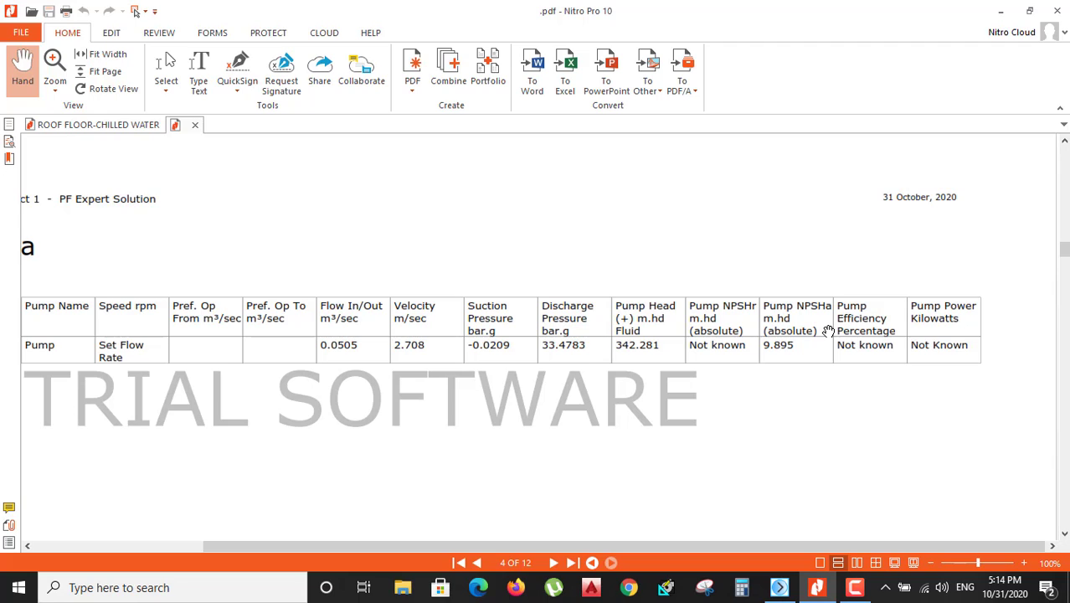
pyautogui.moveTo(814, 326)
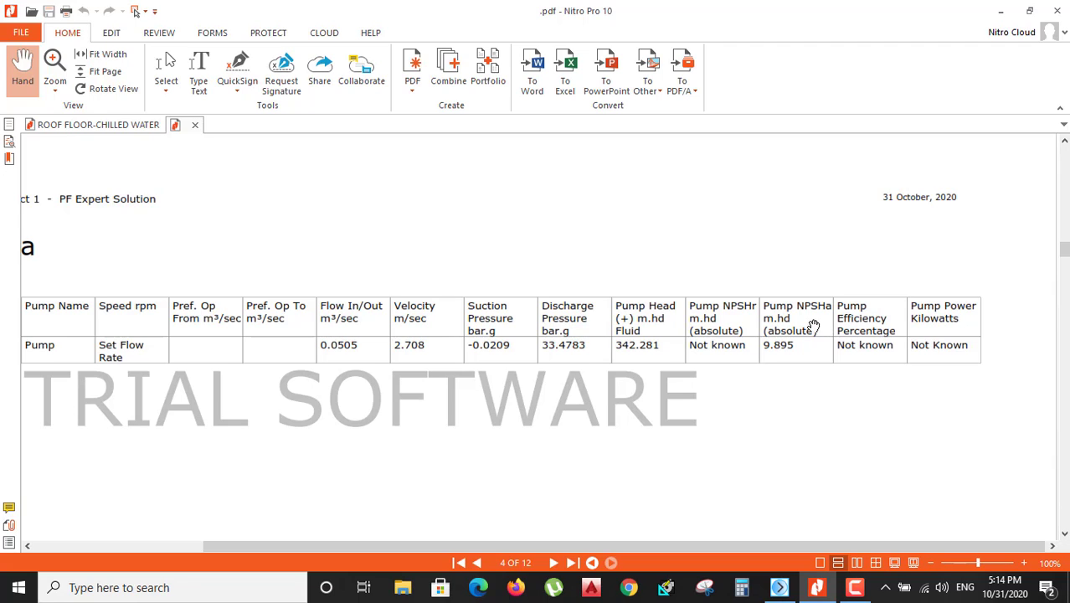
pyautogui.moveTo(799, 427)
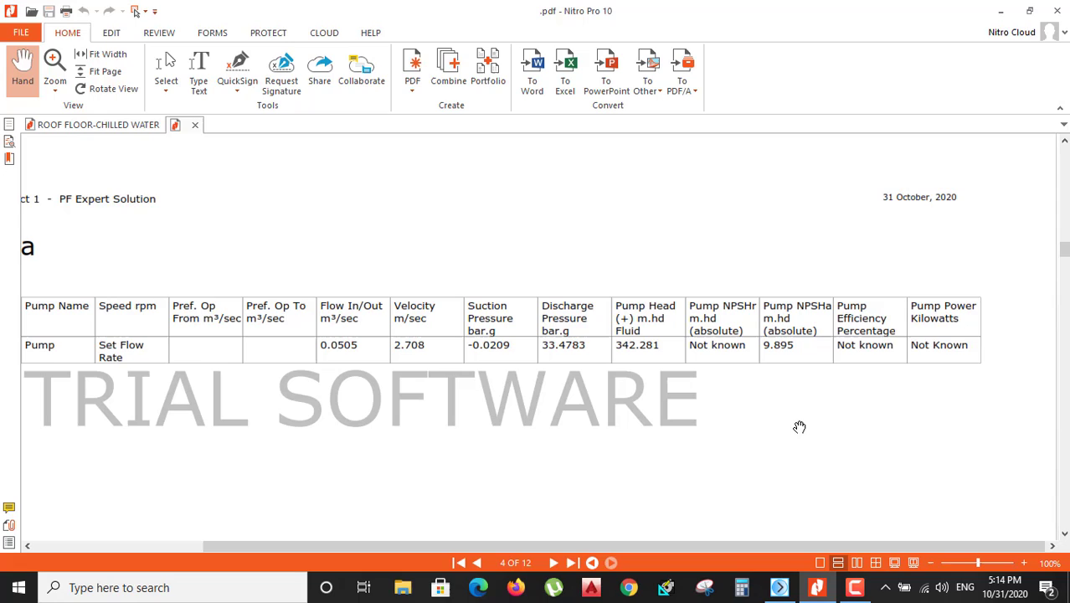
pyautogui.moveTo(974, 306)
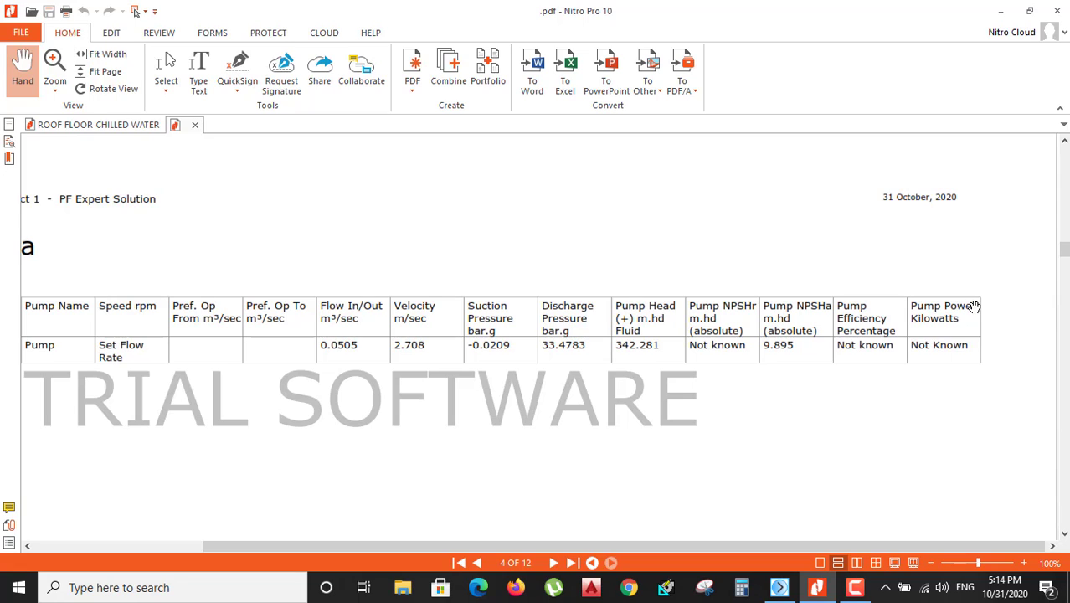
pyautogui.moveTo(912, 409)
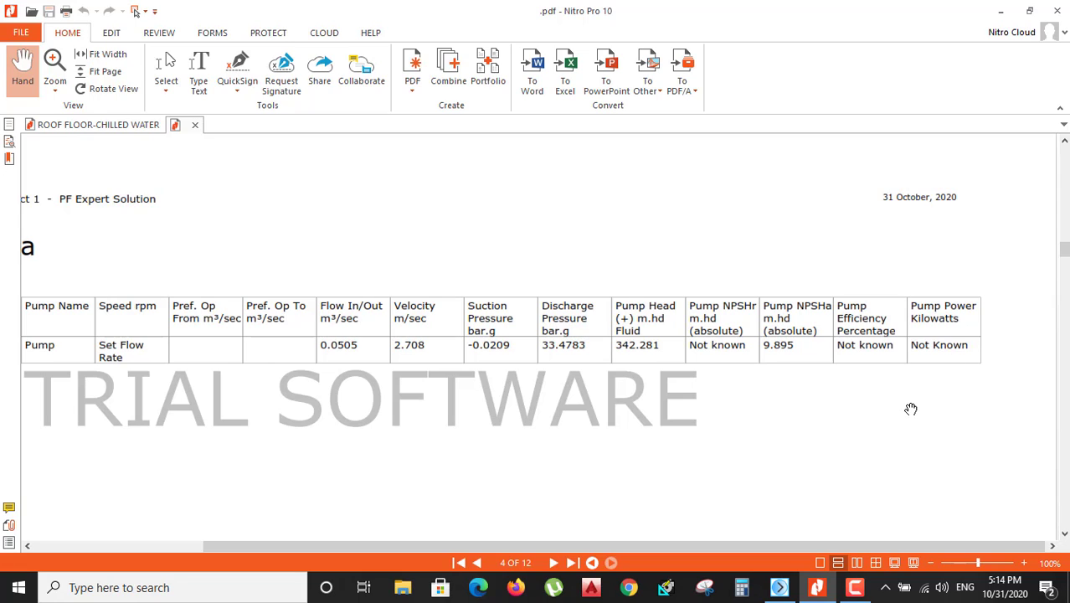
pyautogui.moveTo(584, 491)
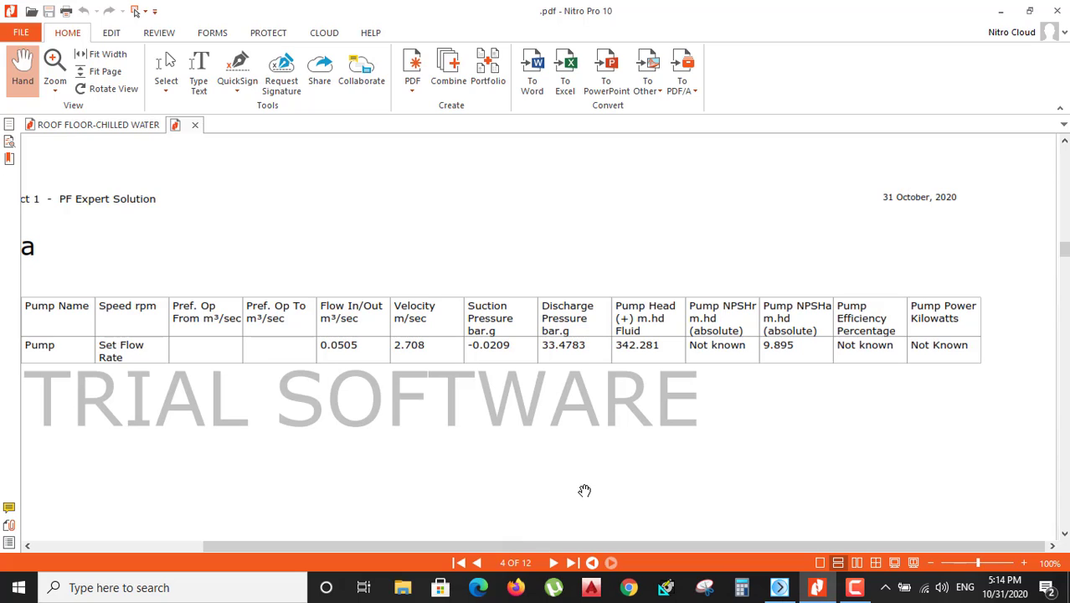
pyautogui.moveTo(798, 541)
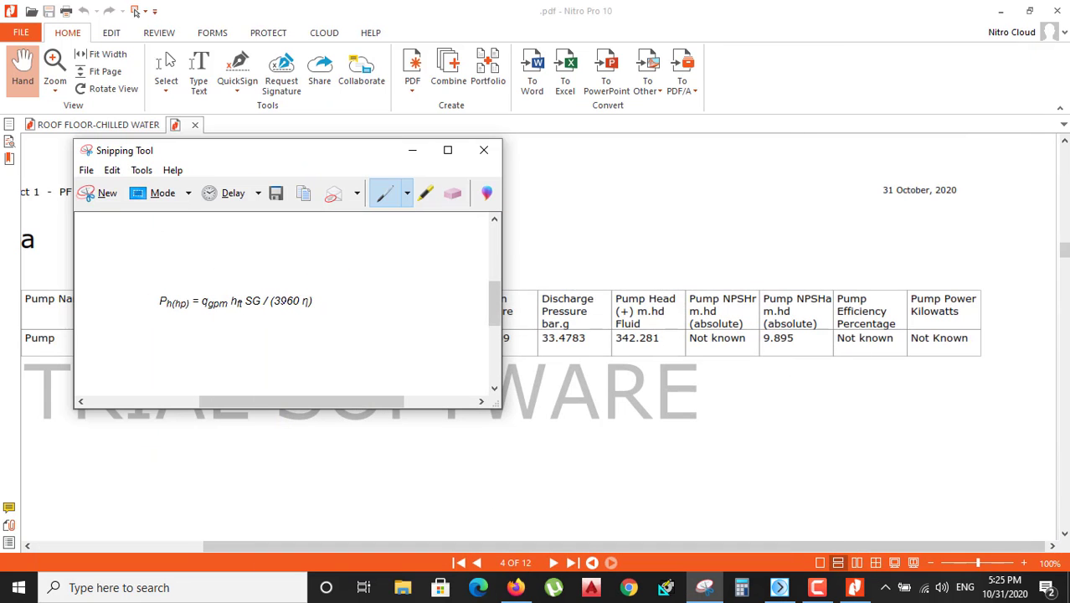
# Circle formula terms, erase the circles, then tick the q_gpm and h_ft terms.
pyautogui.click(426, 194)
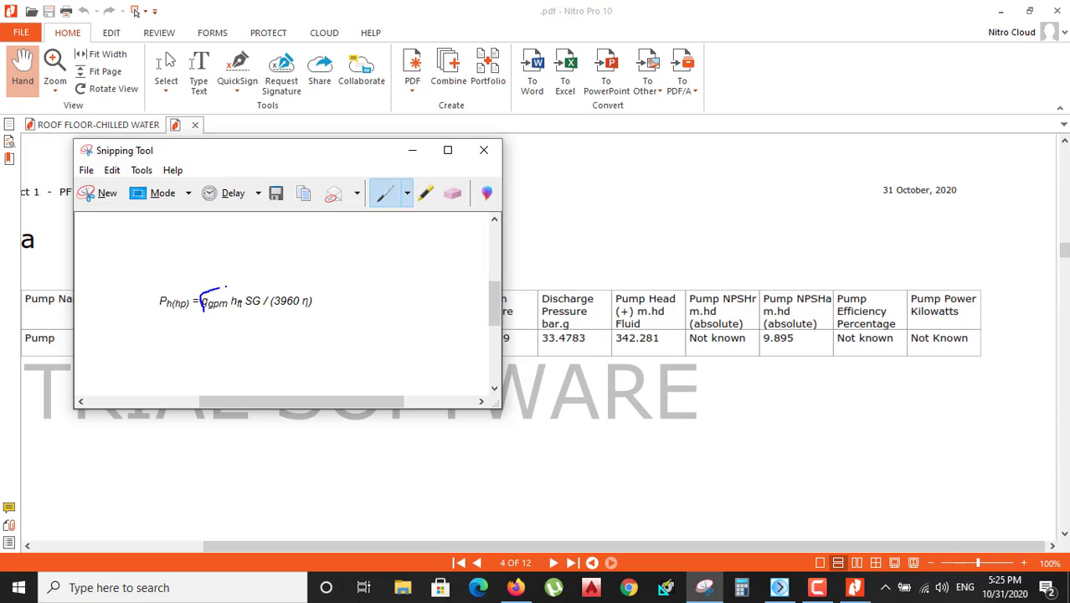
pyautogui.moveTo(205, 293); pyautogui.dragTo(216, 312)
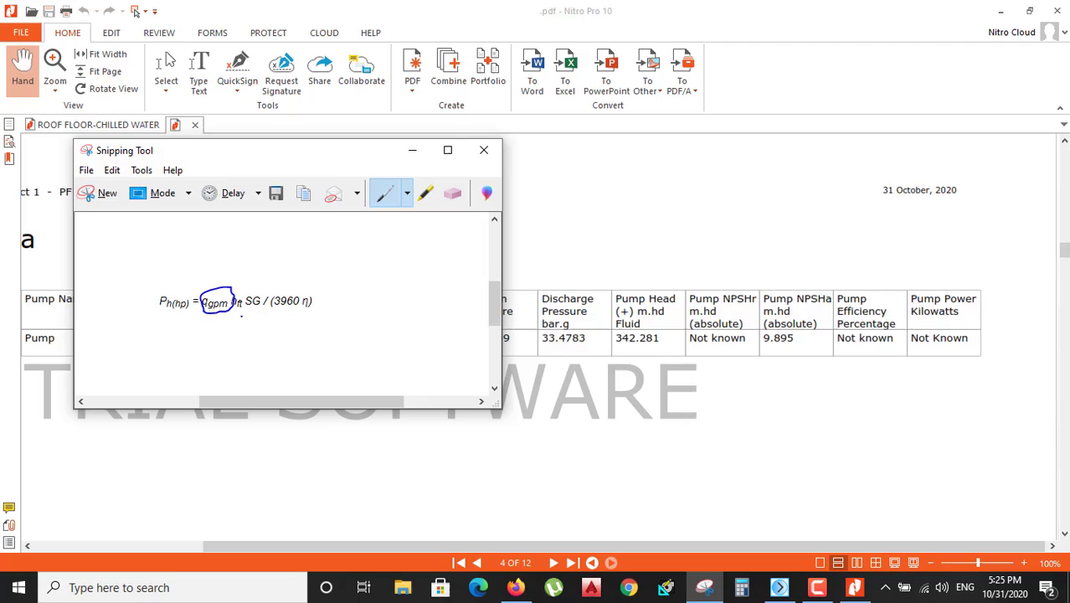
pyautogui.moveTo(234, 293); pyautogui.dragTo(222, 314)
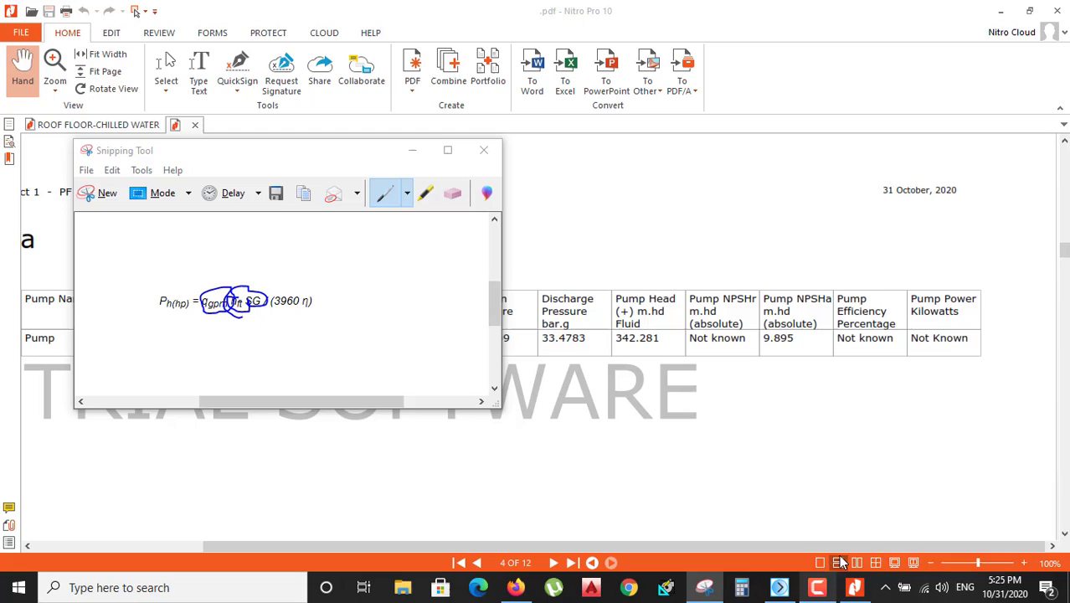
pyautogui.click(454, 193)
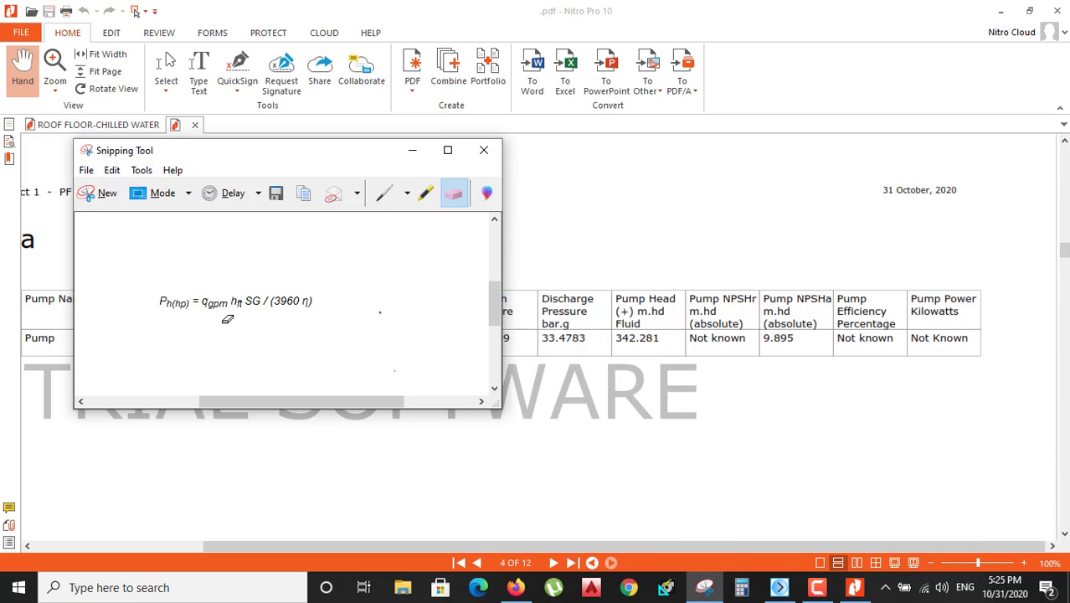
pyautogui.moveTo(632, 501)
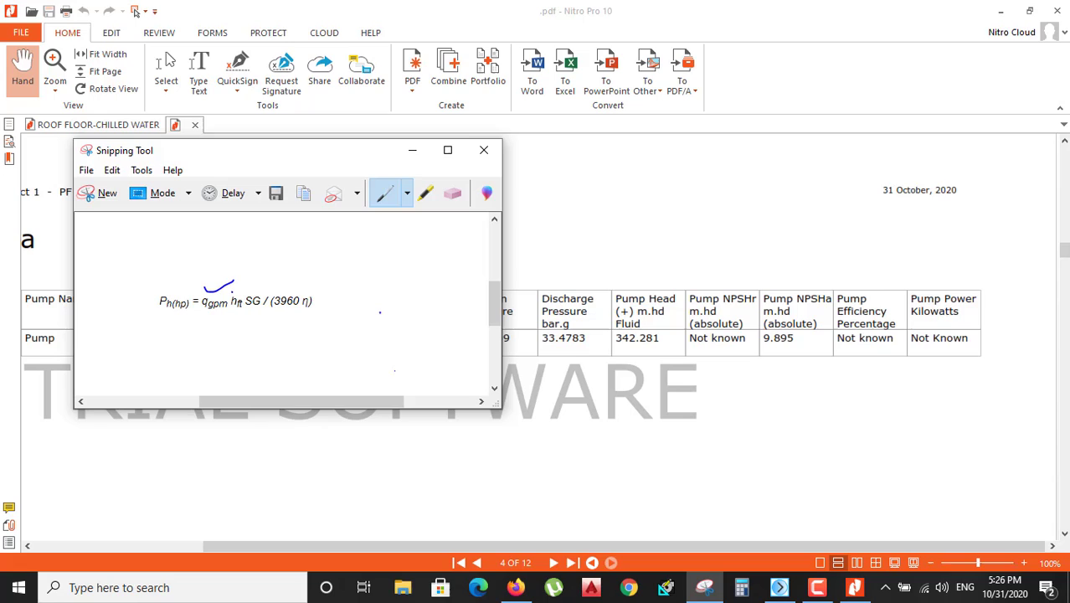
pyautogui.moveTo(226, 289); pyautogui.dragTo(247, 298)
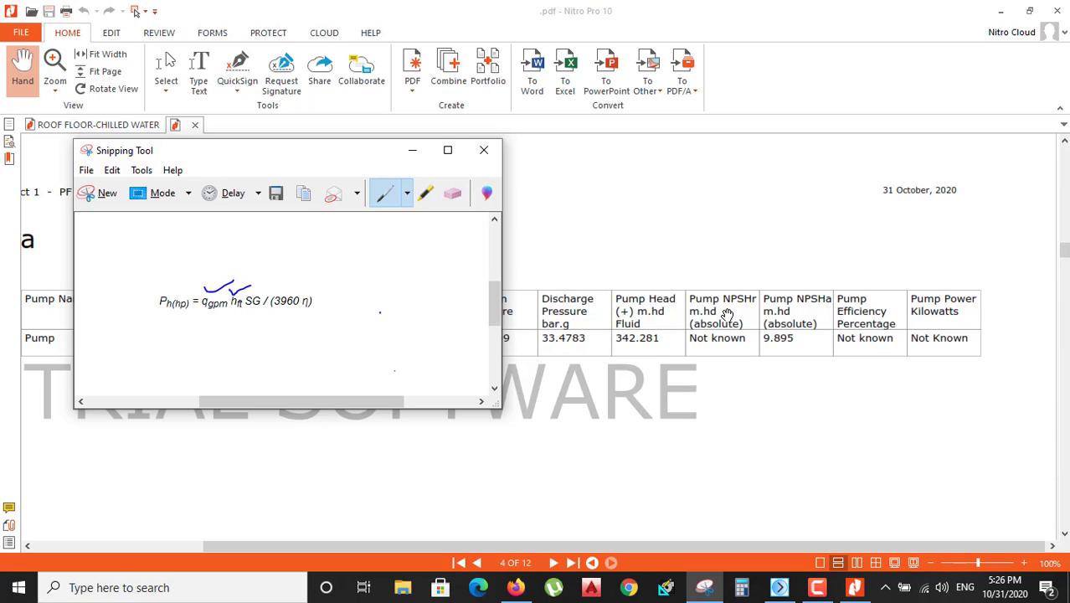
pyautogui.moveTo(665, 340)
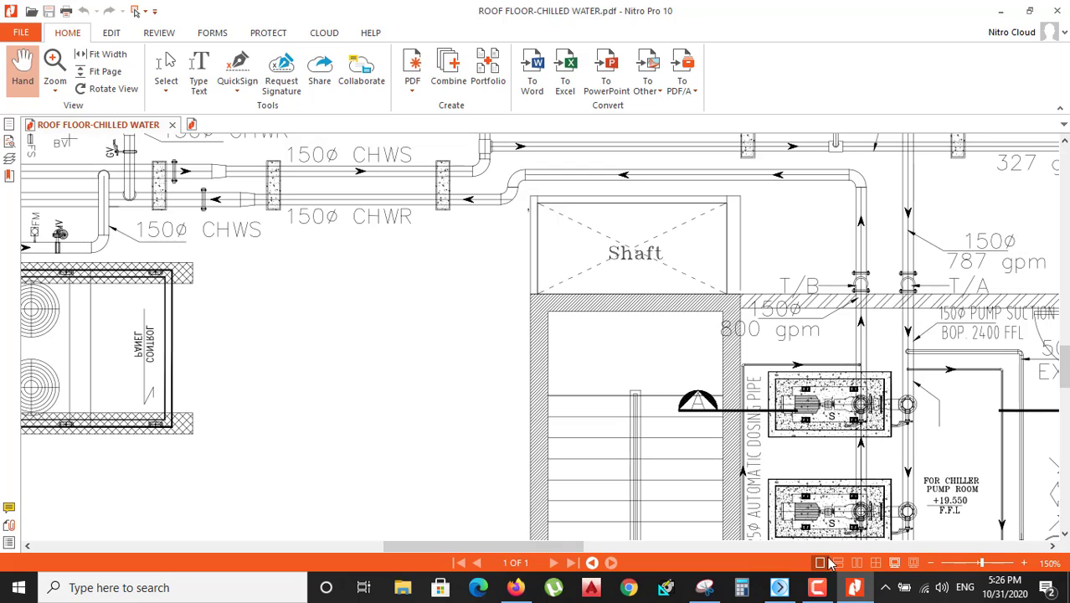
pyautogui.moveTo(825, 557)
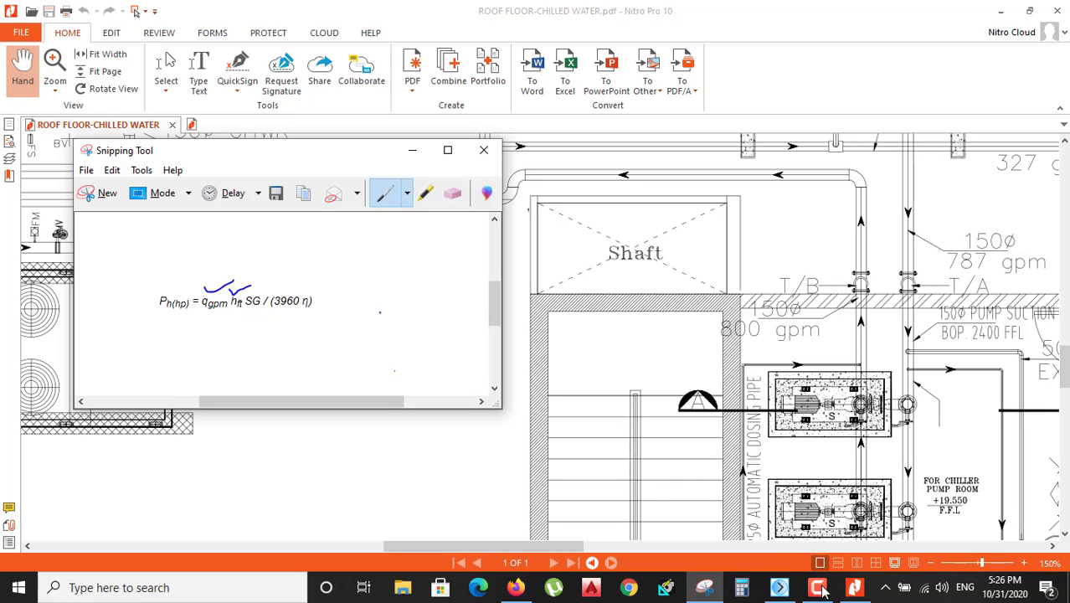
# Return to the generated pump report in Nitro Pro.
pyautogui.click(483, 149)
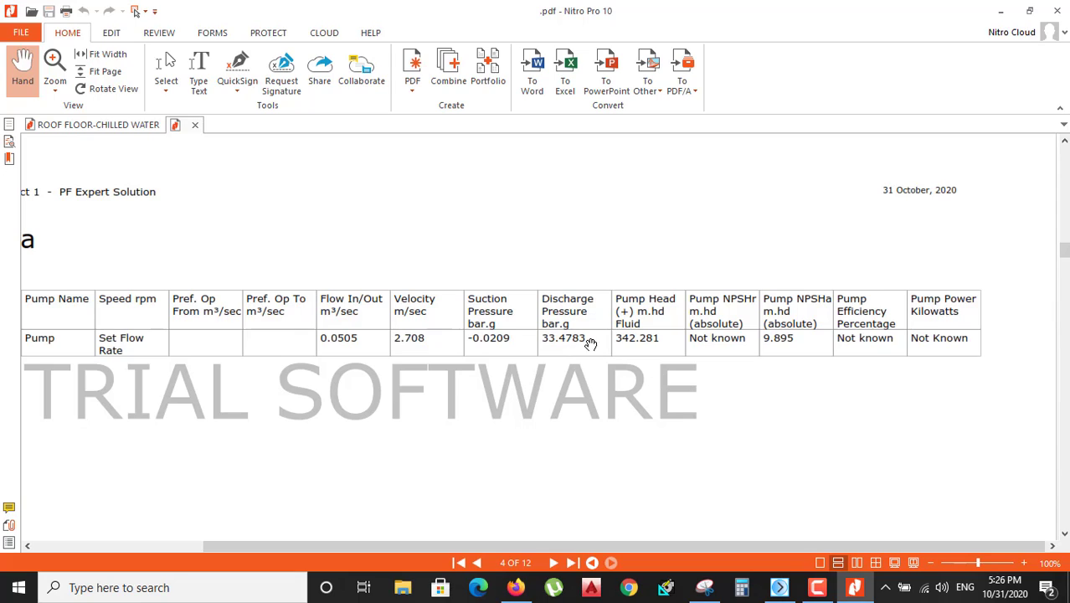
pyautogui.moveTo(787, 528)
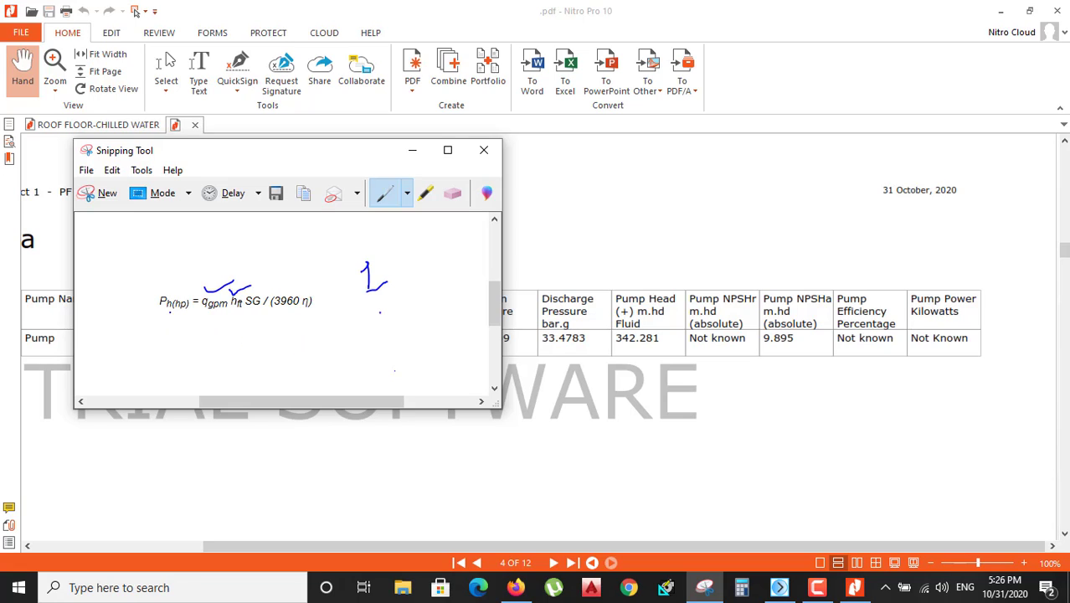
pyautogui.moveTo(506, 520)
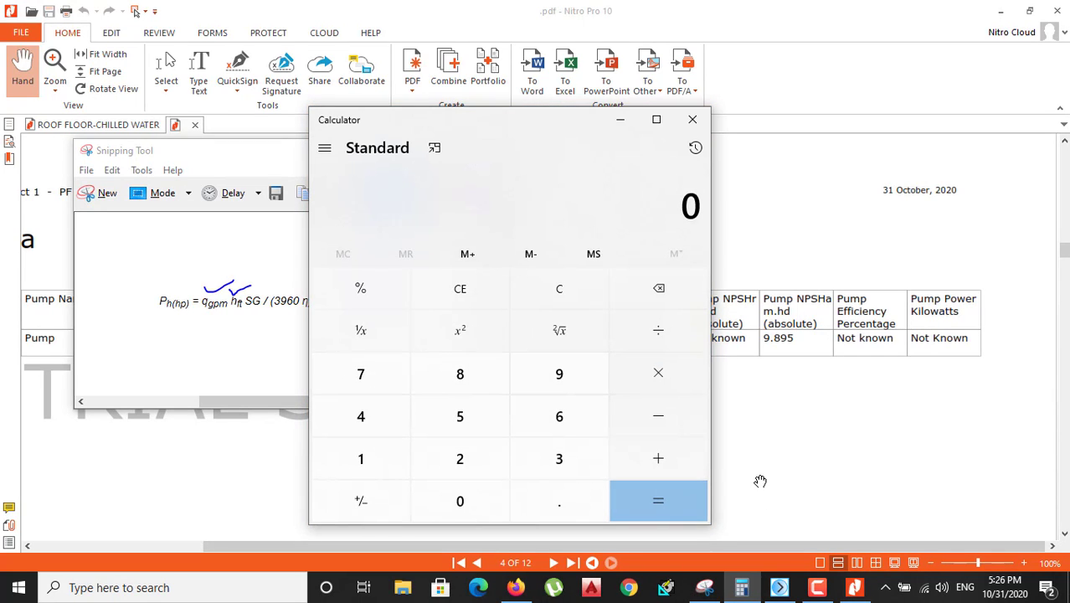
pyautogui.moveTo(576, 132)
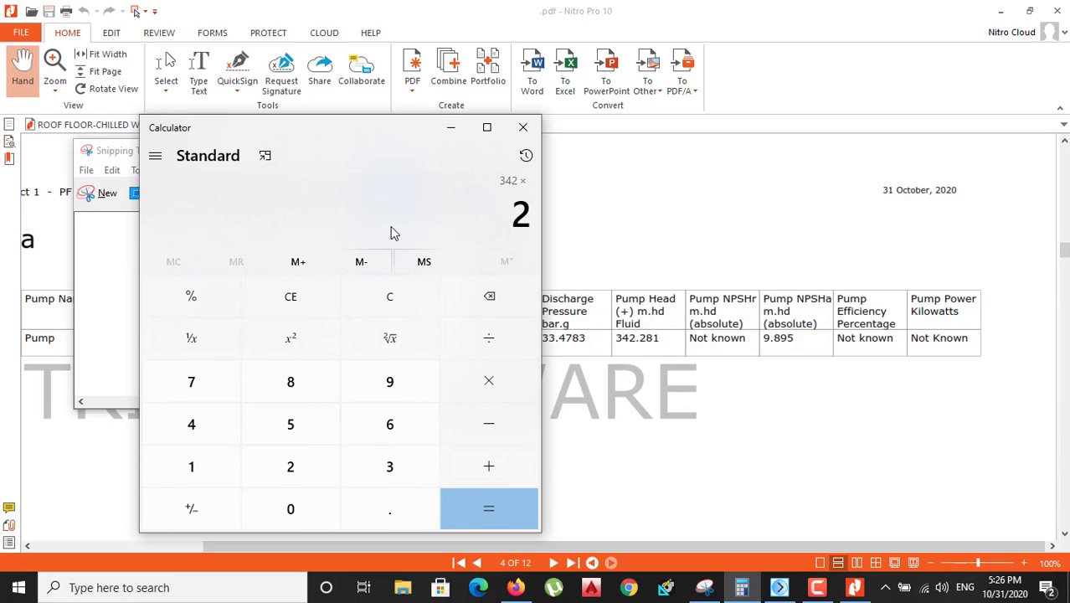
# Compute 342 × 3.28 = 1,121.76 ft, times 800 gpm = 897,408, then divide by the constant.
pyautogui.click(488, 509)
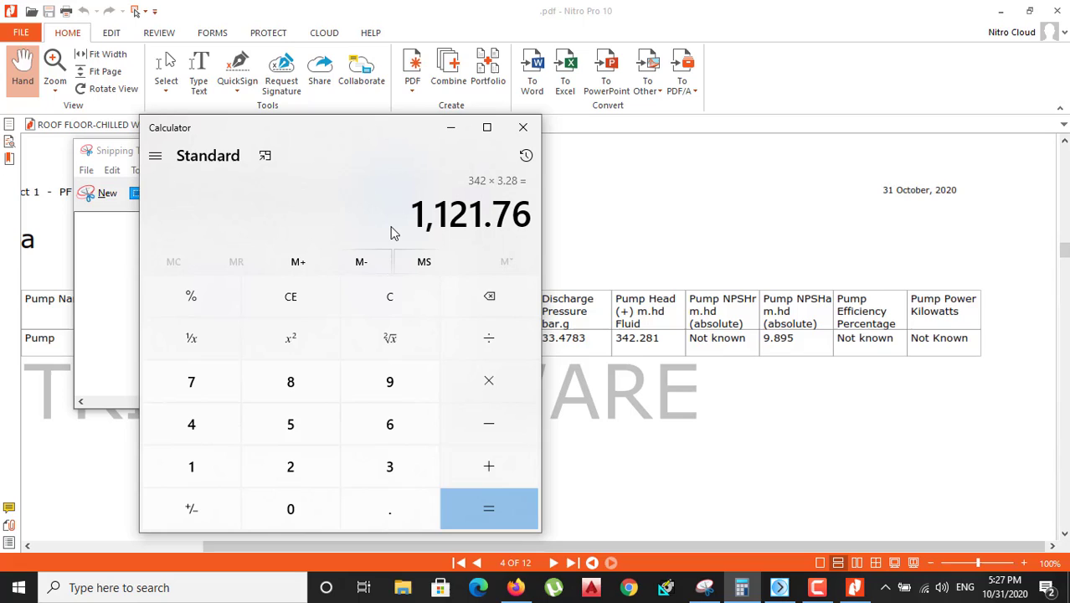
pyautogui.moveTo(490, 382)
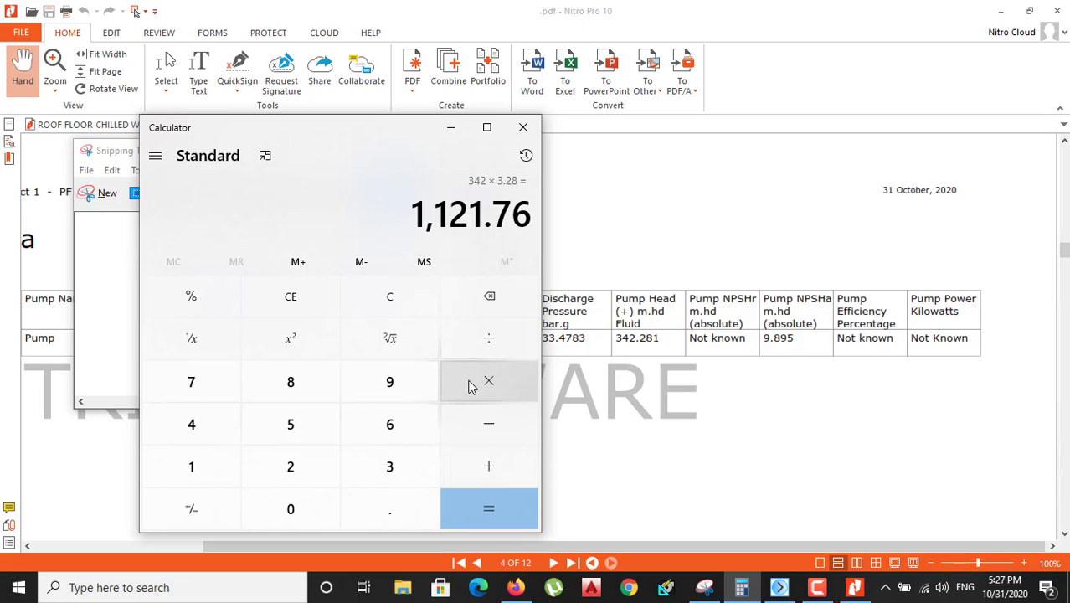
pyautogui.click(291, 509)
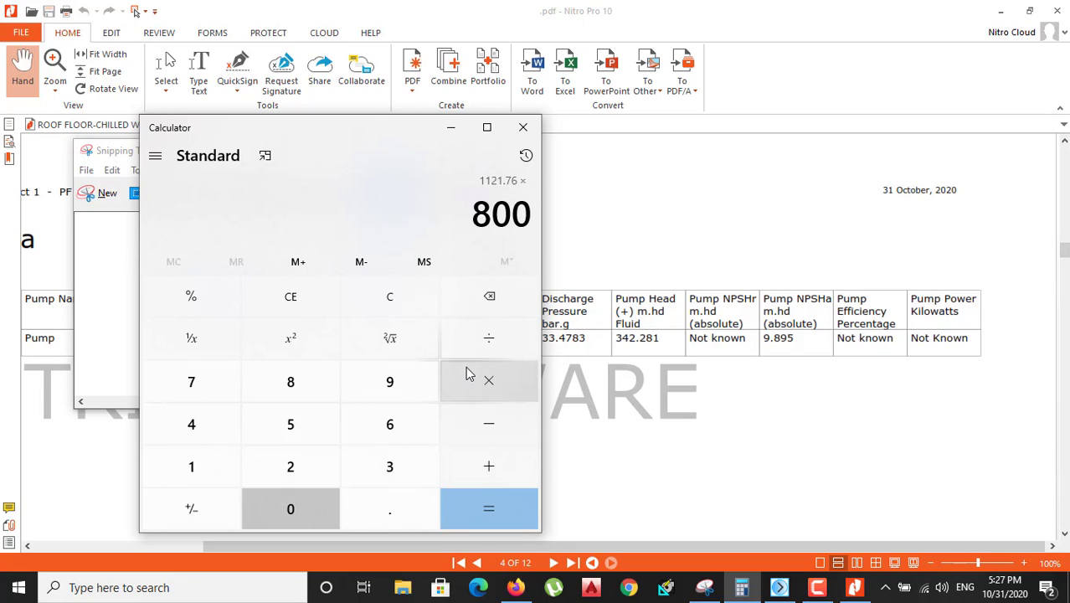
pyautogui.click(489, 508)
pyautogui.write('3')
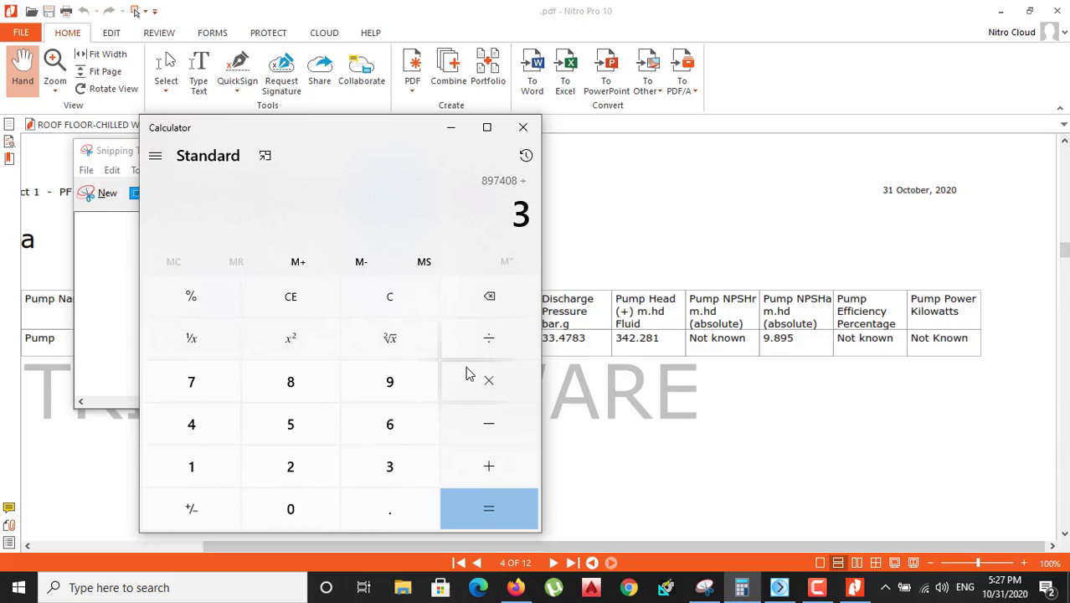
pyautogui.click(489, 509)
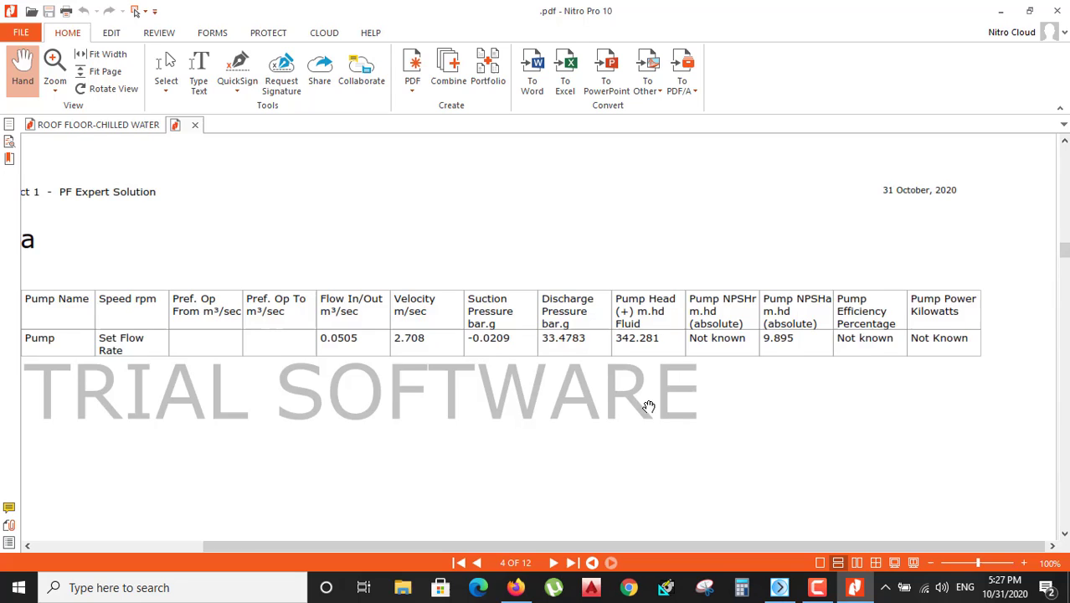
# Scroll the report to page 5 to review P1 and P2 pipe data.
pyautogui.scroll(-3)
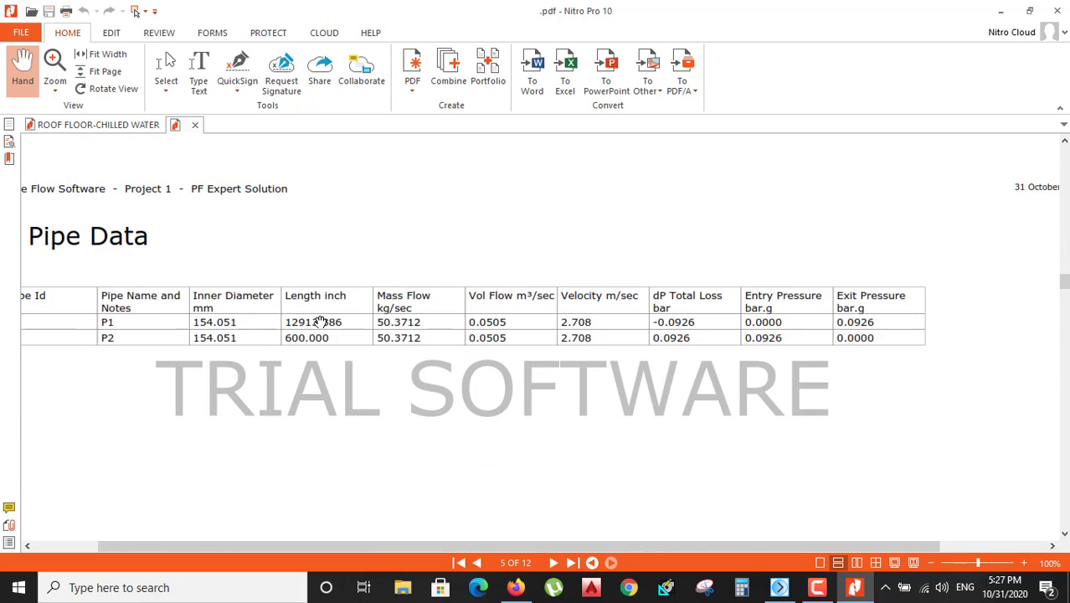
pyautogui.moveTo(456, 336)
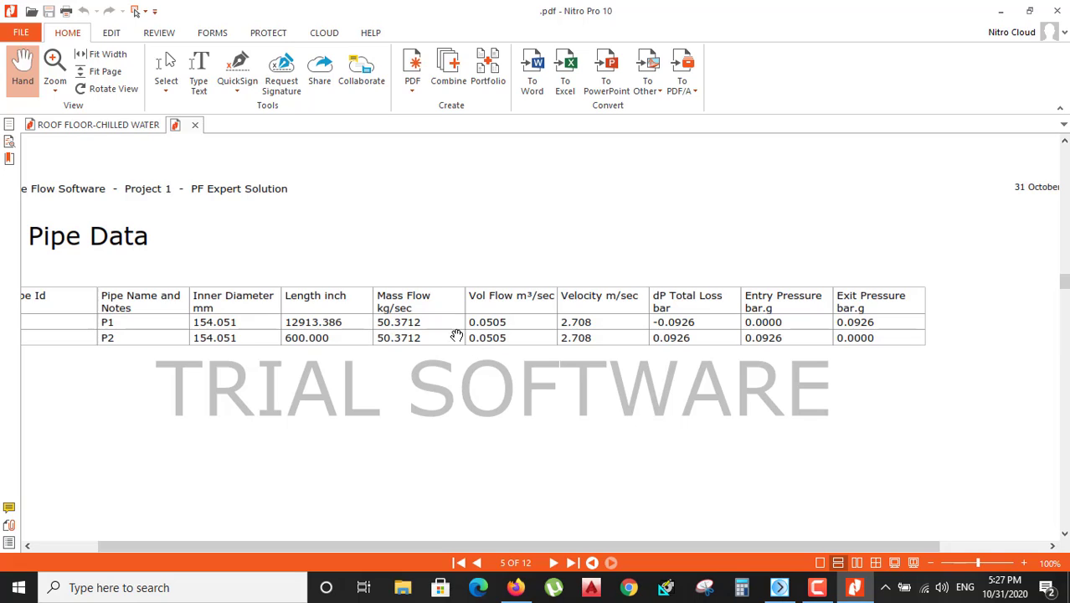
pyautogui.moveTo(542, 323)
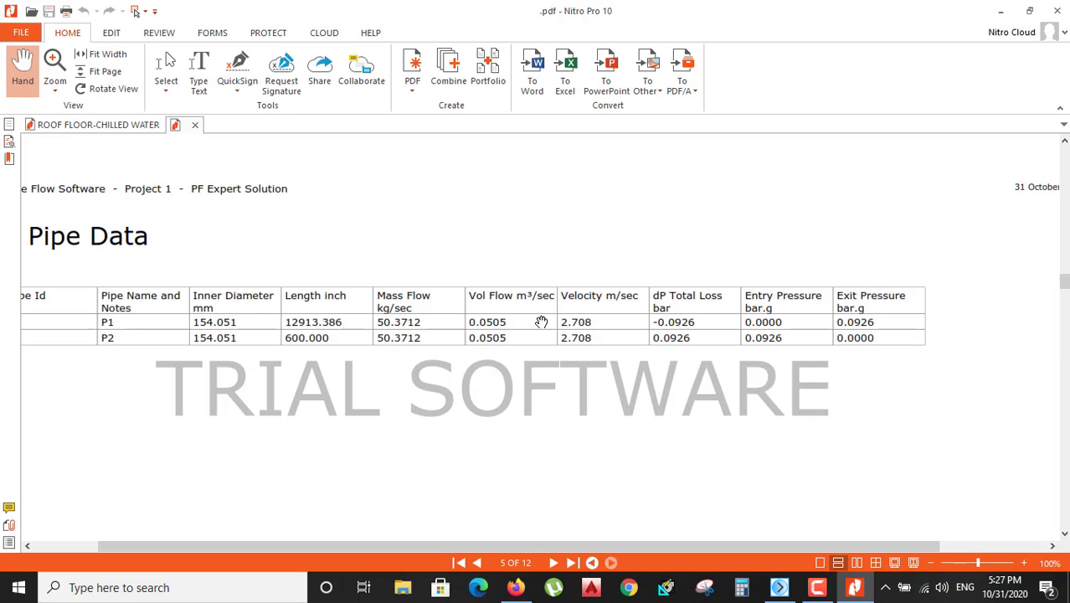
pyautogui.moveTo(668, 313)
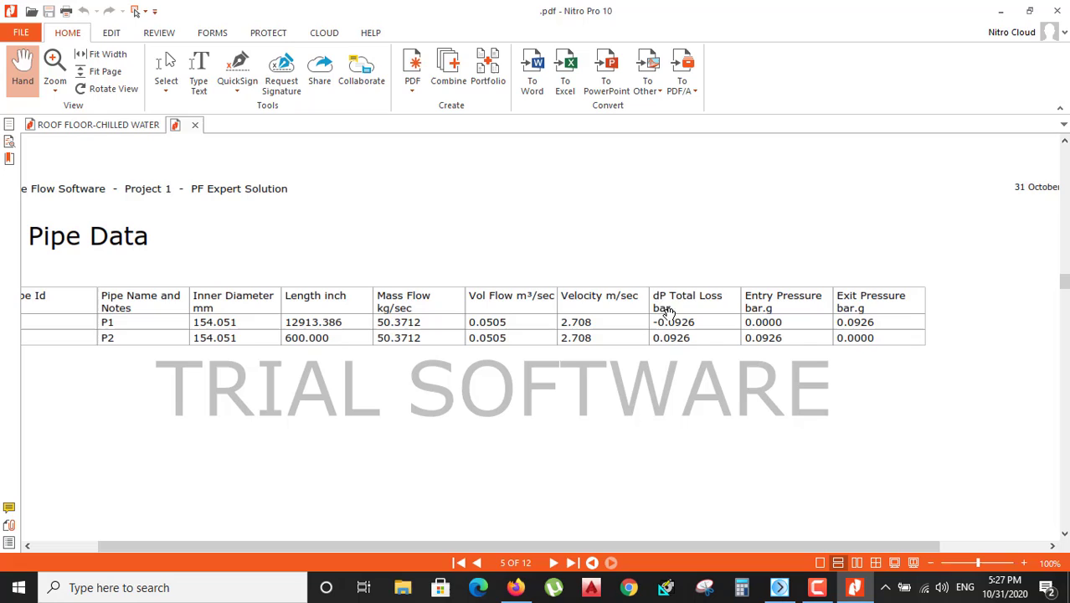
pyautogui.moveTo(694, 313)
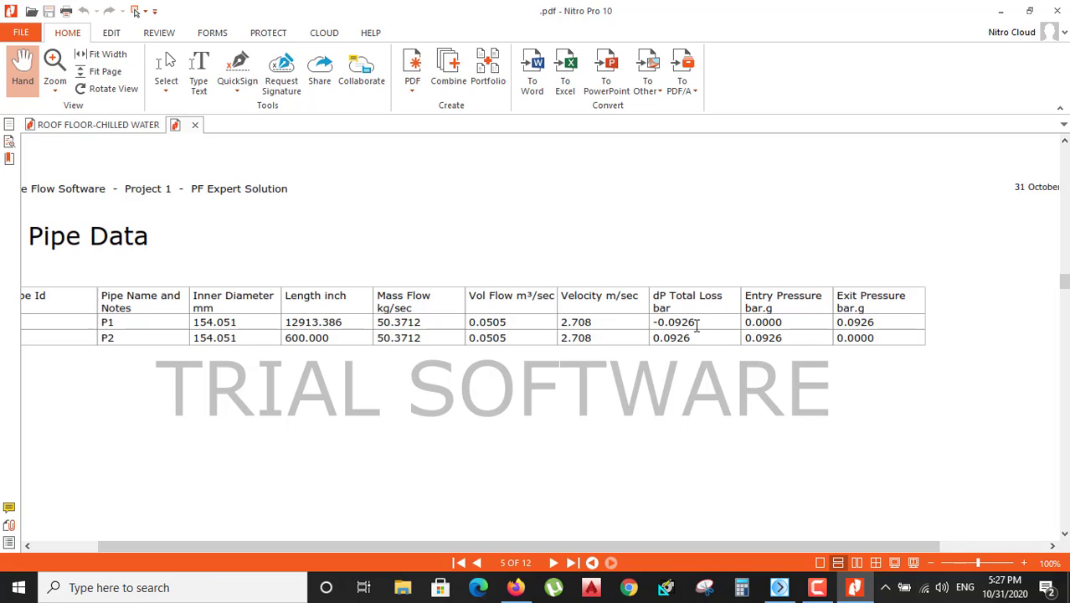
pyautogui.moveTo(712, 393)
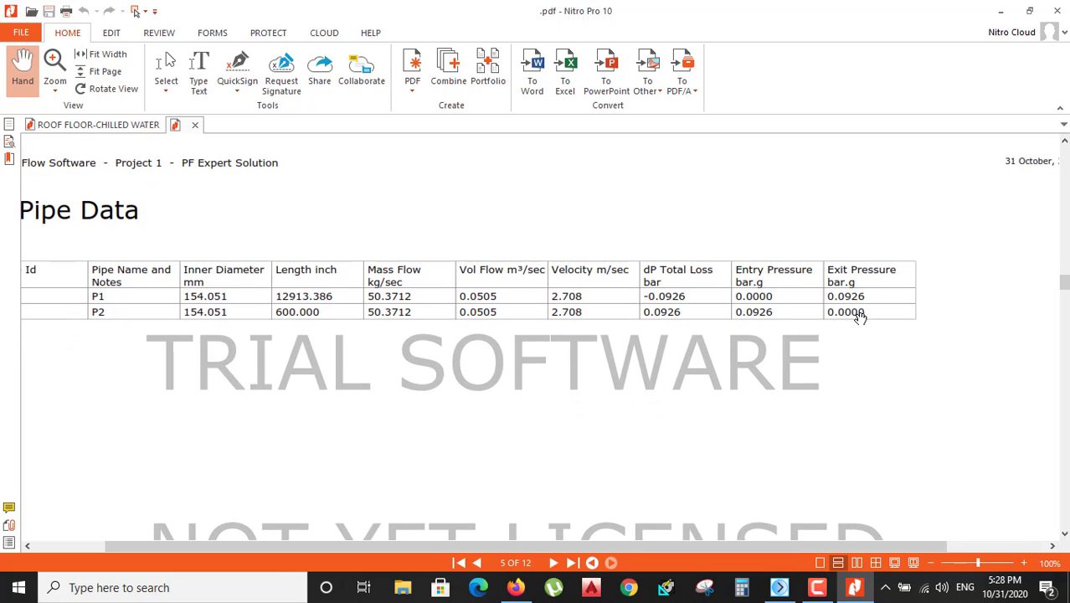
pyautogui.scroll(-3)
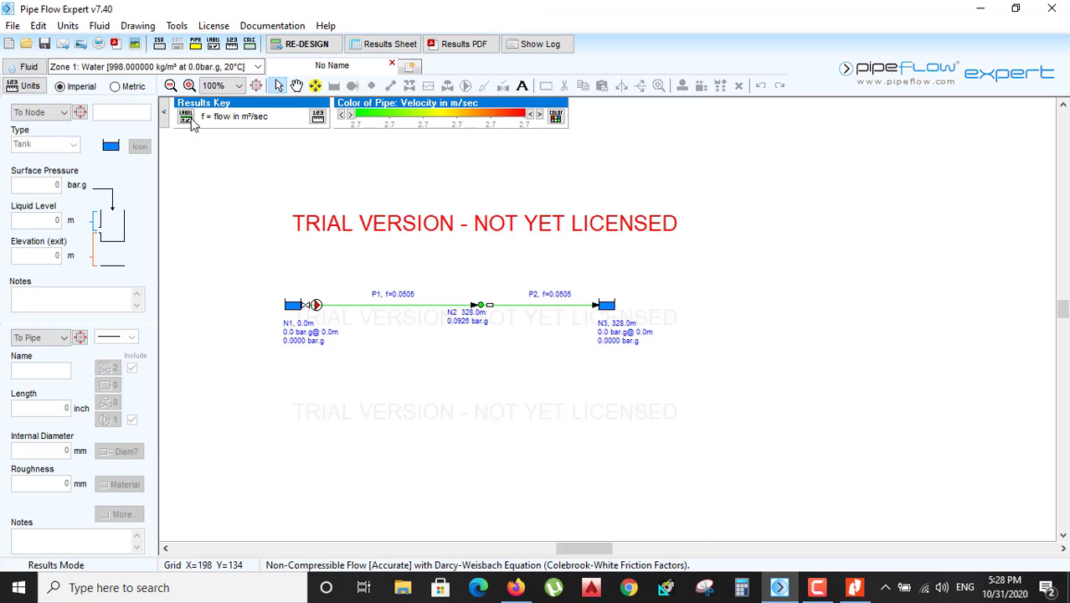
pyautogui.click(259, 67)
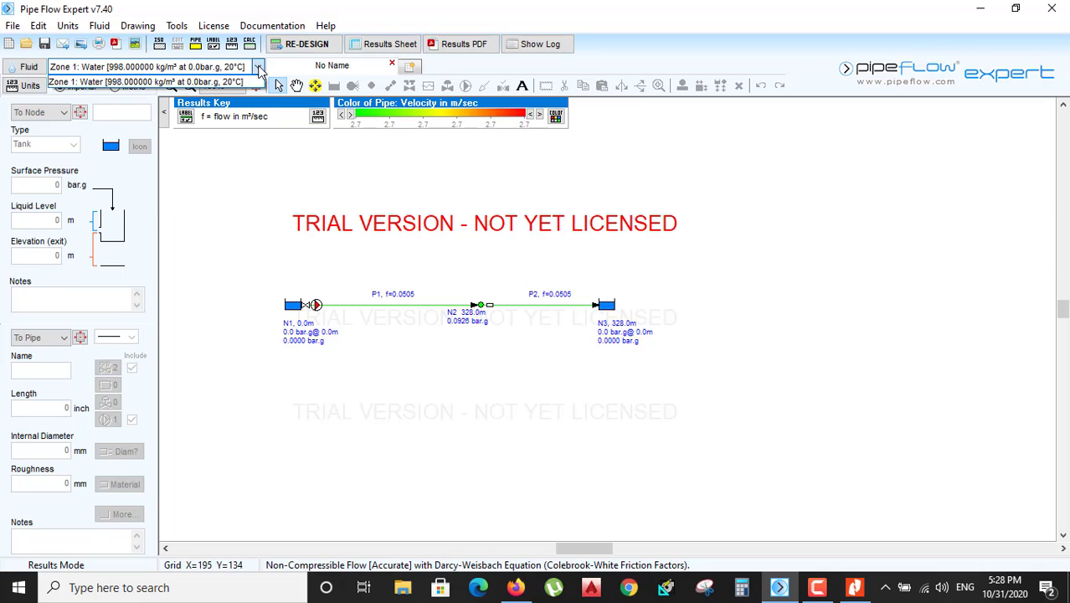
pyautogui.moveTo(21, 61)
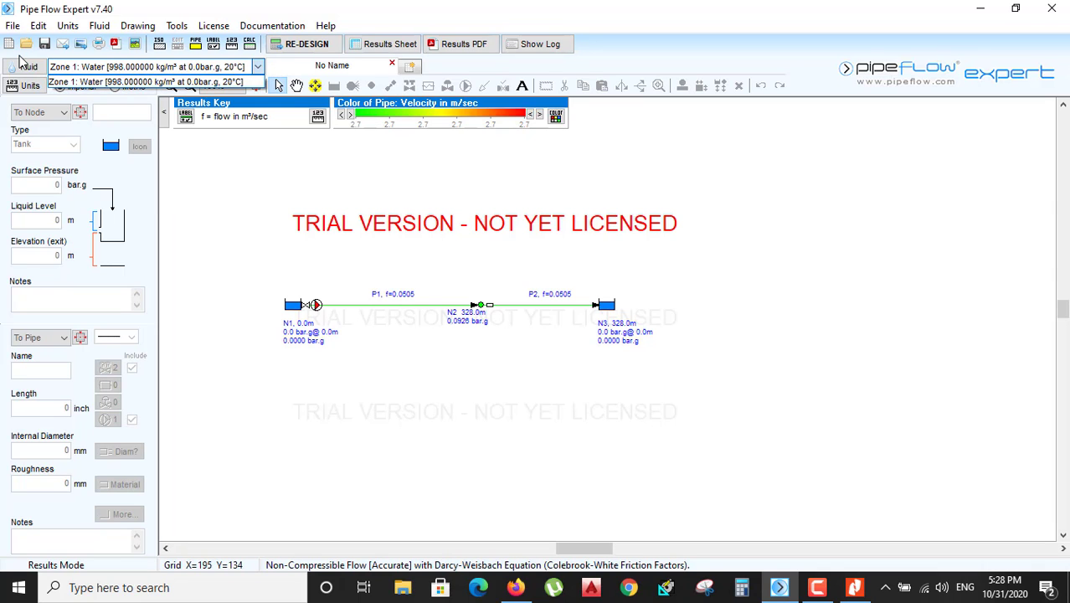
pyautogui.click(25, 67)
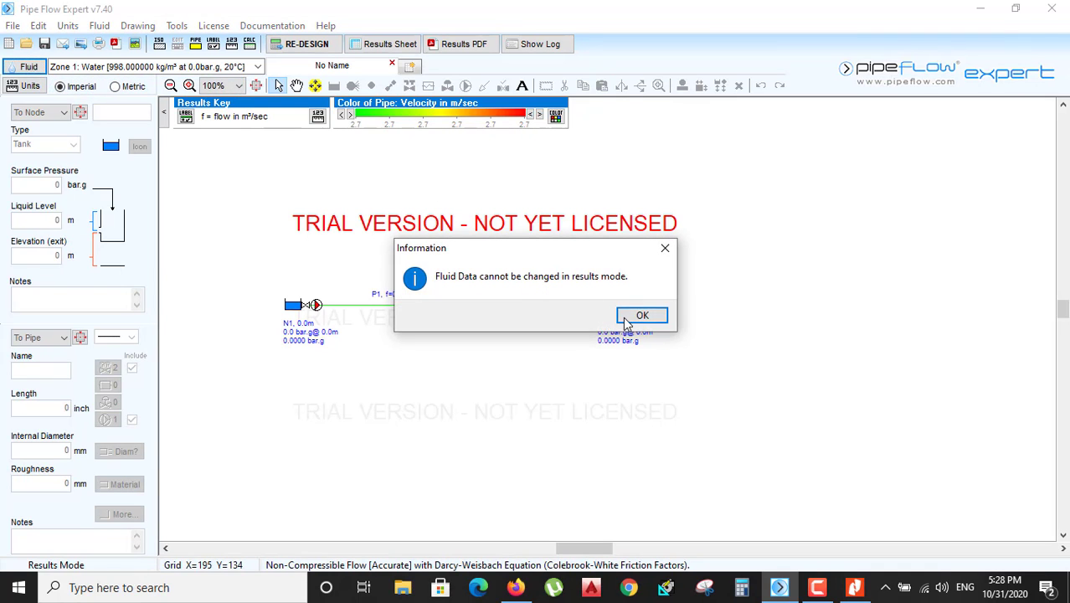
pyautogui.click(642, 315)
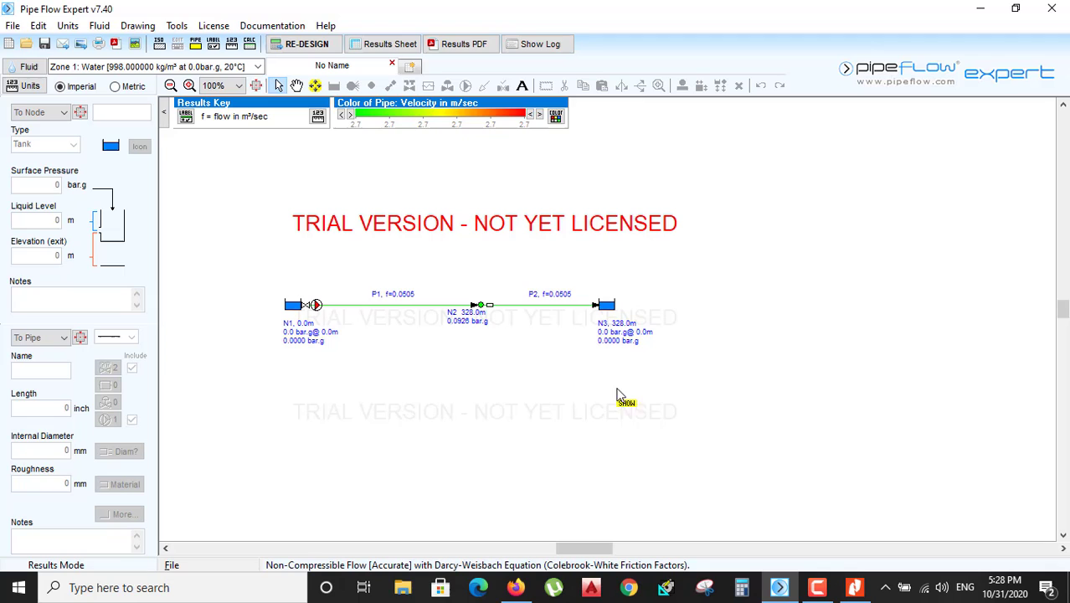
pyautogui.moveTo(548, 353)
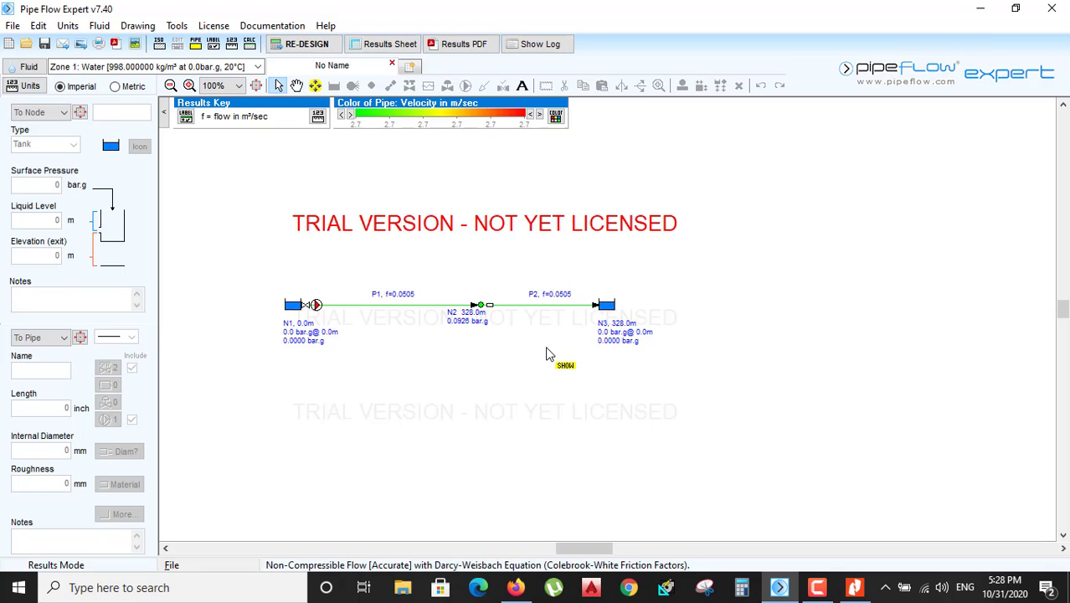
pyautogui.moveTo(618, 438)
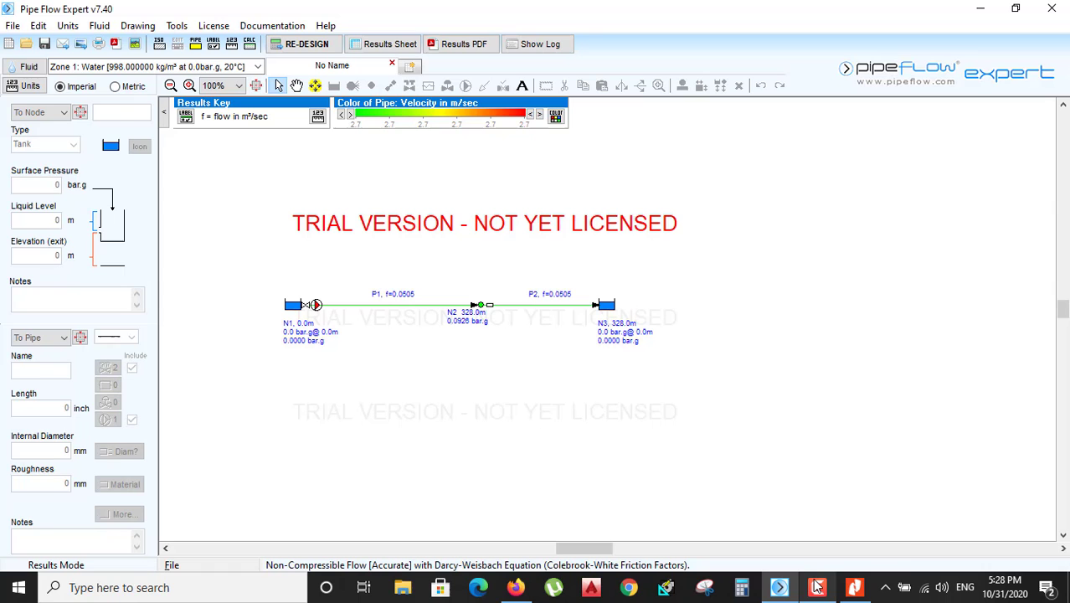
# Switch to the ROOF FLOOR-CHILLED WATER drawing PDF.
pyautogui.click(816, 587)
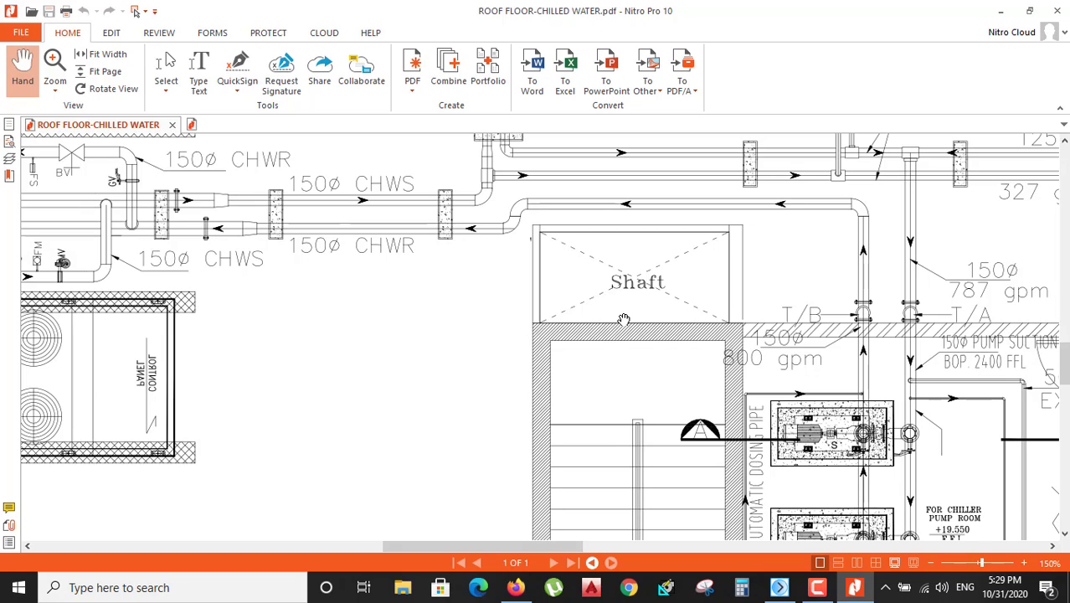
pyautogui.moveTo(444, 263)
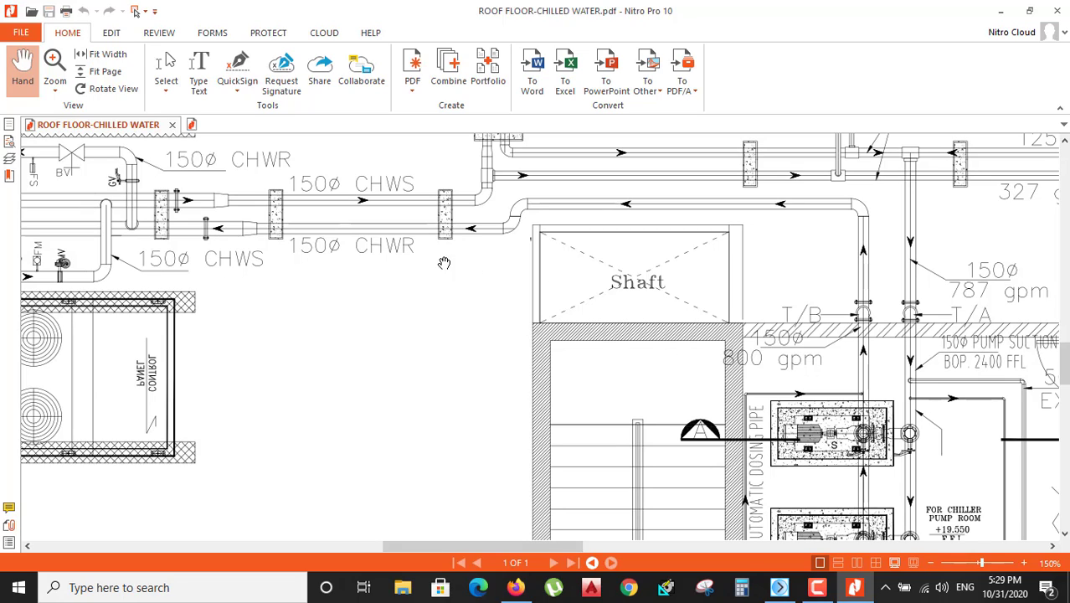
pyautogui.moveTo(848, 180)
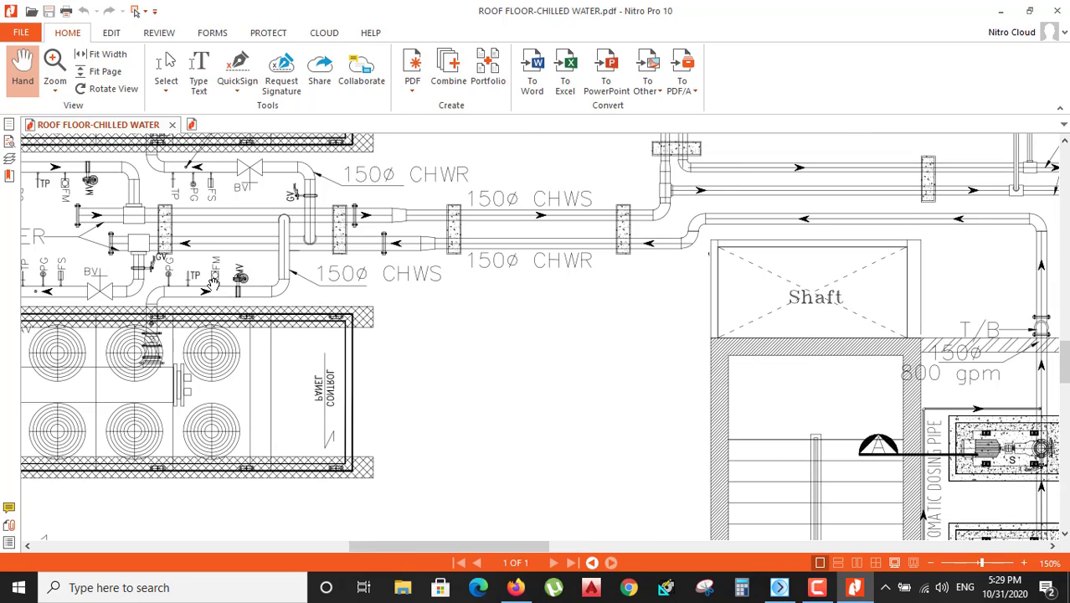
pyautogui.moveTo(413, 367)
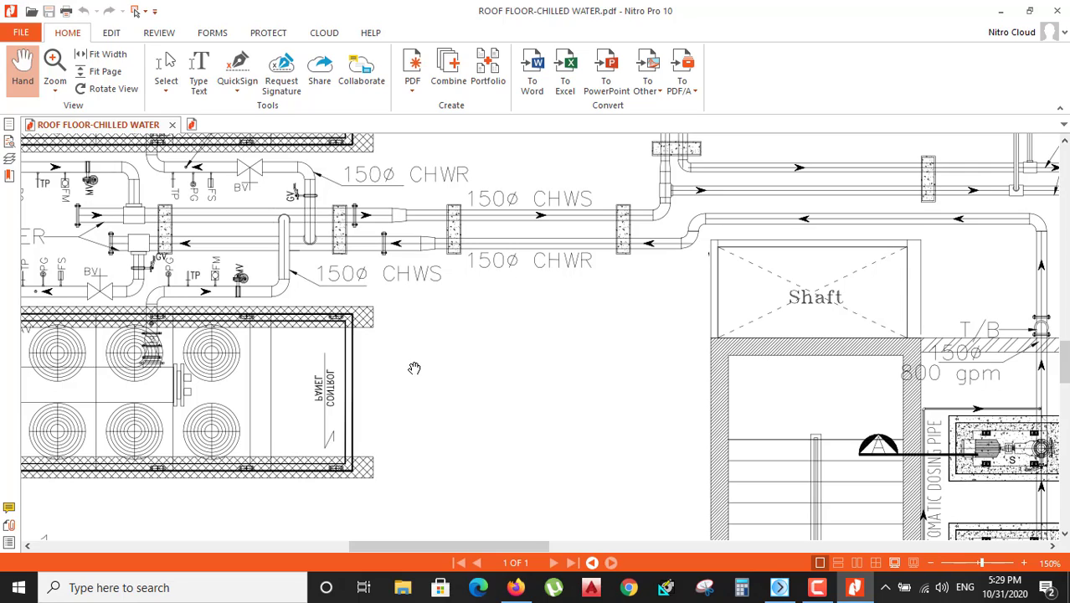
pyautogui.moveTo(611, 490)
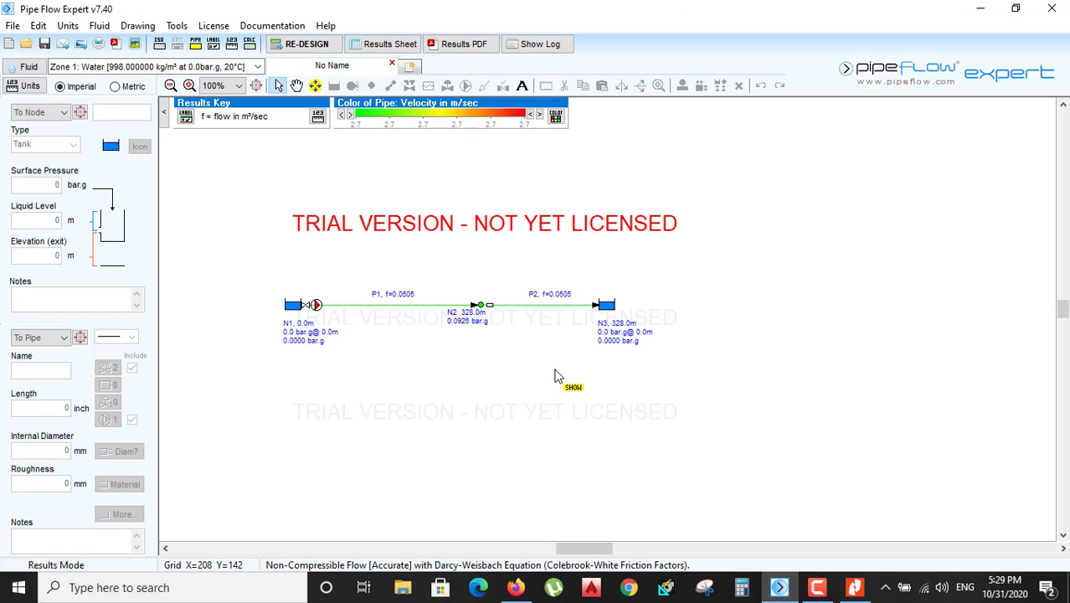
pyautogui.moveTo(794, 393)
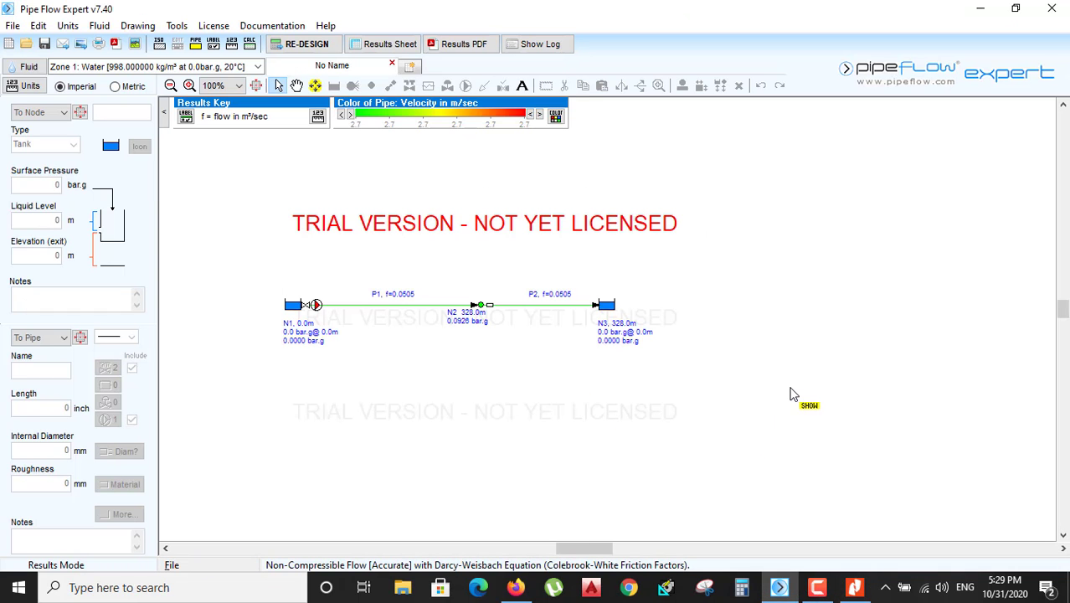
pyautogui.moveTo(817, 576)
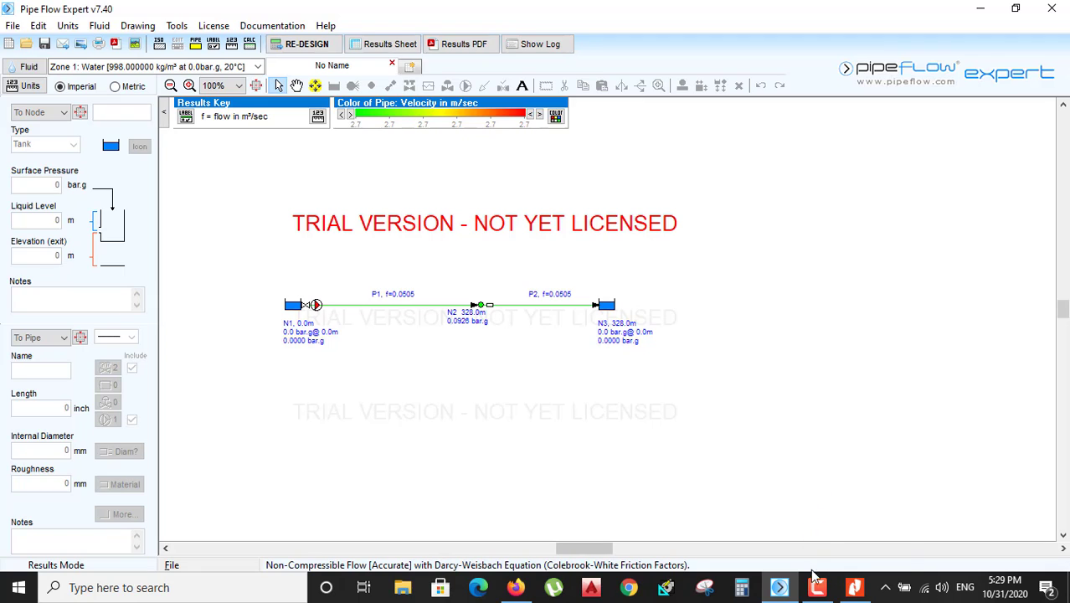
pyautogui.click(816, 587)
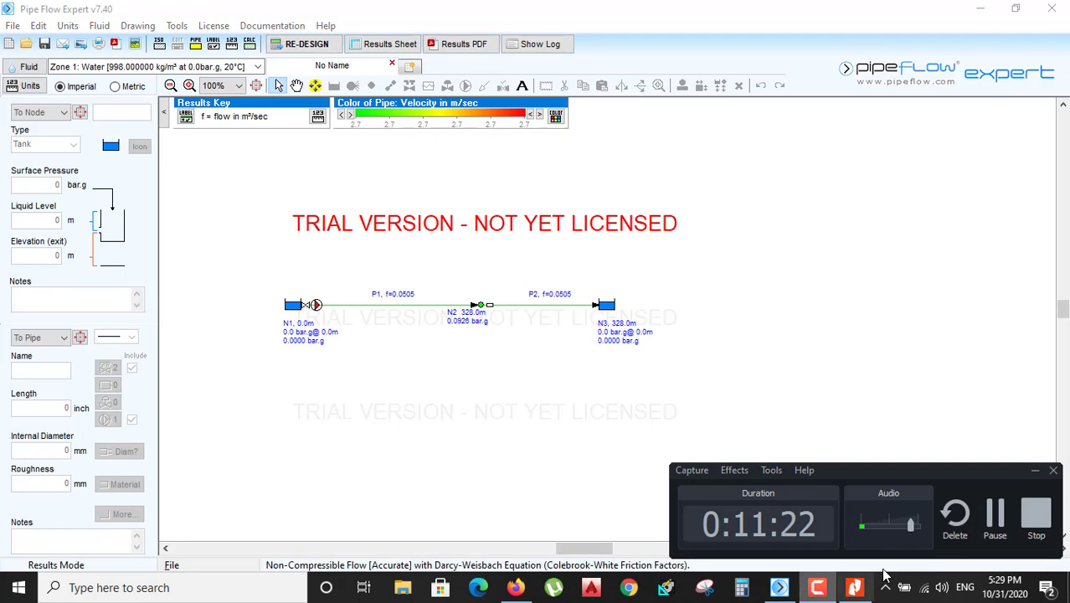